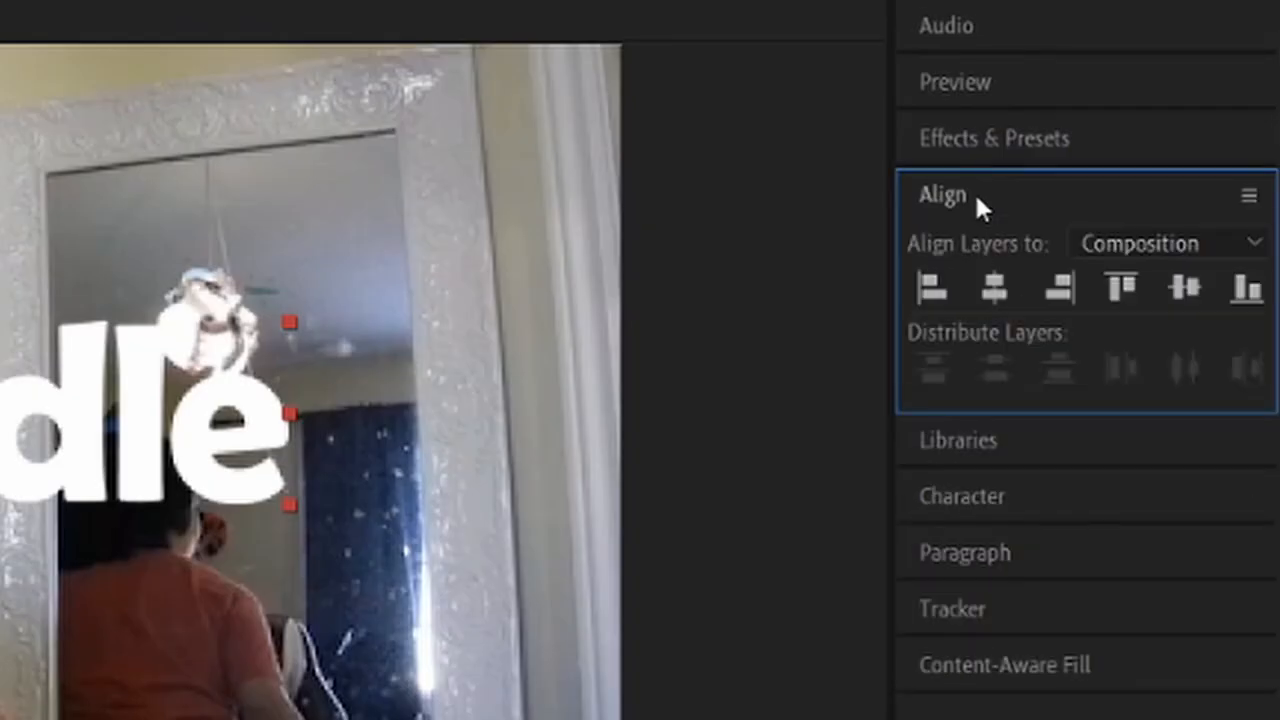
mouse_move(992, 288)
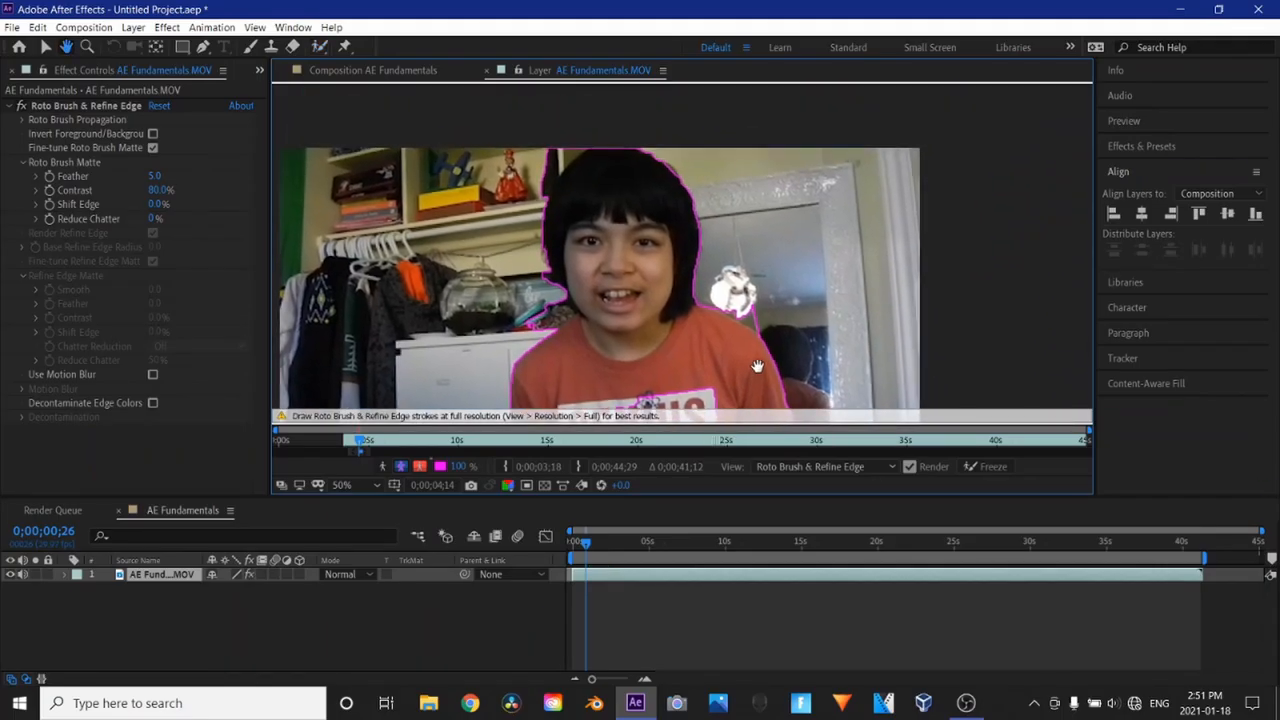
Return from the roto brush Layer panel to the AE Fundamentals composition view
click(340, 486)
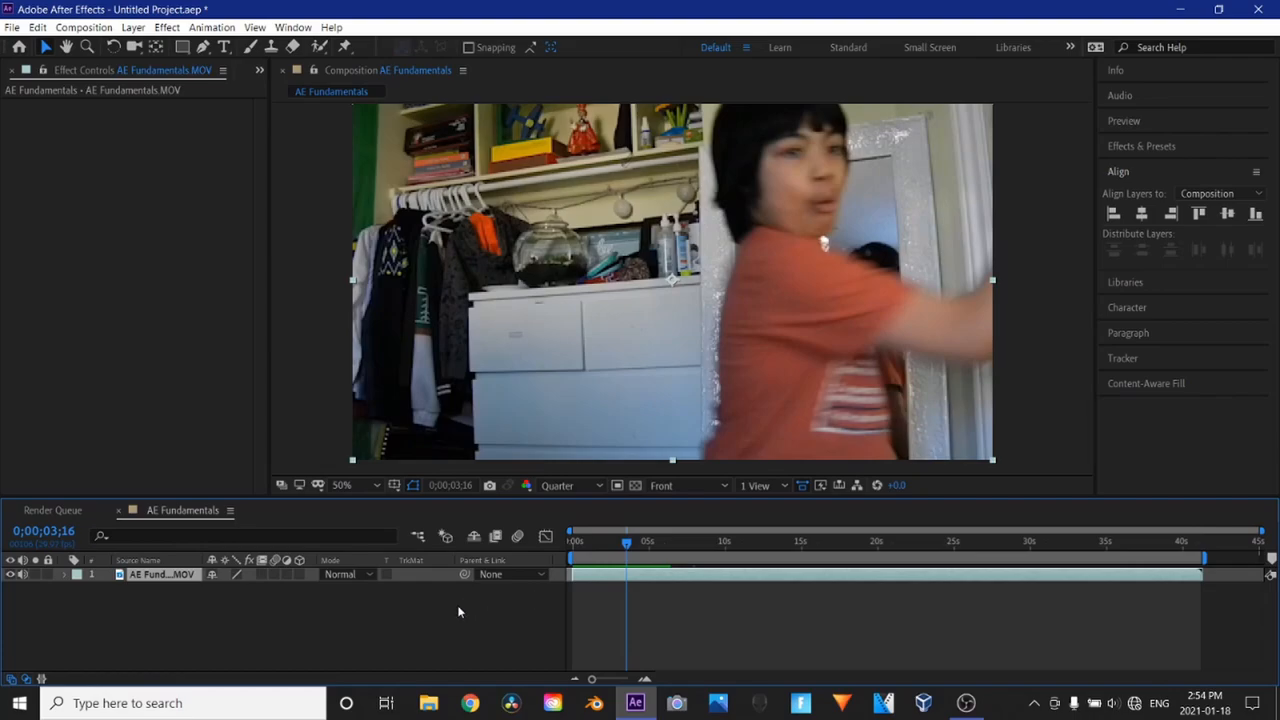
mouse_move(816, 144)
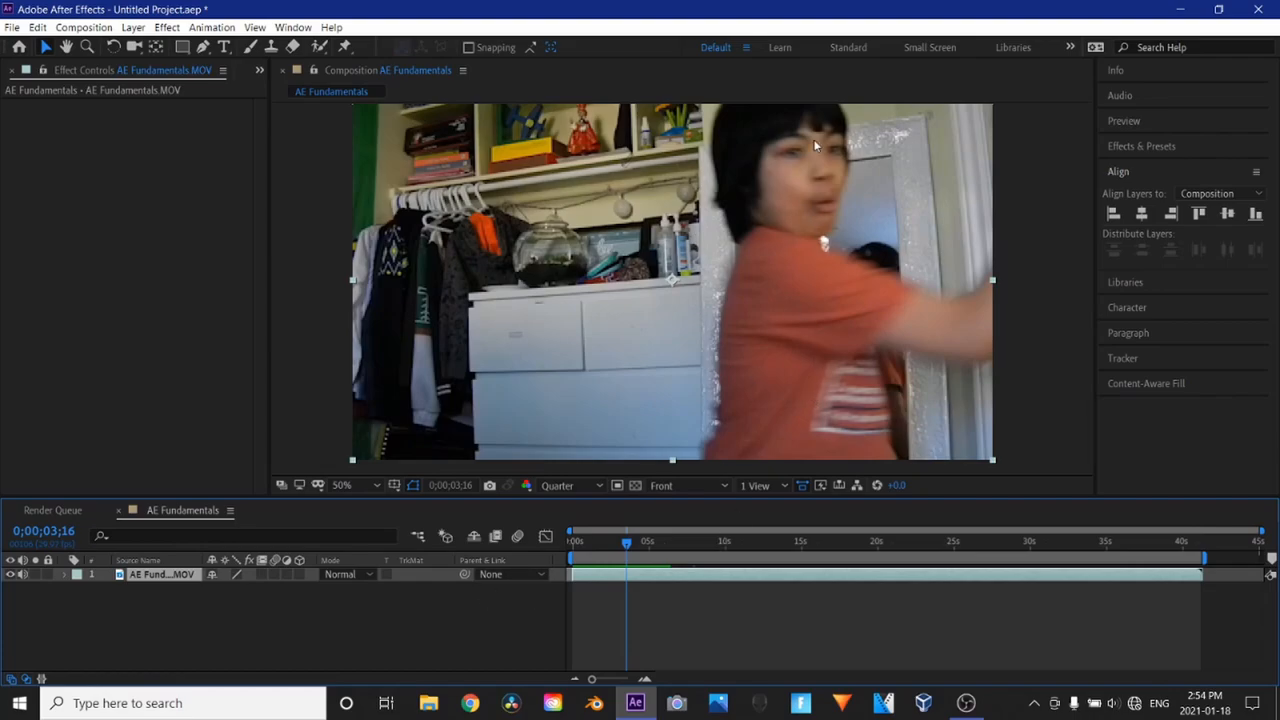
Create a new solid layer coloured pure white (FFFFFF), named White Solid 1
right_click(204, 616)
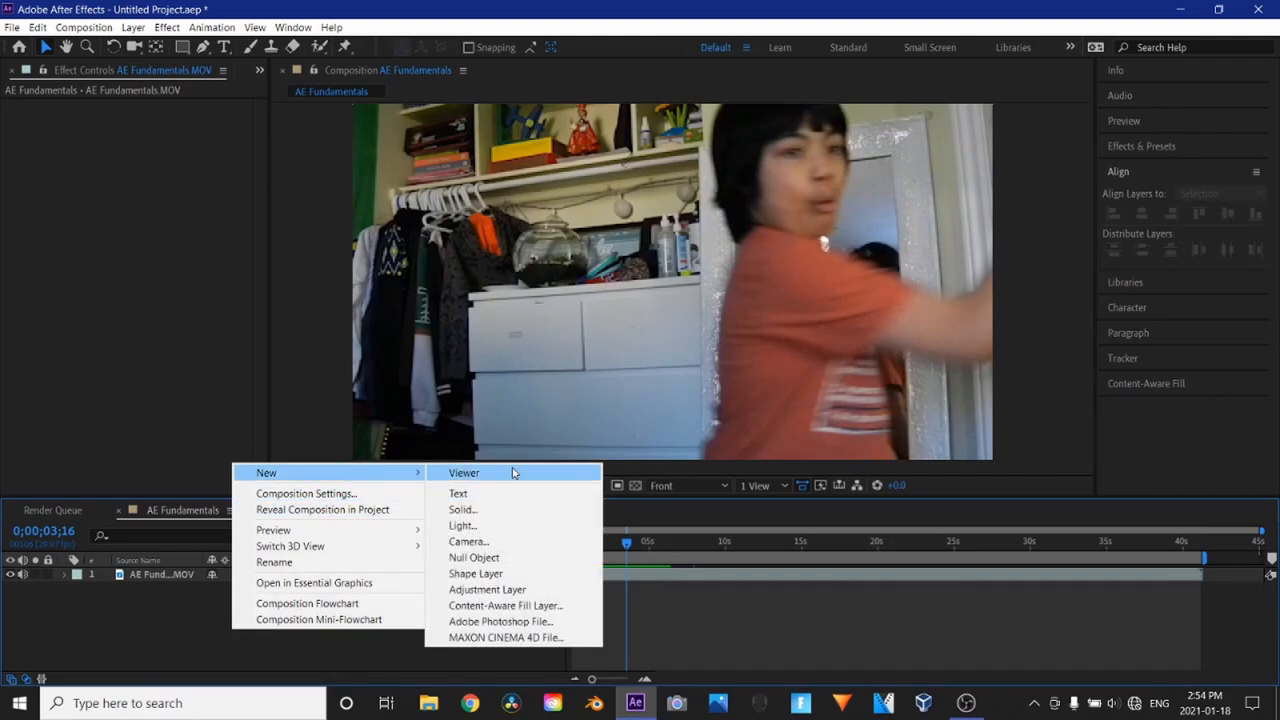
click(462, 510)
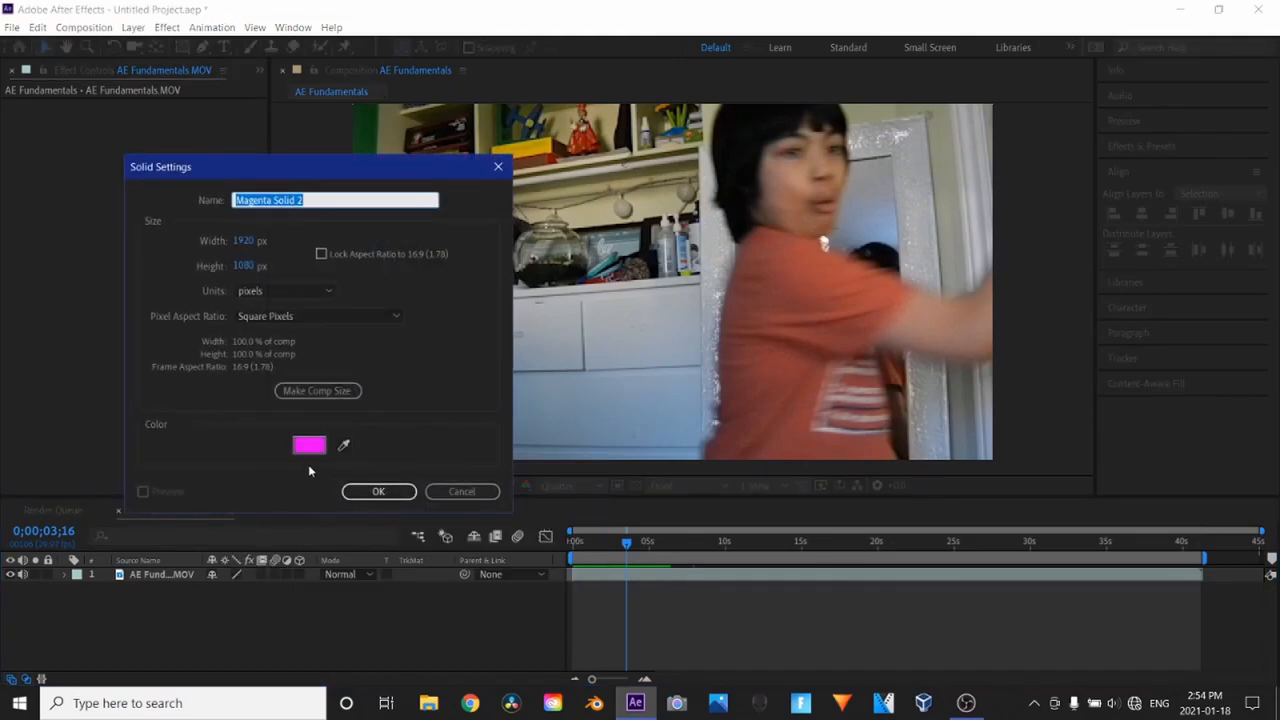
click(308, 444)
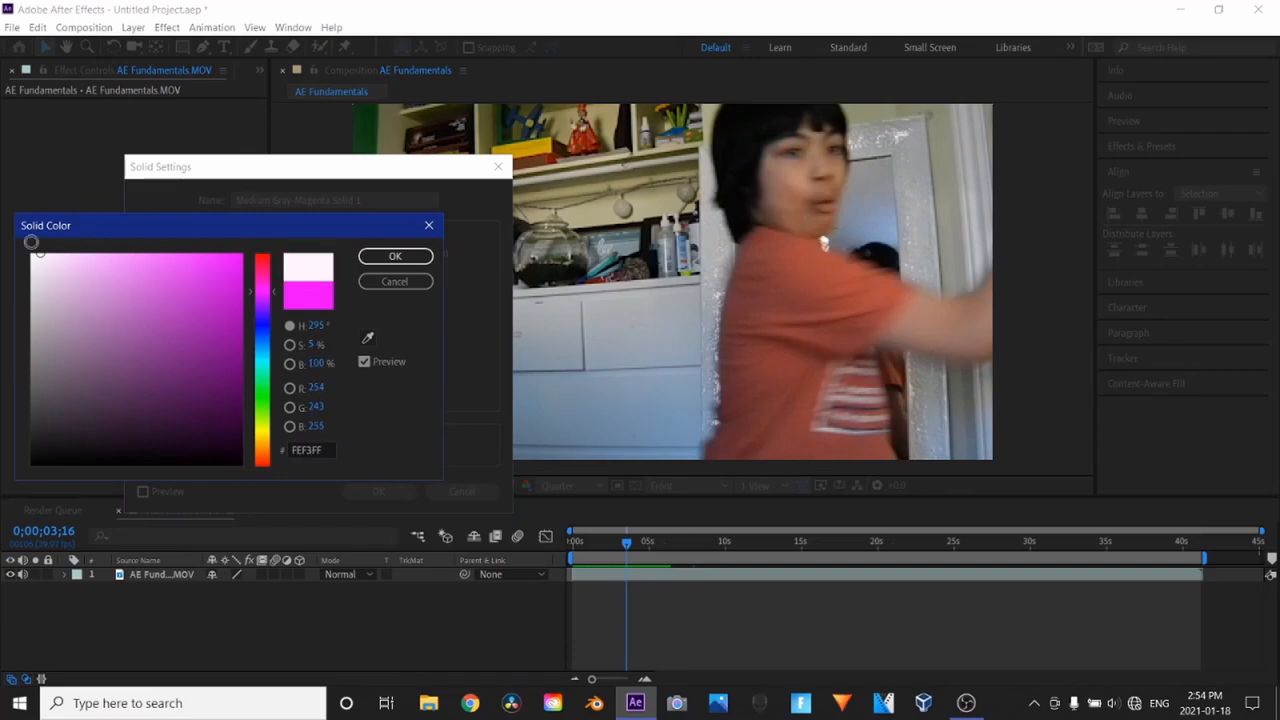
click(100, 326)
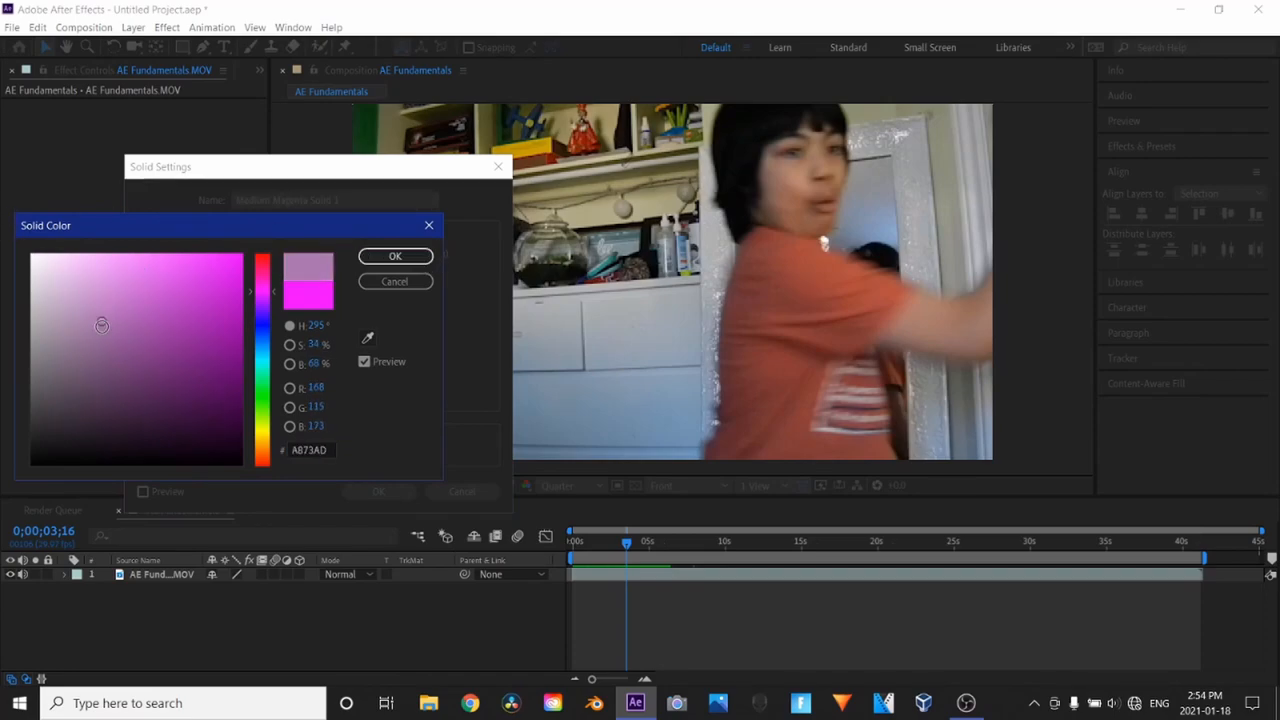
click(36, 256)
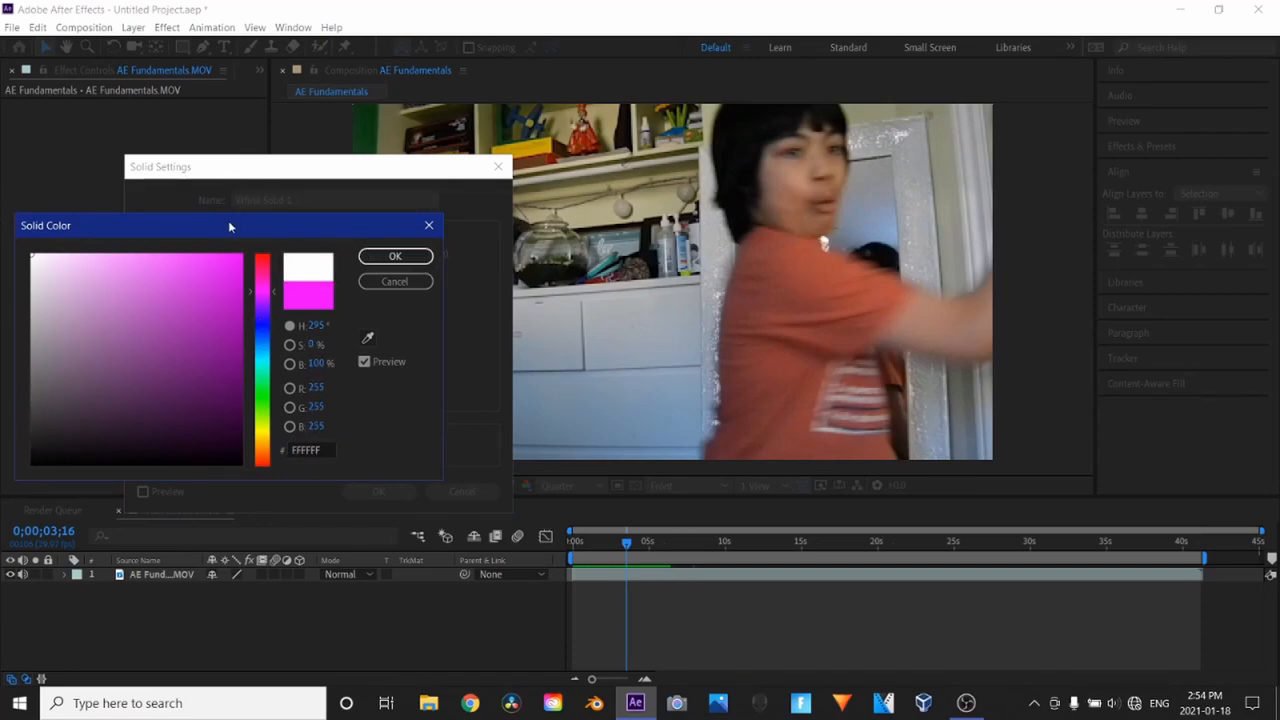
drag(230, 224, 450, 206)
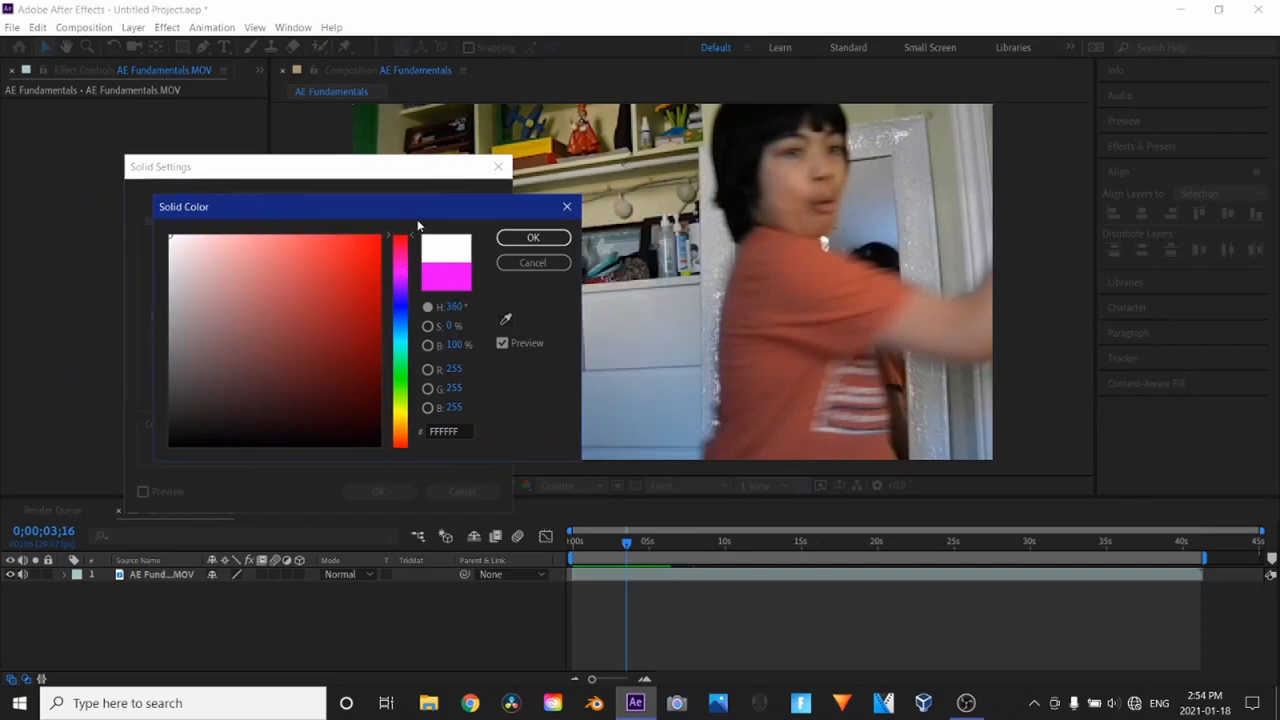
drag(400, 232, 400, 262)
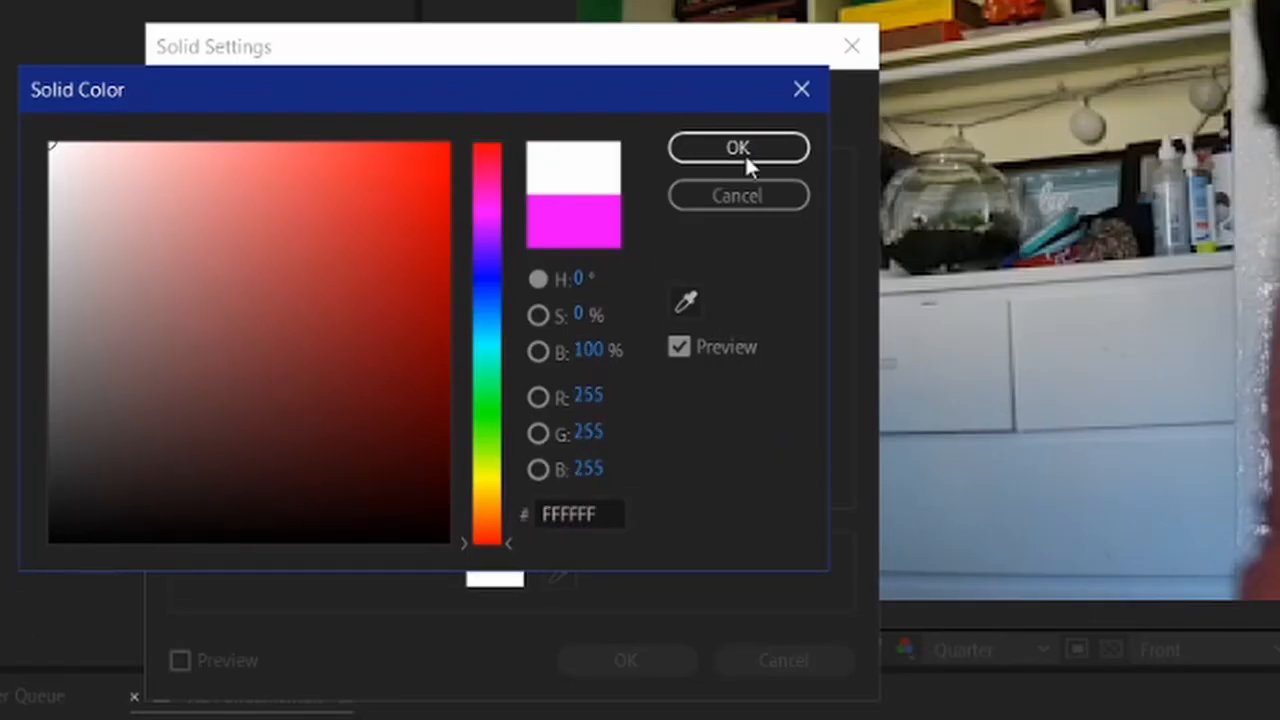
click(738, 148)
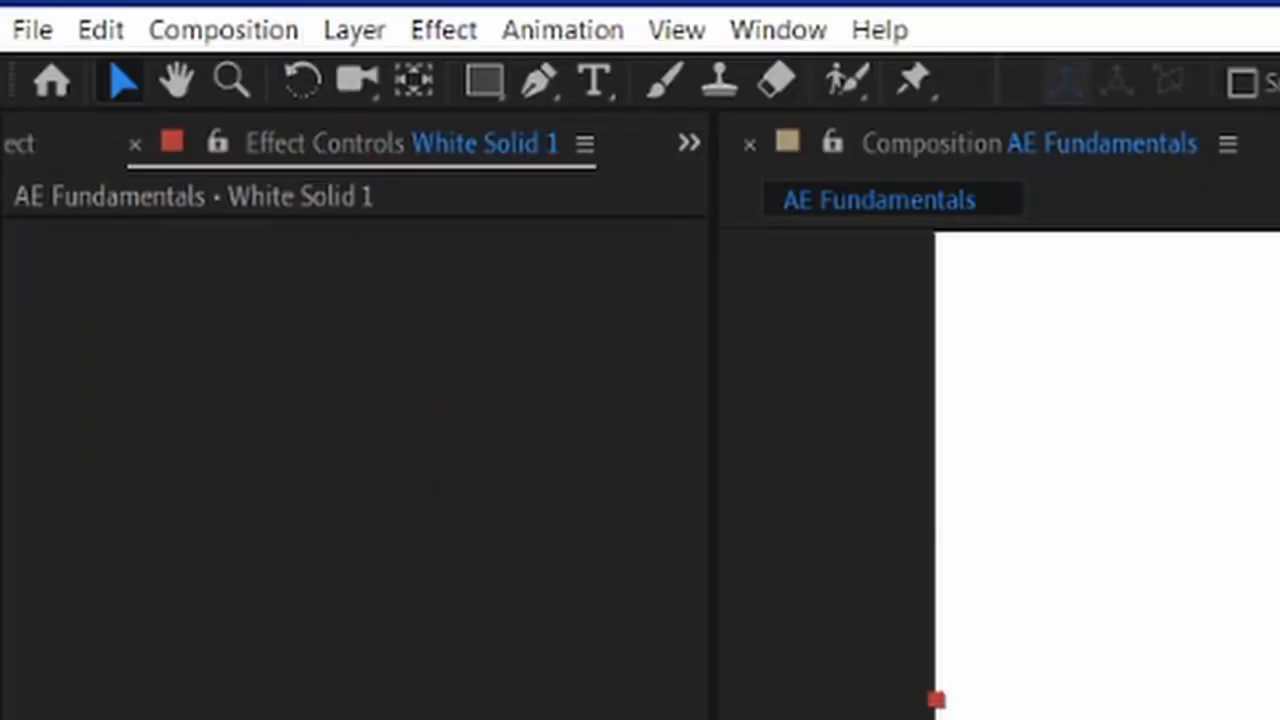
Draw a rectangular mask on White Solid 1 shaping it into a wide horizontal bar
click(480, 82)
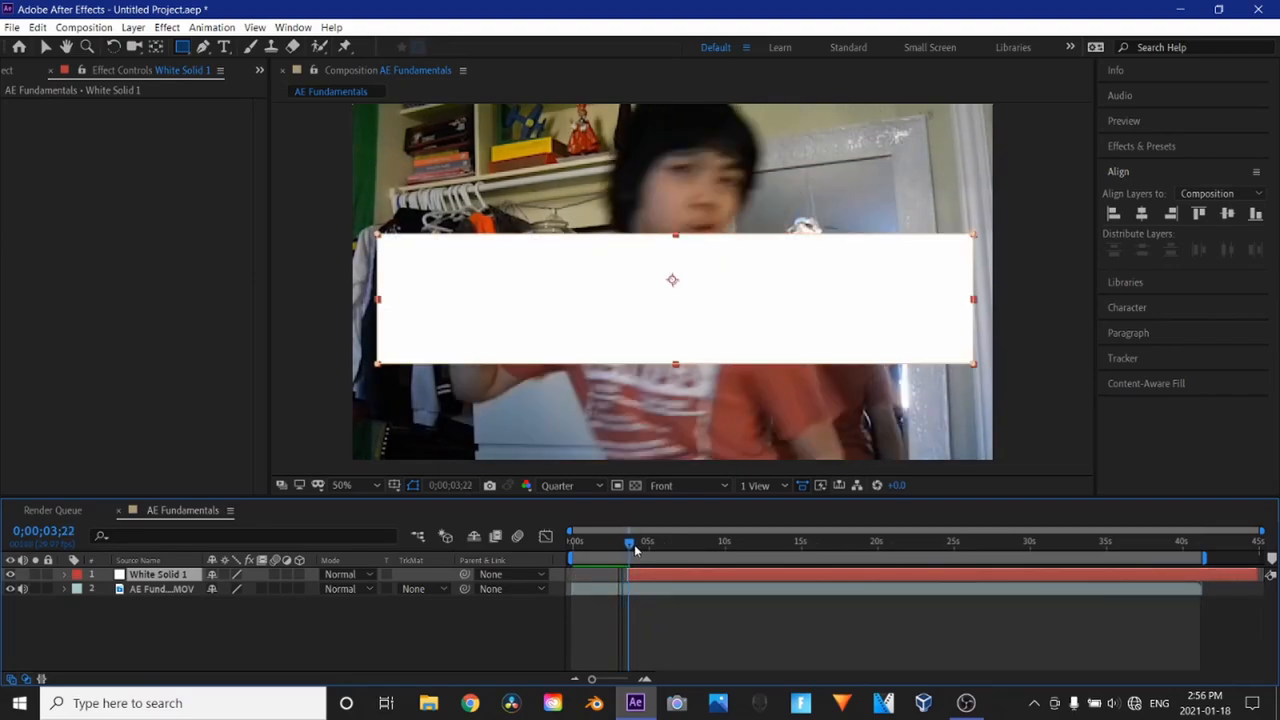
drag(630, 540, 656, 540)
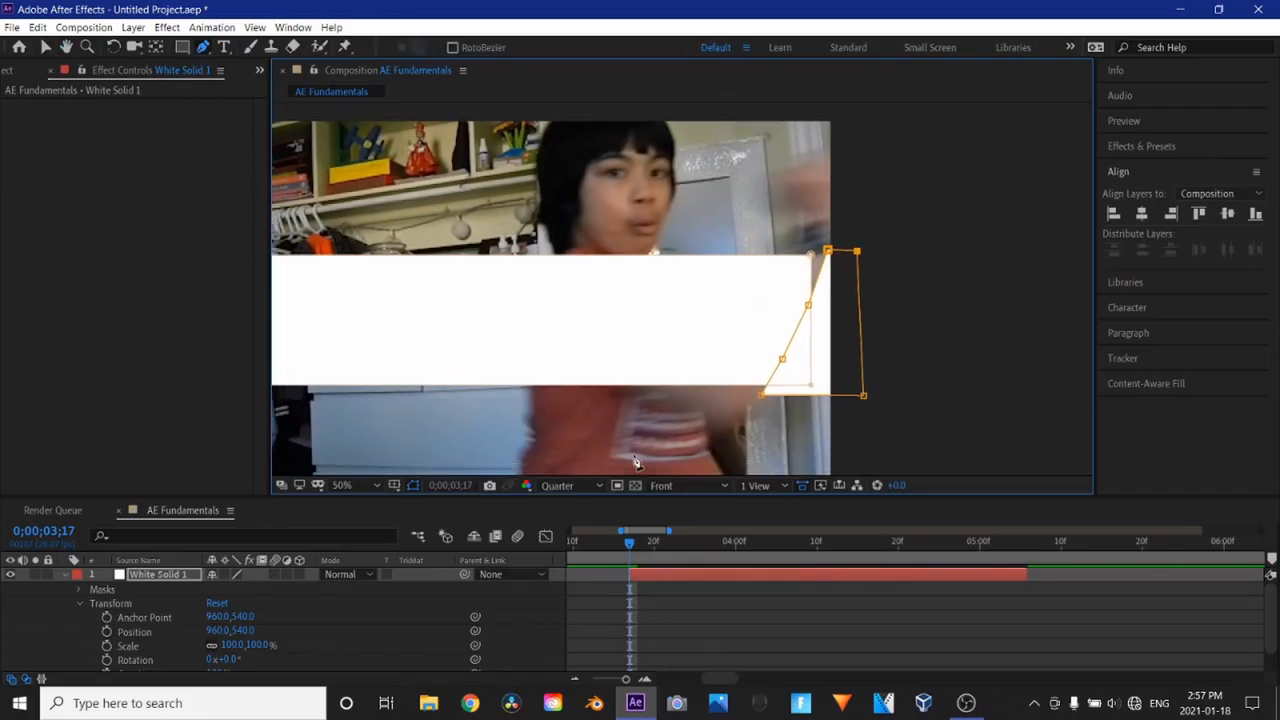
Set Mask 2's mode from Add to Intersect so it trims the bar to a slant
right_click(840, 304)
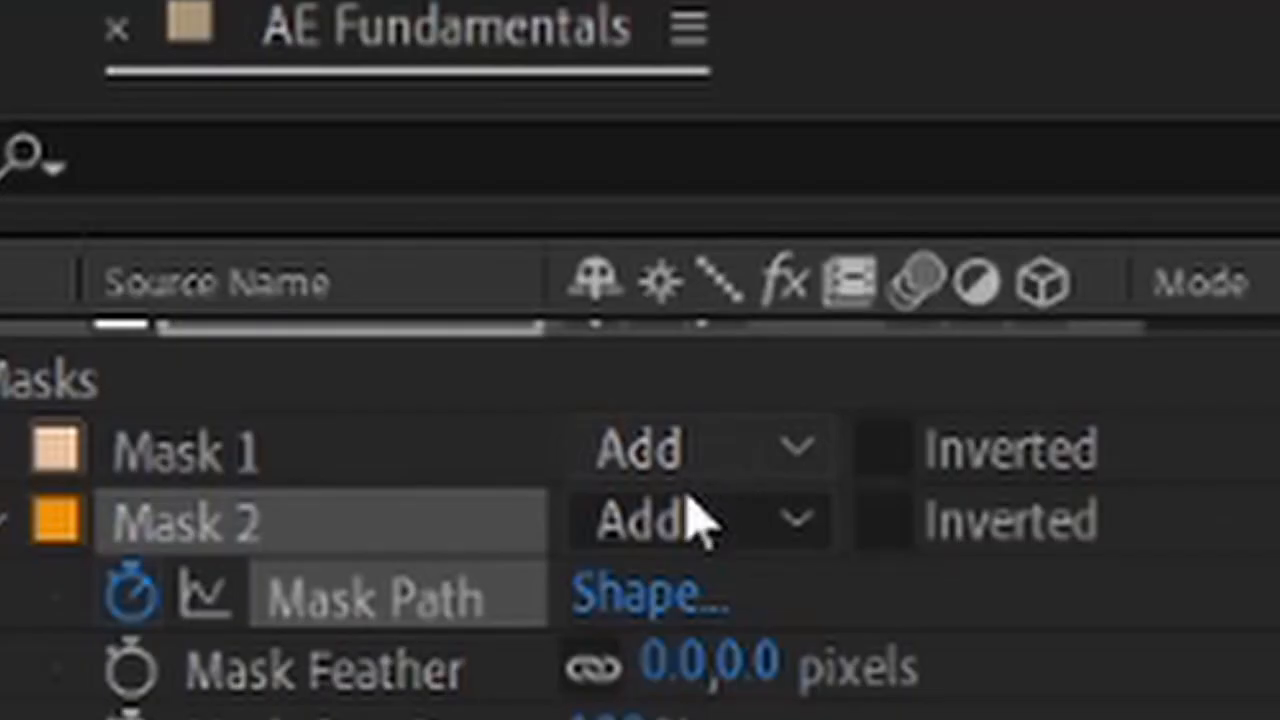
click(690, 520)
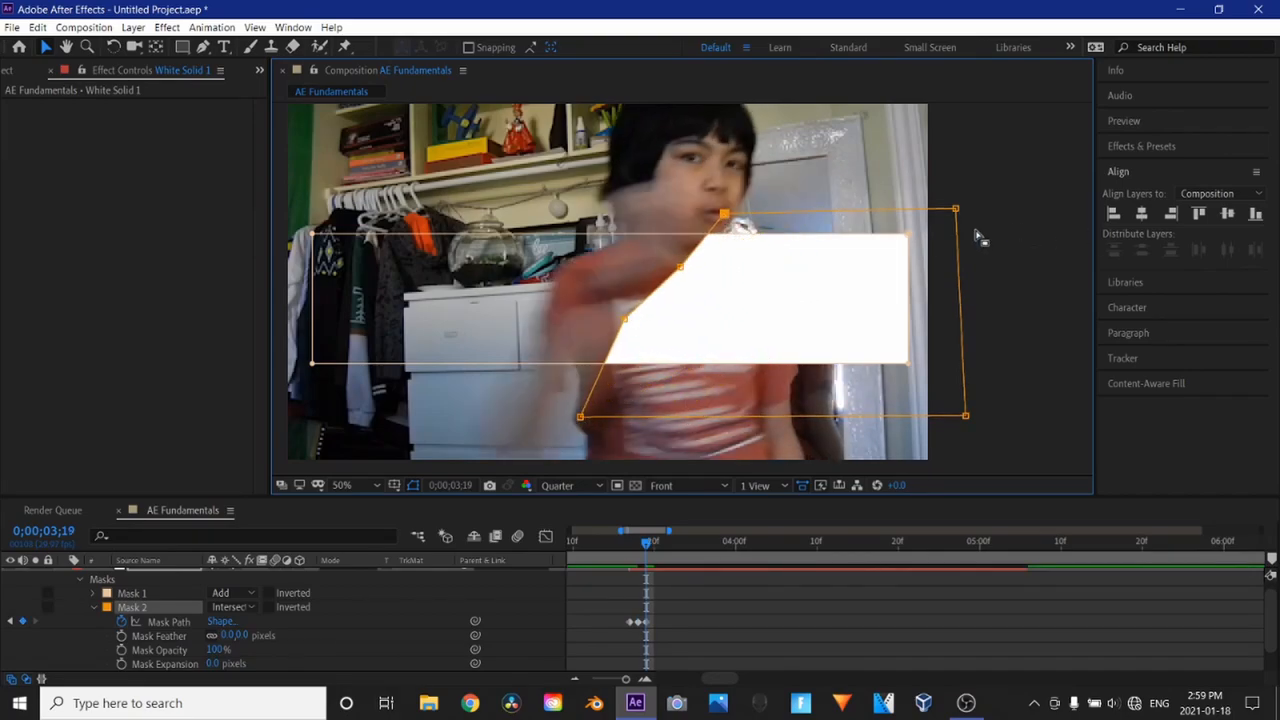
Reshape Mask 2 at several times to keyframe the bar wiping onto the screen
drag(648, 540, 628, 540)
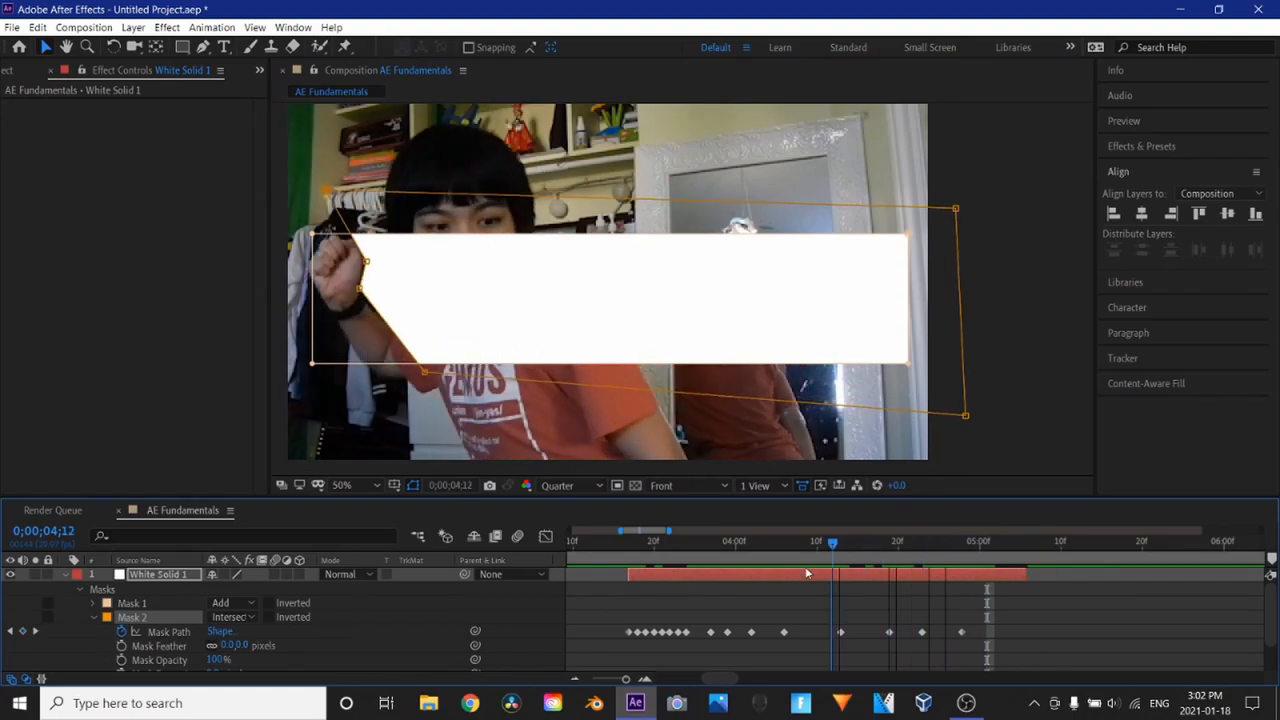
click(800, 540)
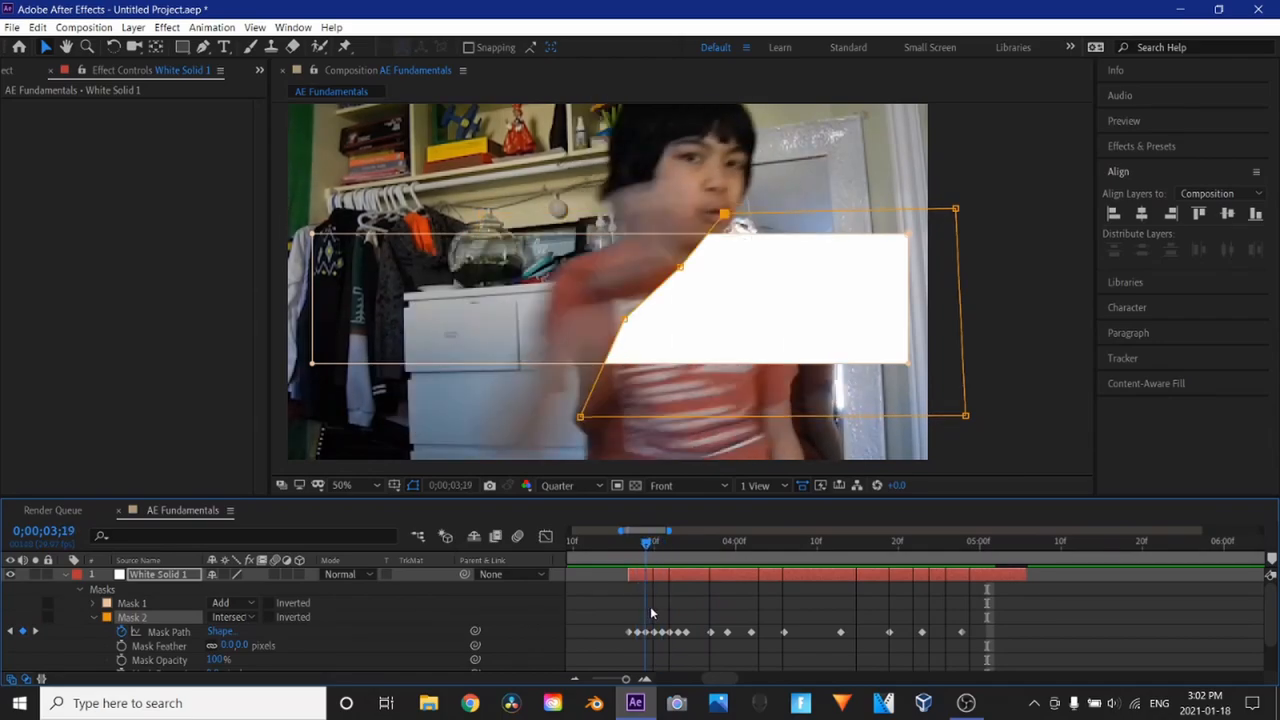
click(896, 542)
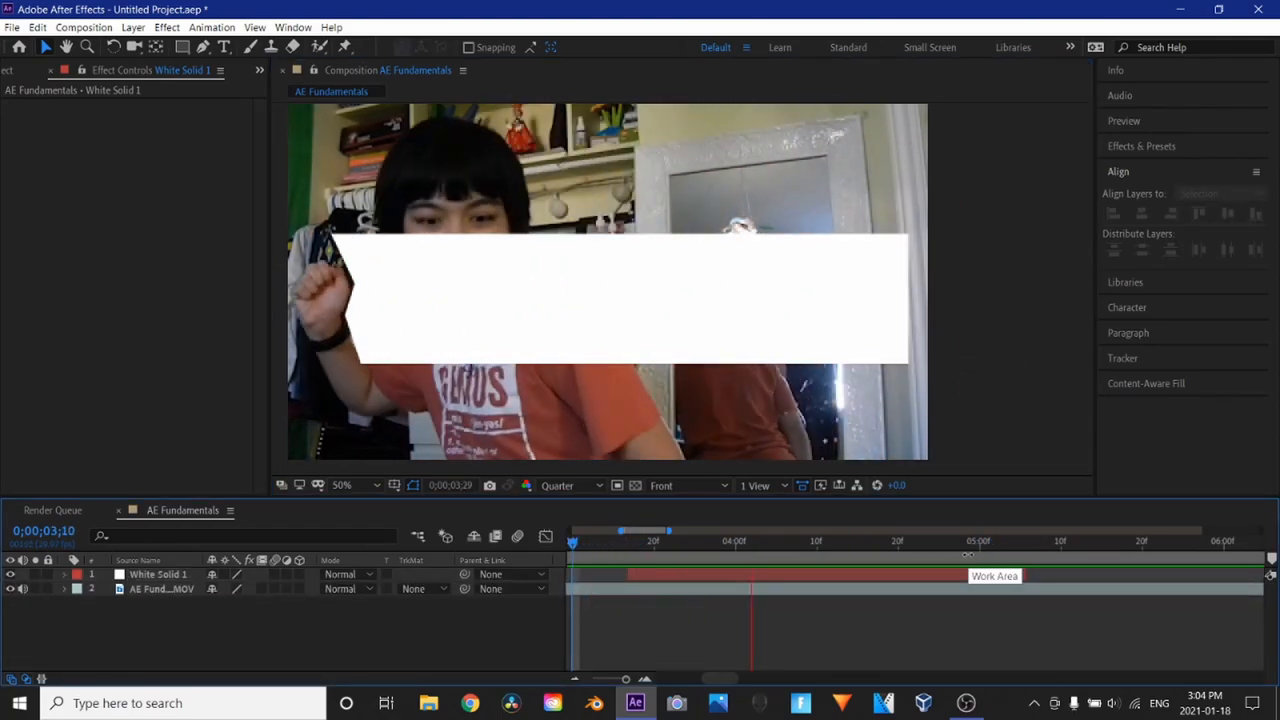
click(808, 540)
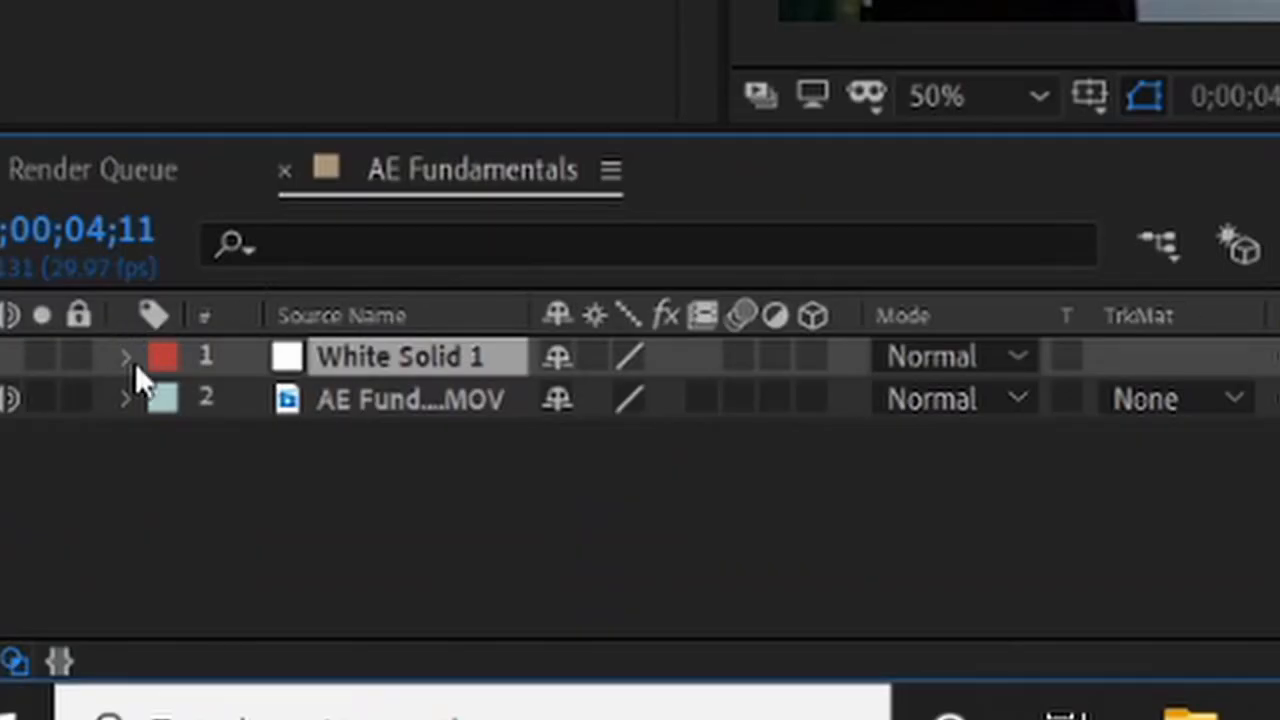
click(124, 356)
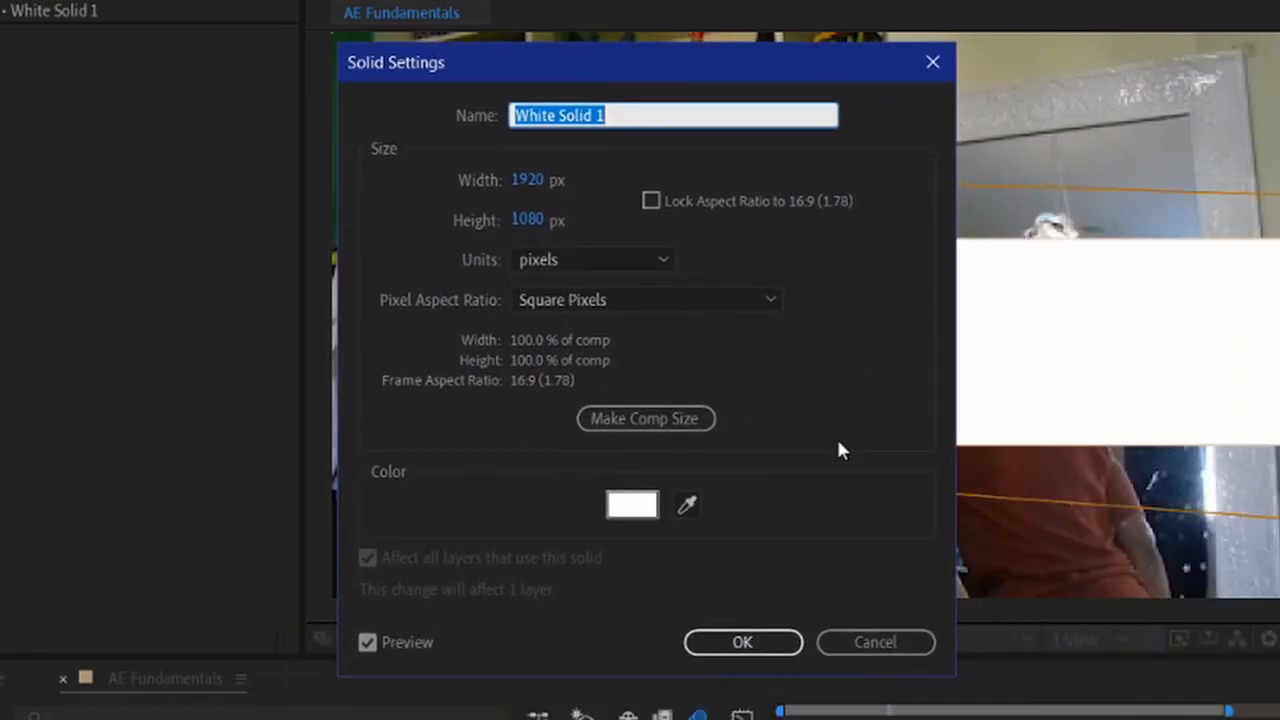
Recolour the bar solid to royal blue (0061FF), making it Royal Blue Solid 1
click(632, 504)
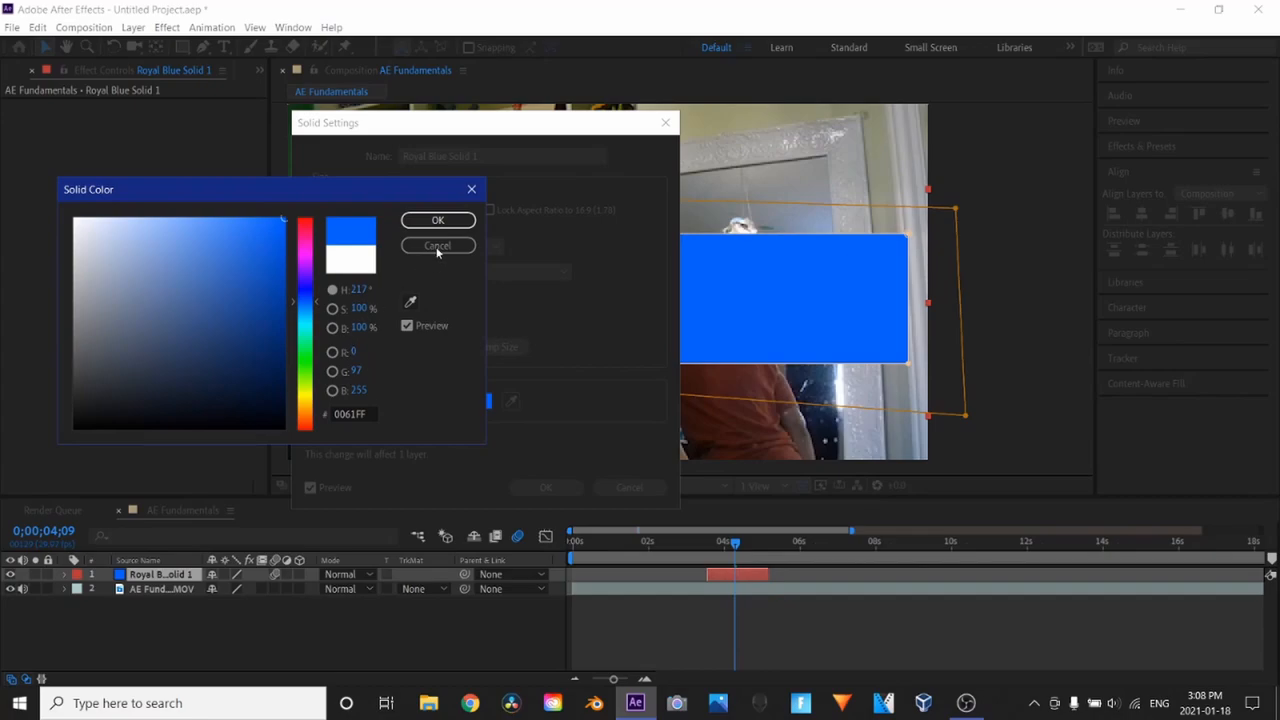
click(436, 220)
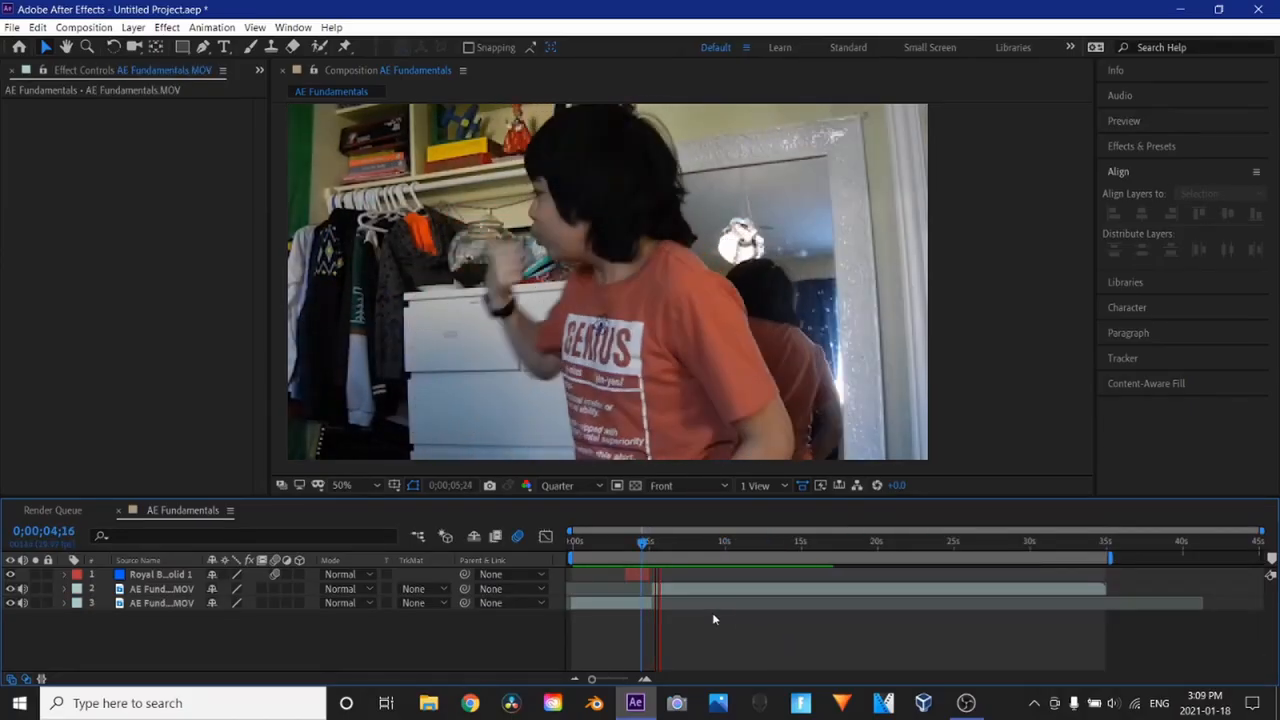
Move the time indicator and split the clip again (Ctrl+Shift+D) into a third layer
click(686, 542)
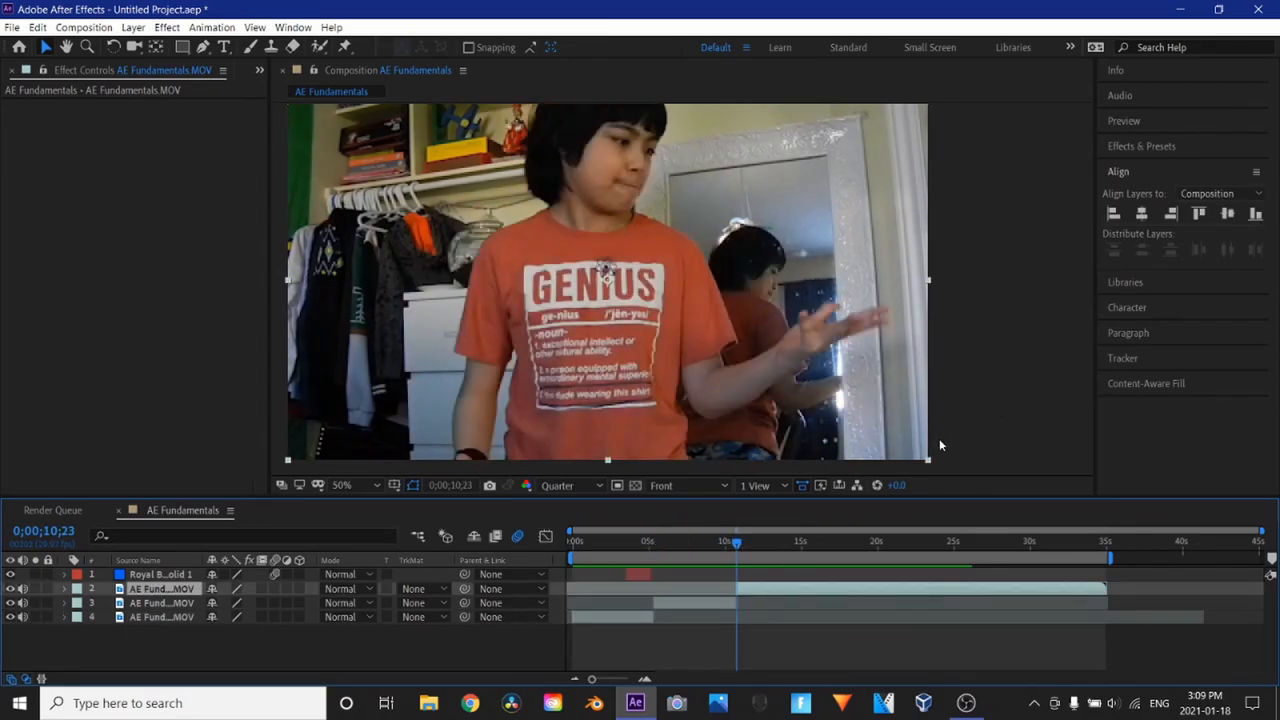
click(714, 542)
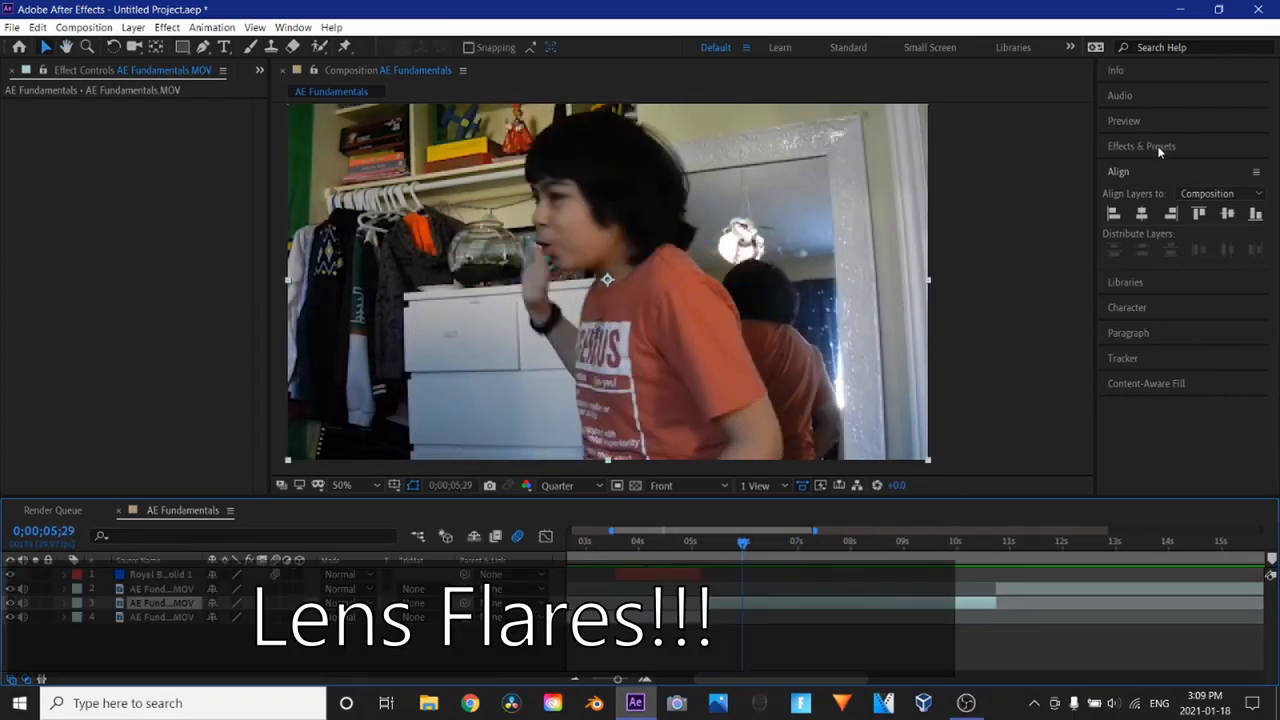
Search the effects library for 'lens' and apply Lens Flare to the clip
click(1144, 146)
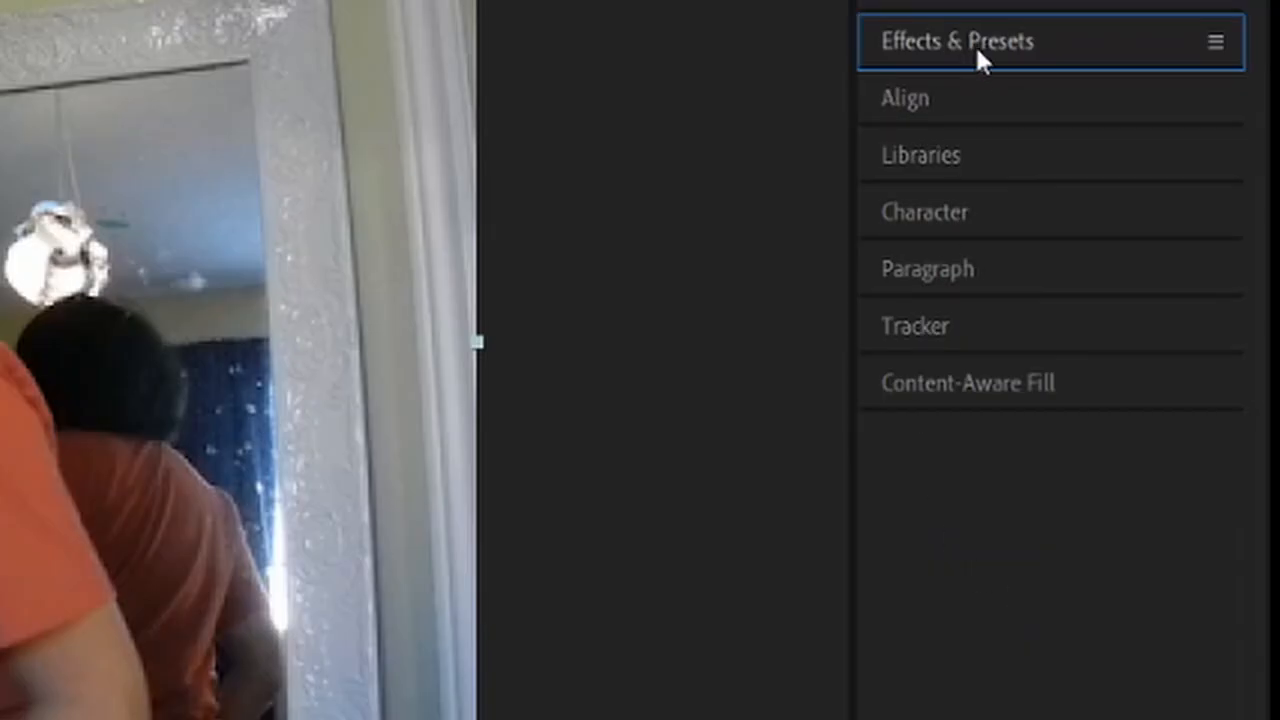
click(962, 40)
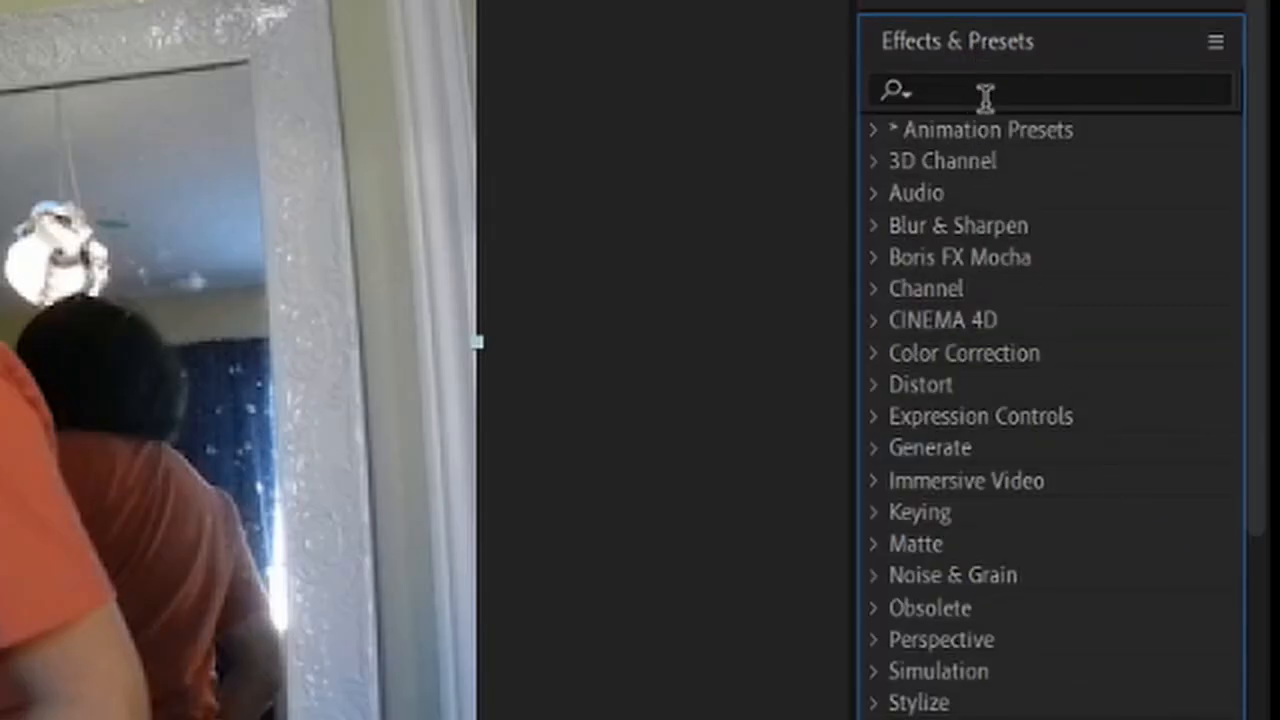
click(1000, 90)
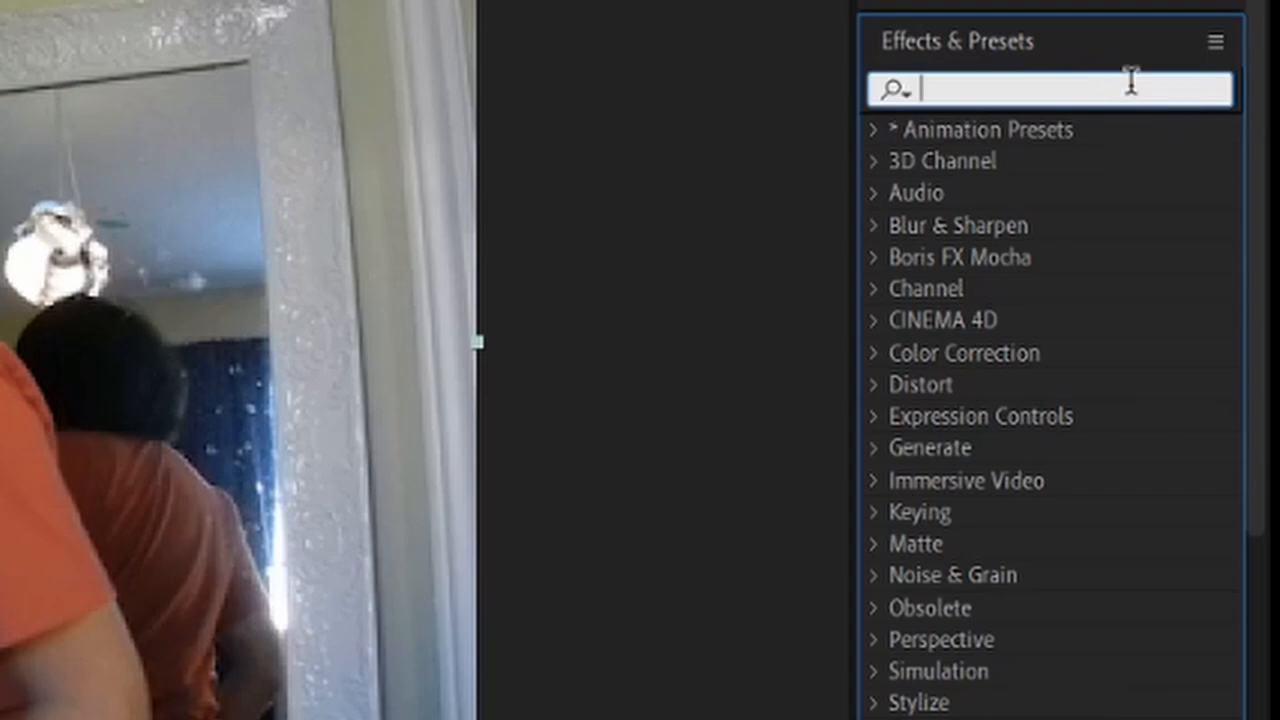
text(lens)
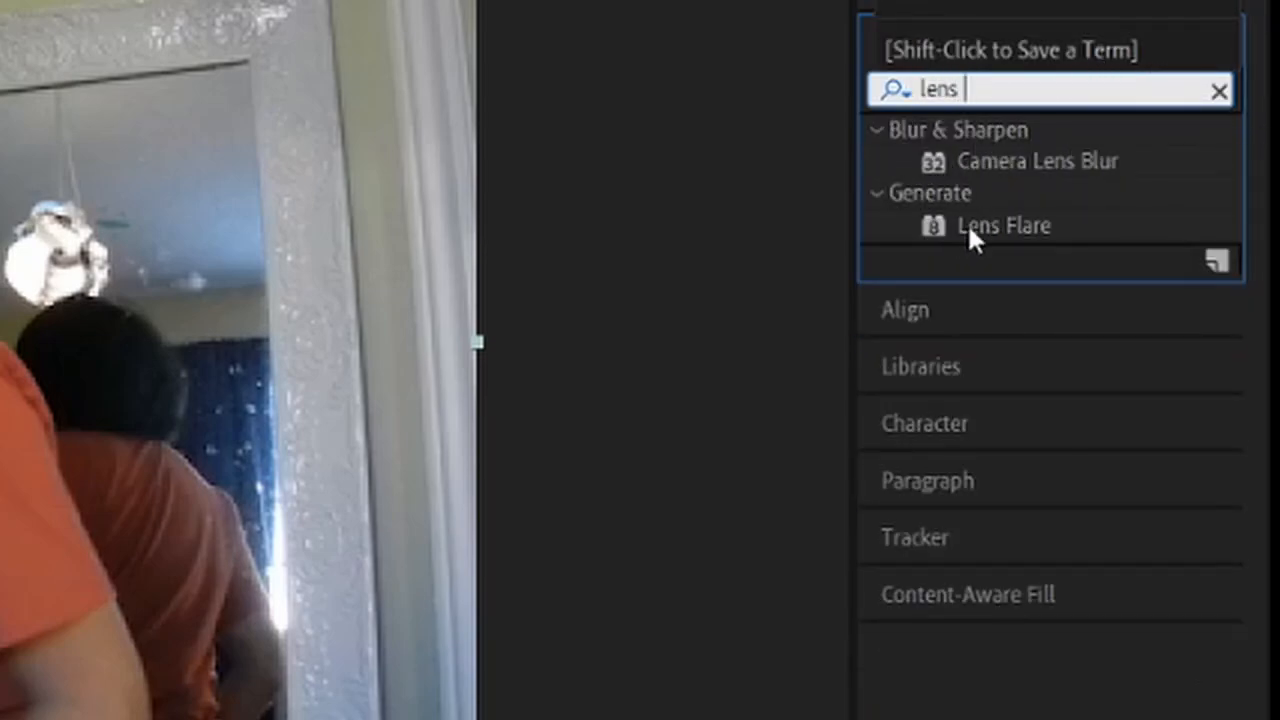
click(998, 224)
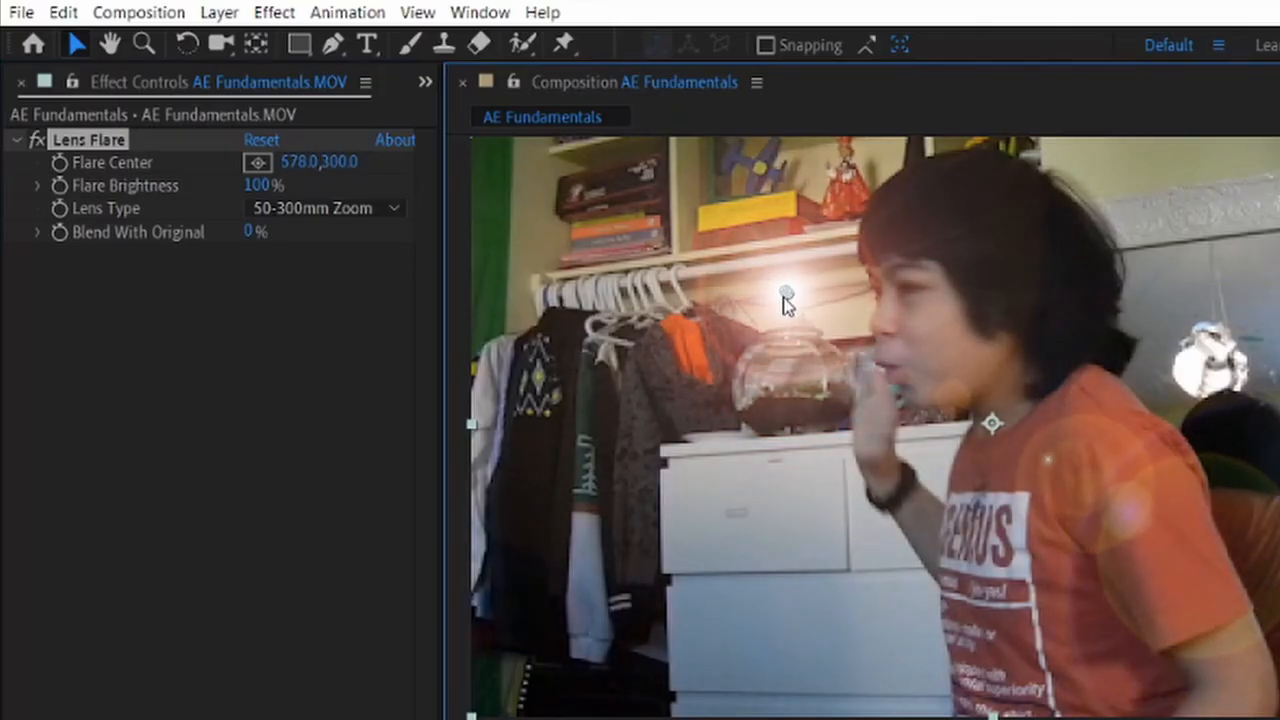
Reposition the flare, try 35mm and 105mm Prime lens types, then settle on 50-300mm Zoom
drag(784, 296, 768, 304)
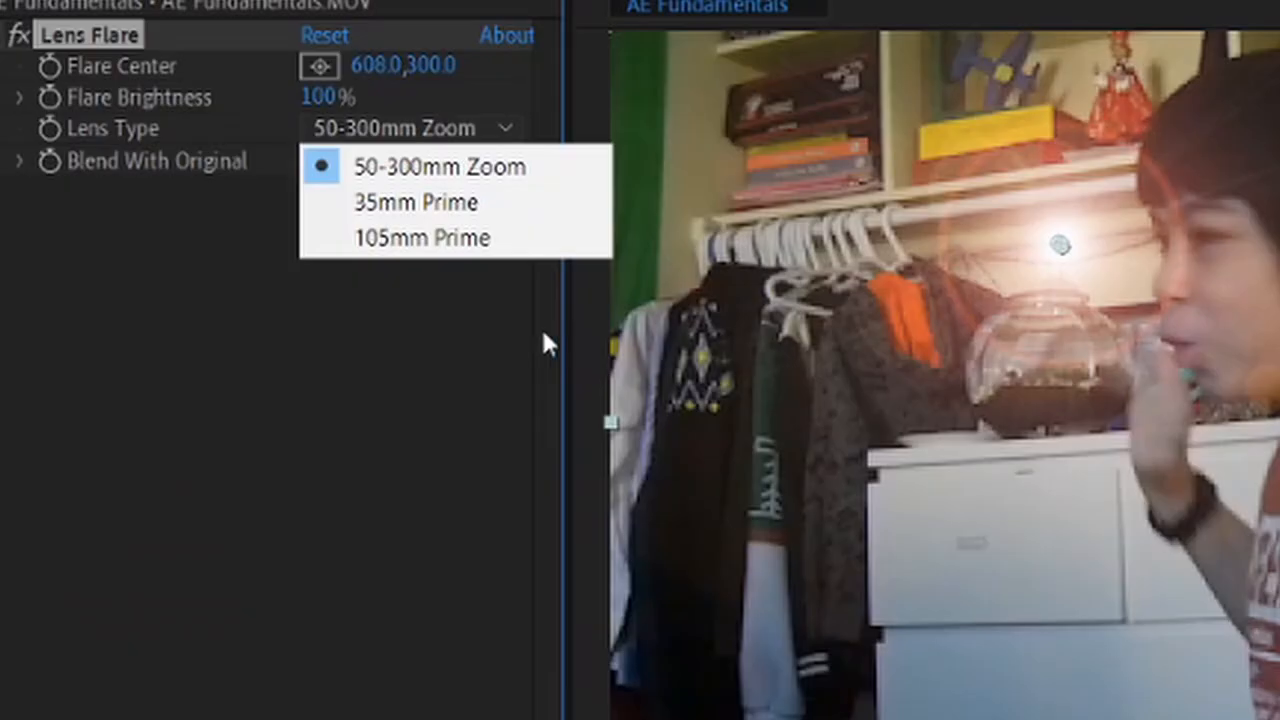
mouse_move(410, 204)
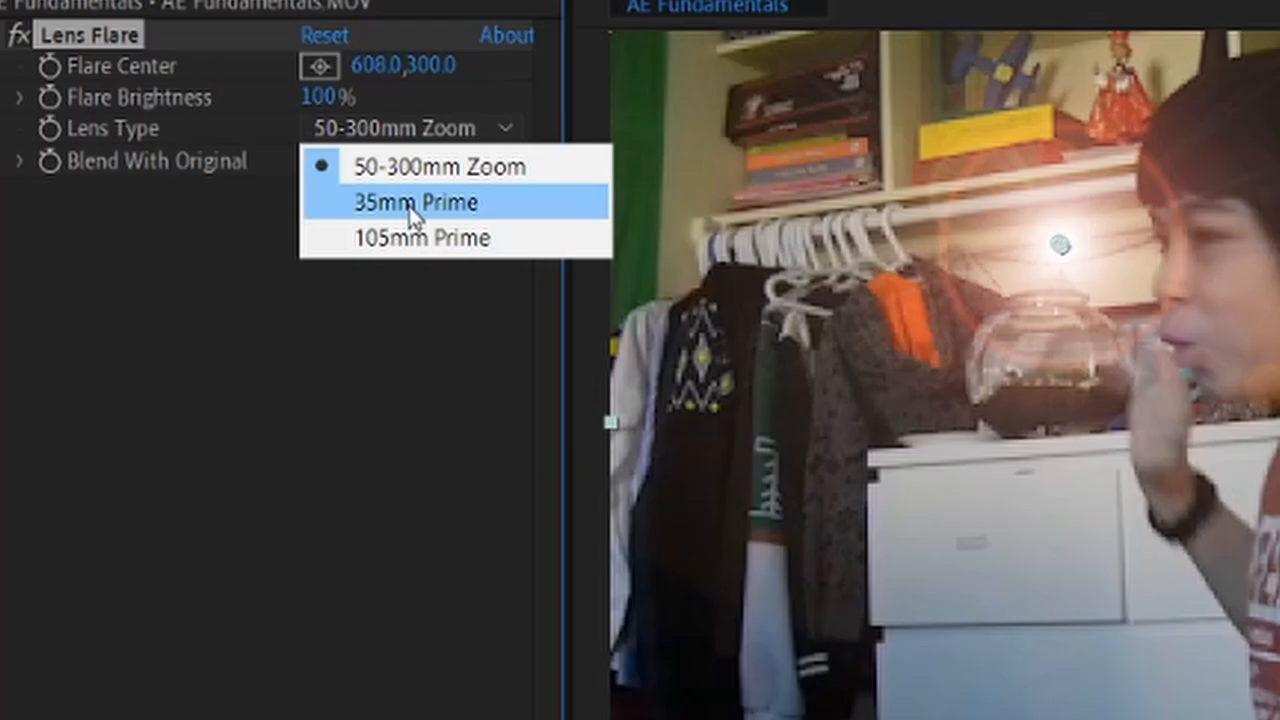
click(404, 200)
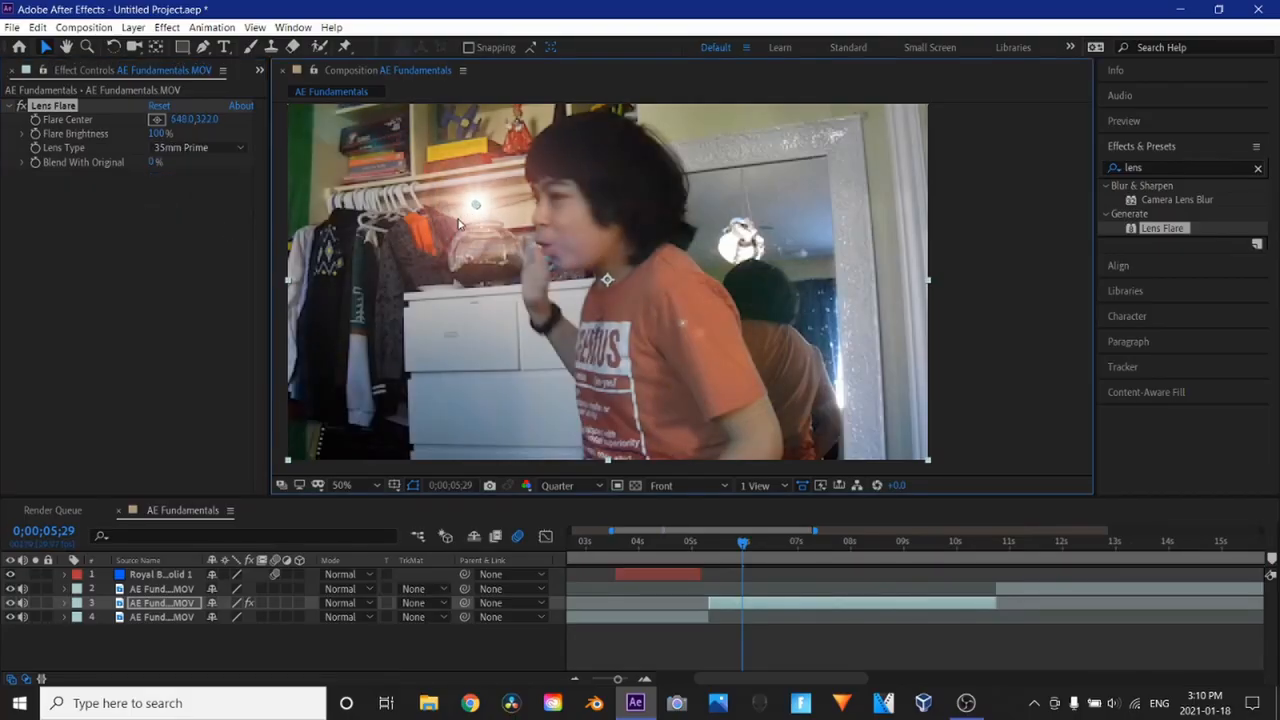
drag(476, 204, 668, 244)
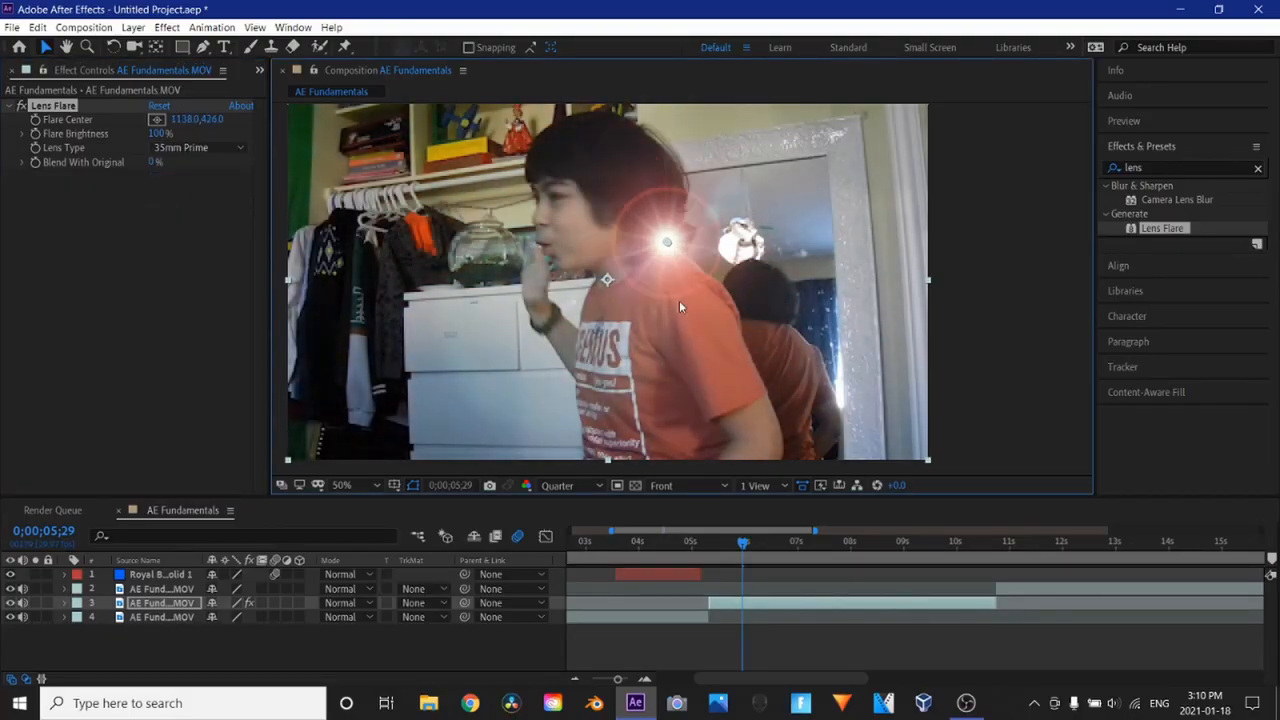
click(196, 148)
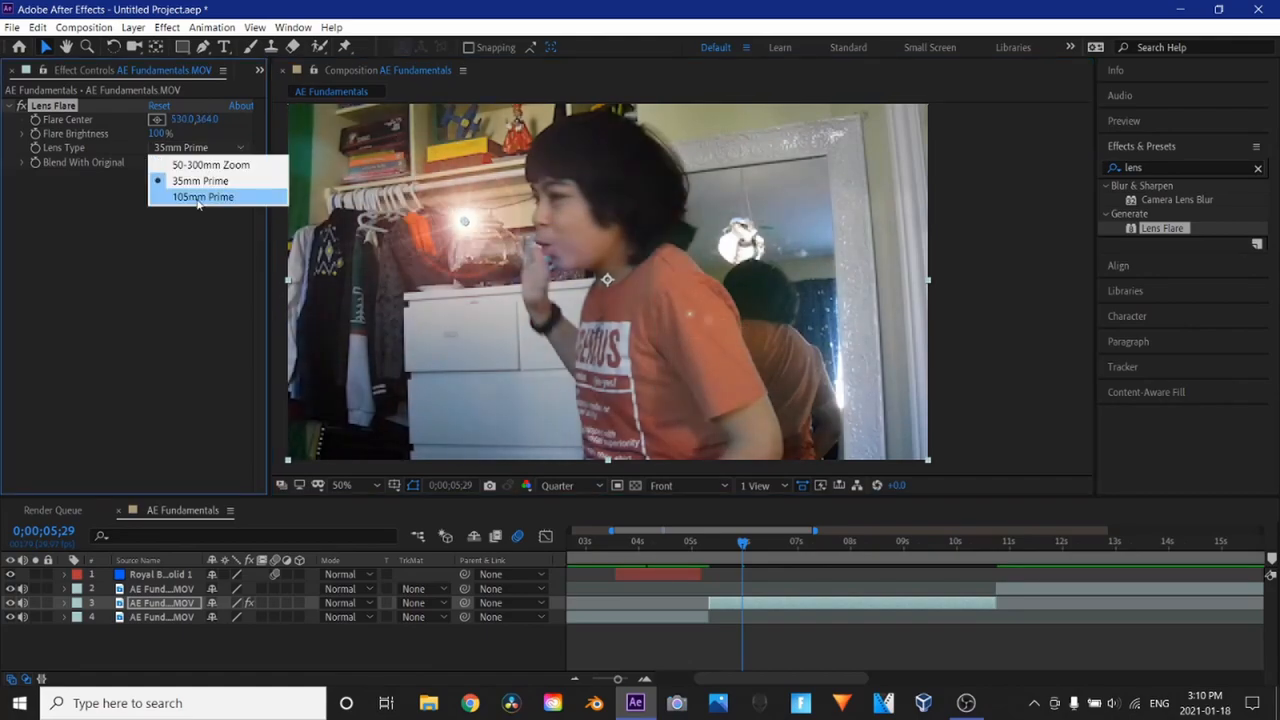
click(200, 196)
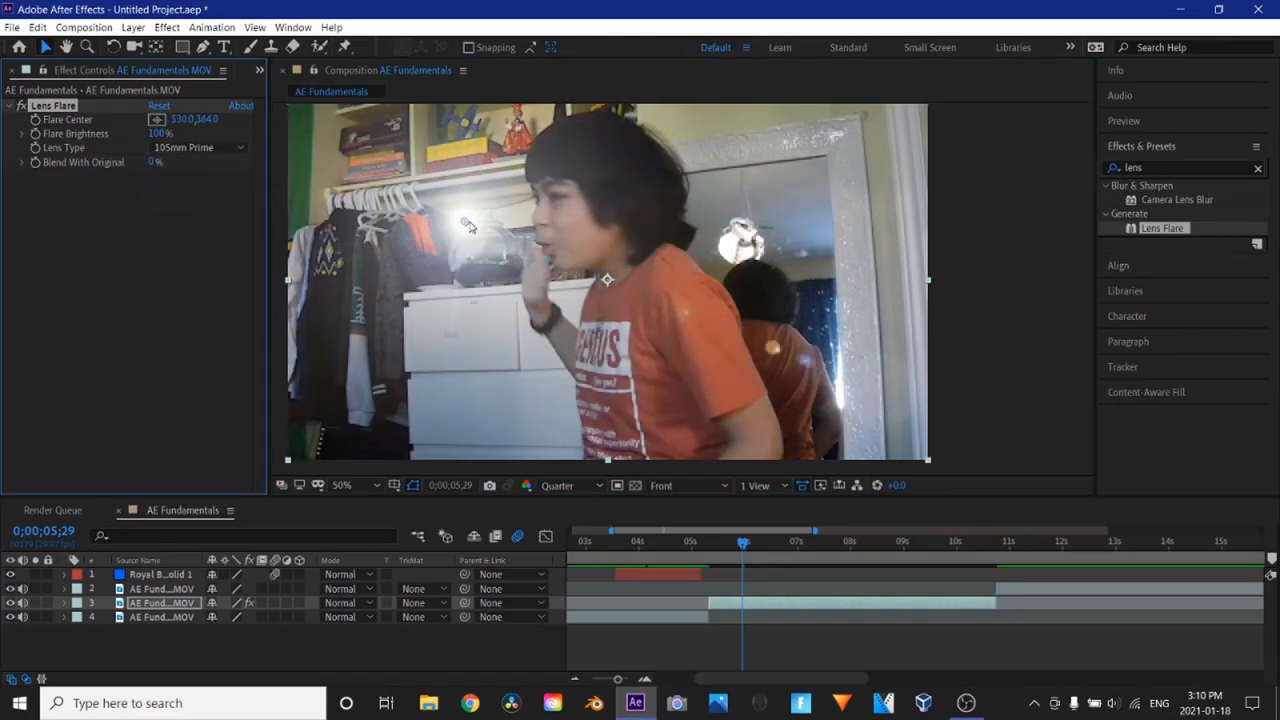
drag(470, 224, 660, 268)
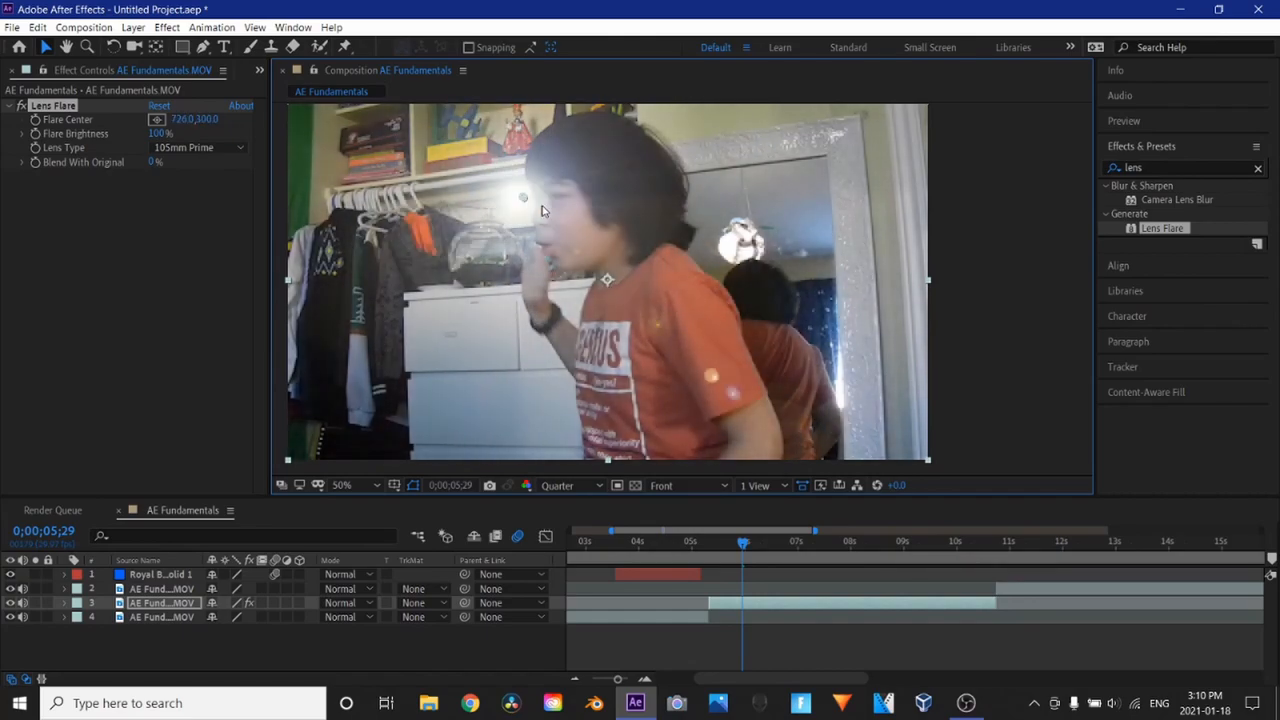
click(192, 148)
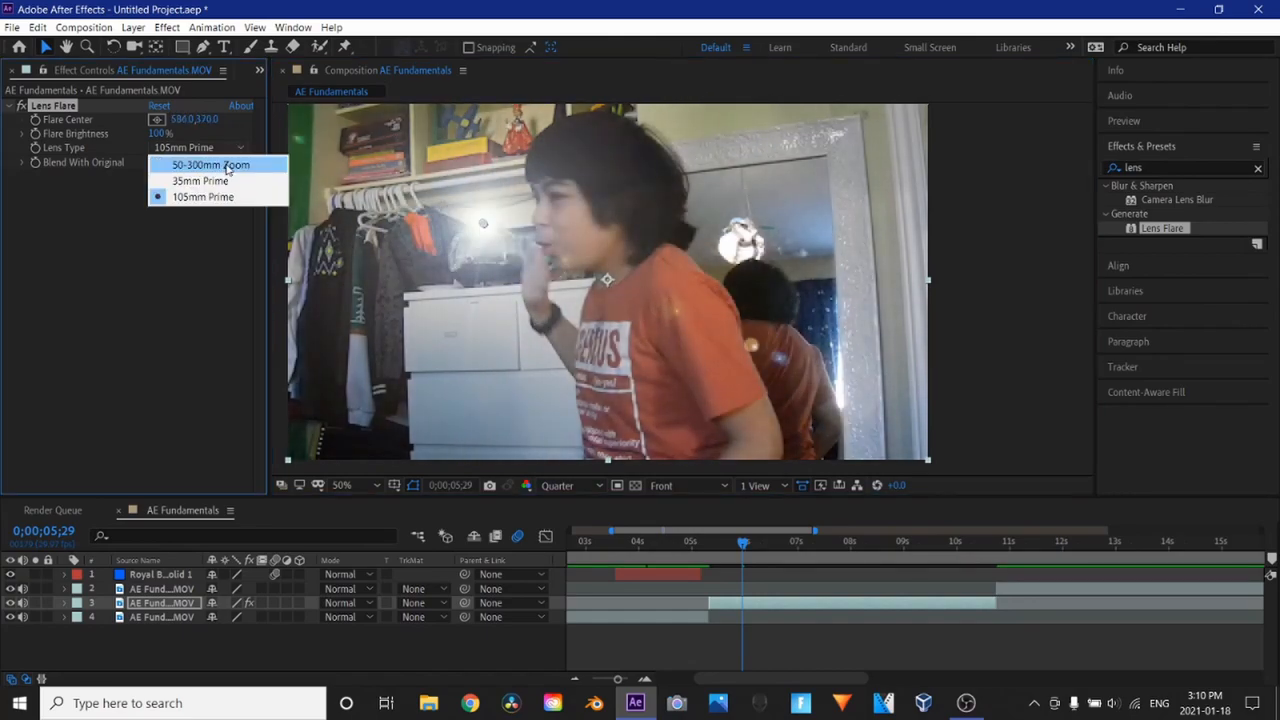
click(214, 164)
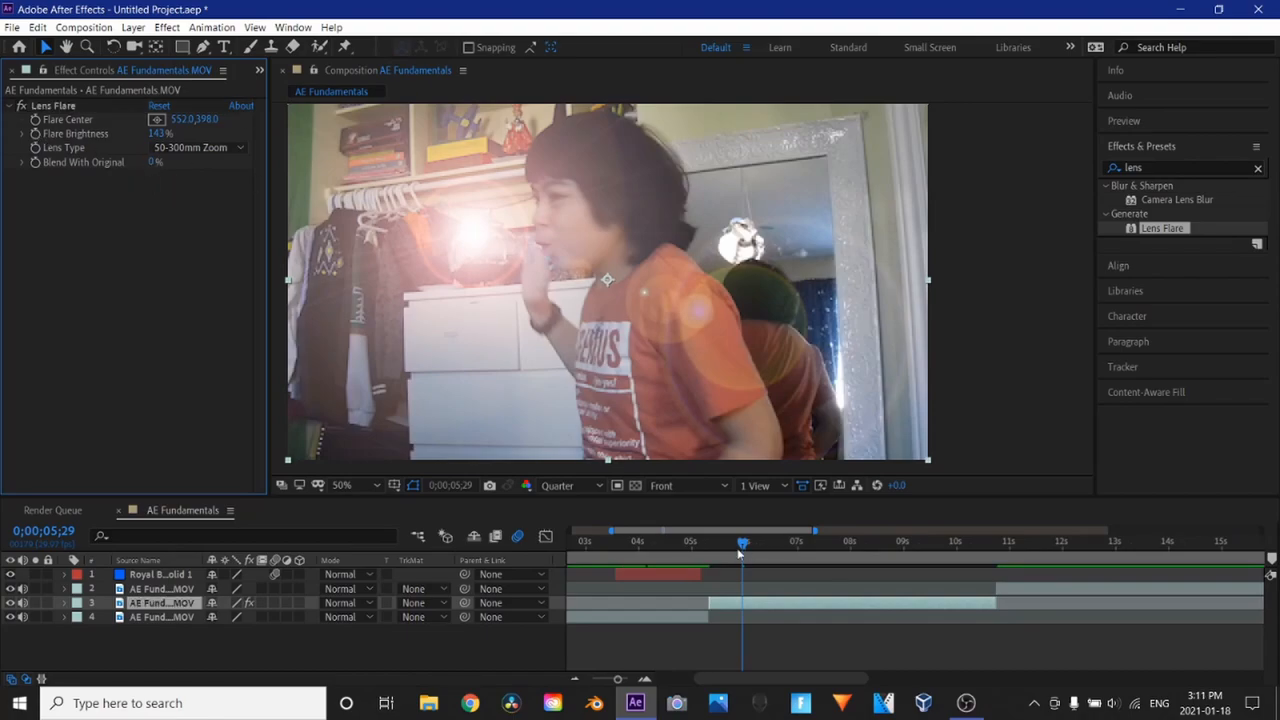
Expand the clip's Lens Flare properties and enable keyframing for Flare Center and Brightness
click(744, 540)
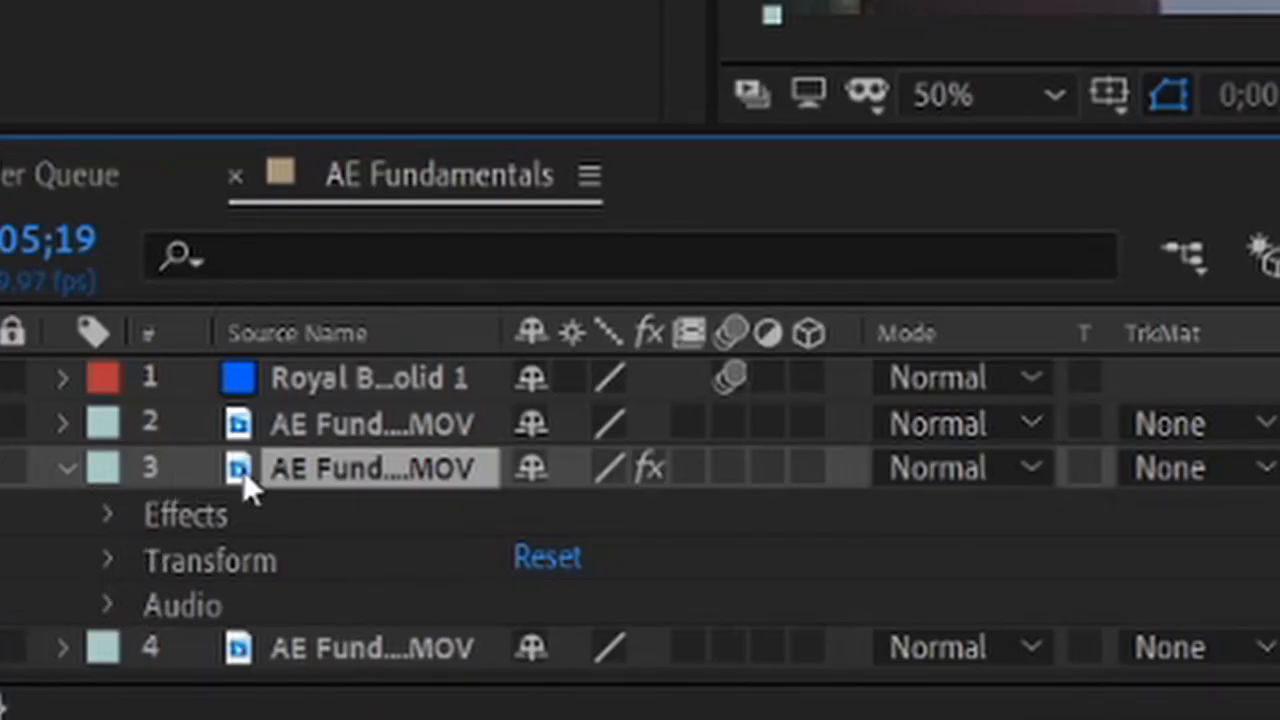
click(108, 514)
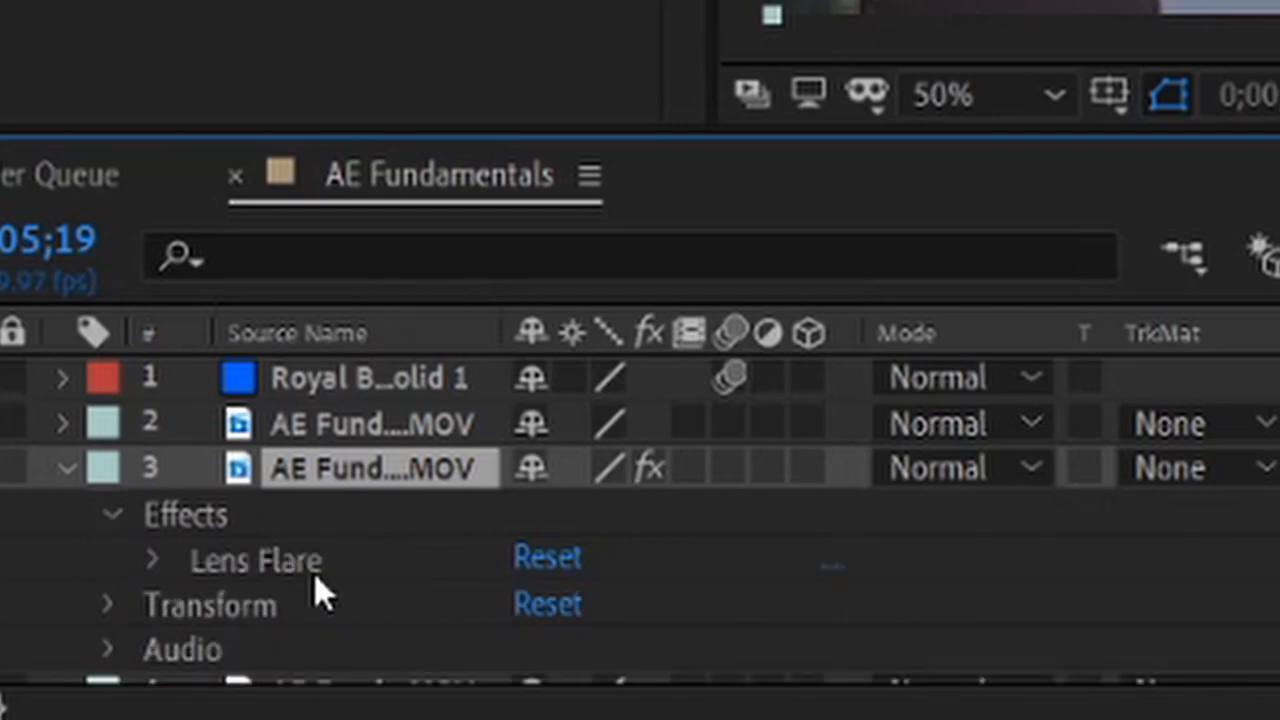
mouse_move(170, 564)
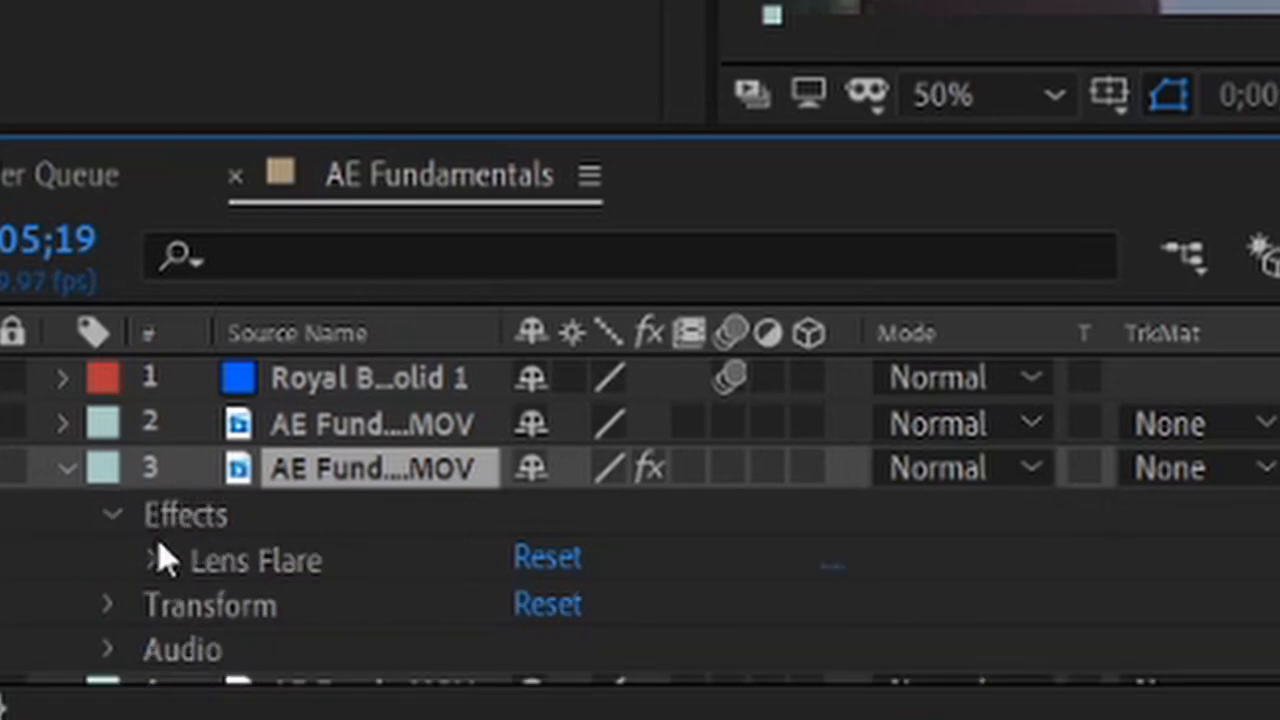
click(152, 560)
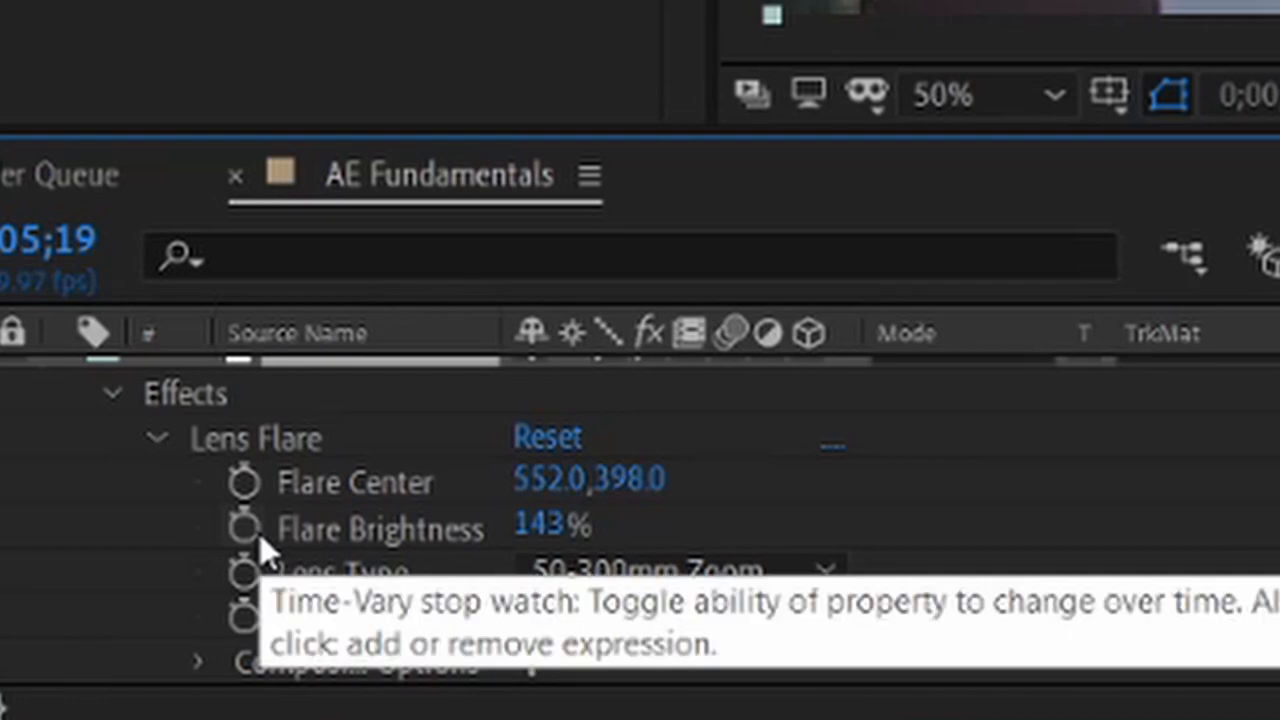
click(244, 528)
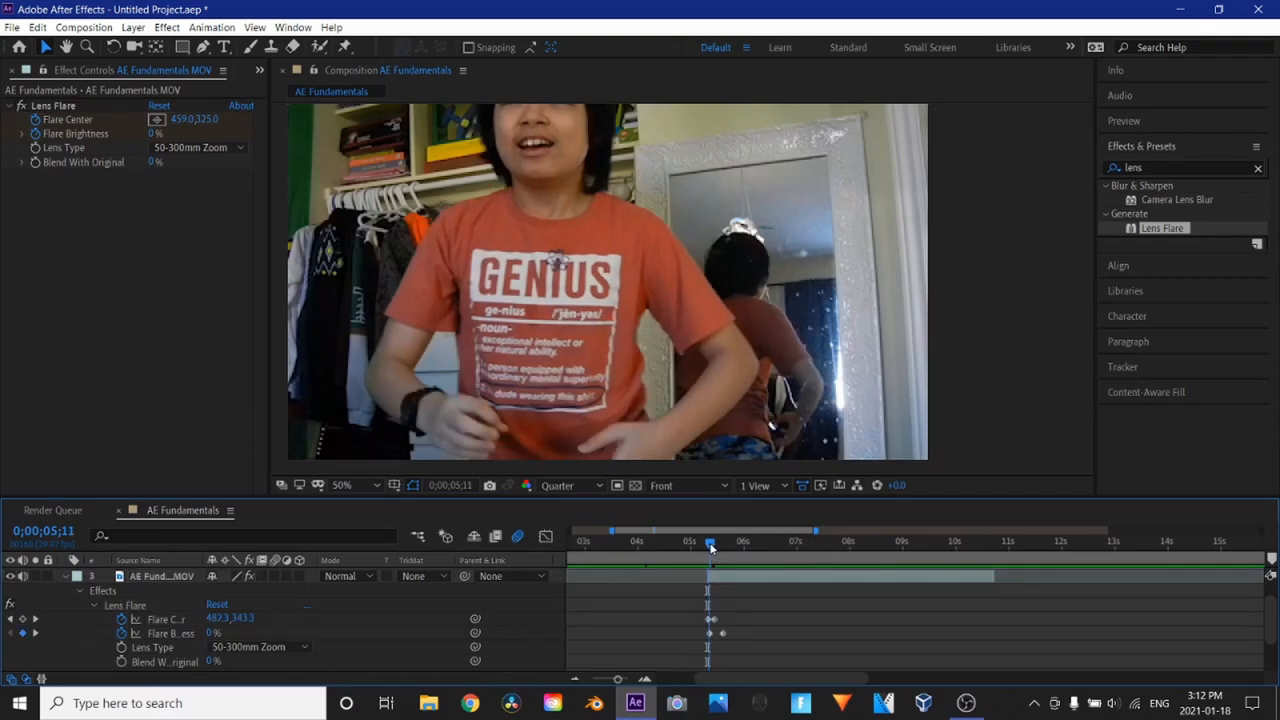
Duplicate the Lens Flare effect on the footage layer to get Lens Flare 2
click(852, 540)
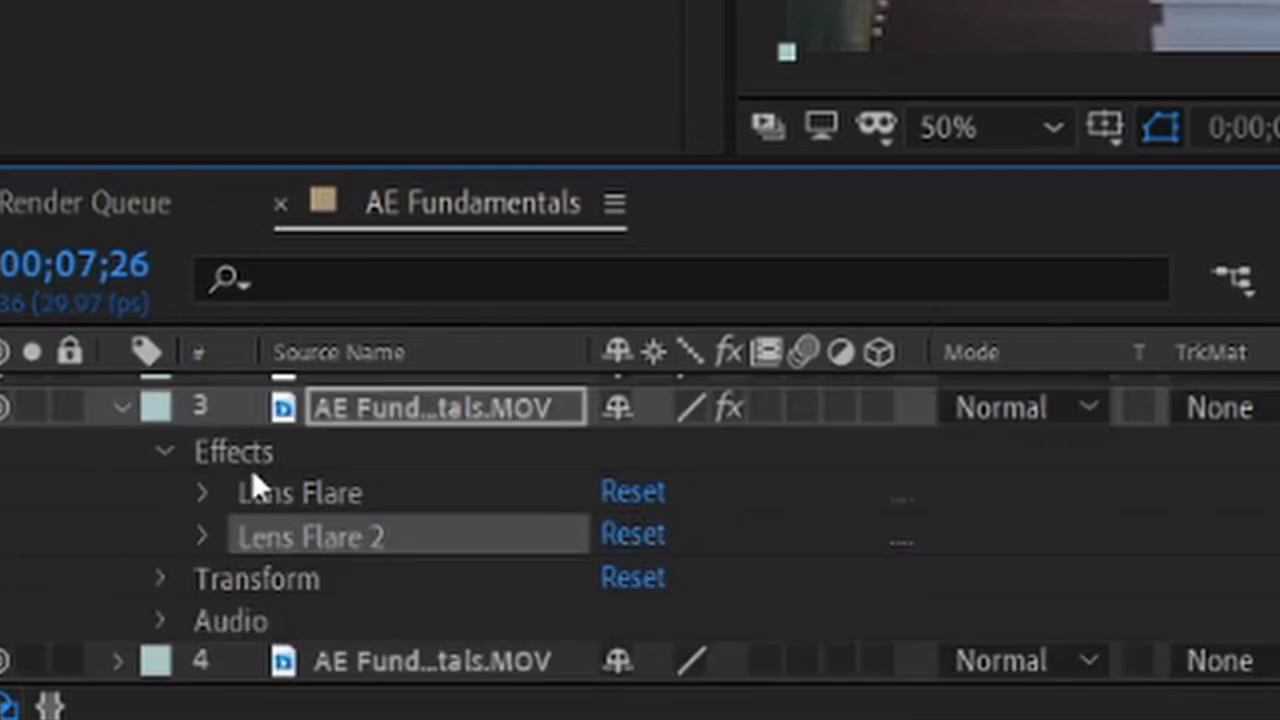
Keyframe Lens Flare 2's Flare Brightness at the fingertip and at later times so it dims
click(204, 536)
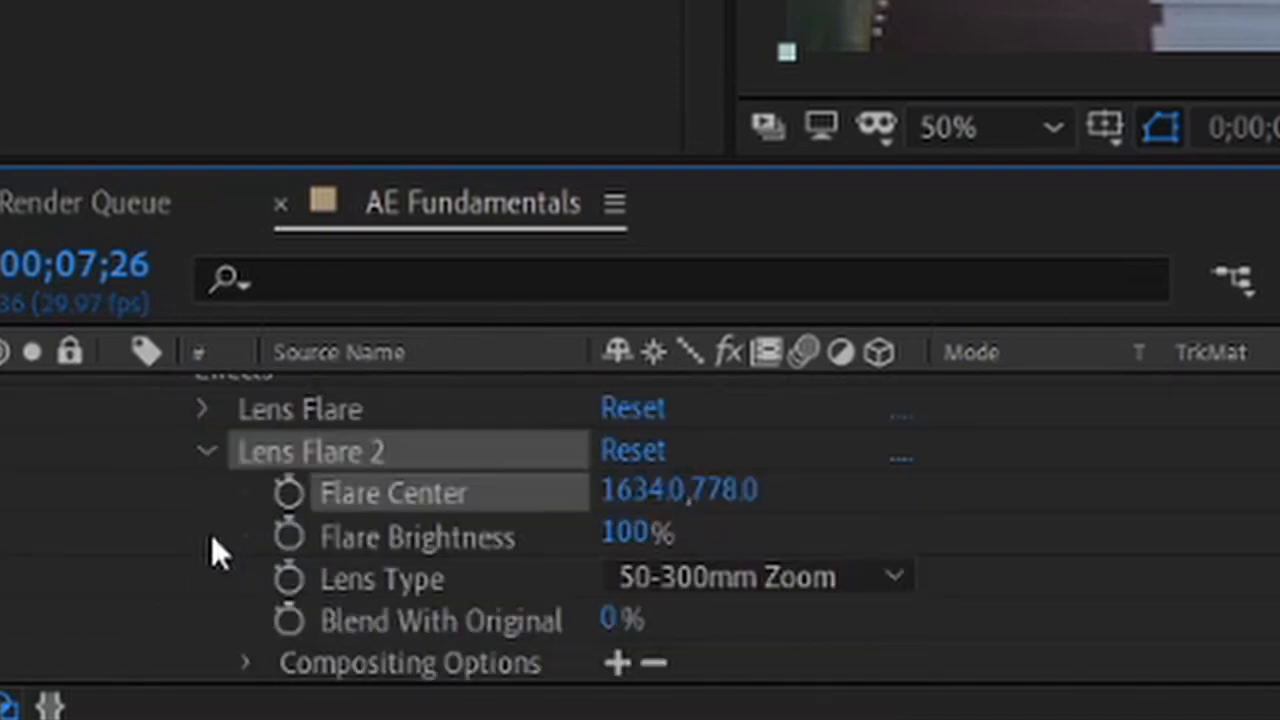
mouse_move(130, 520)
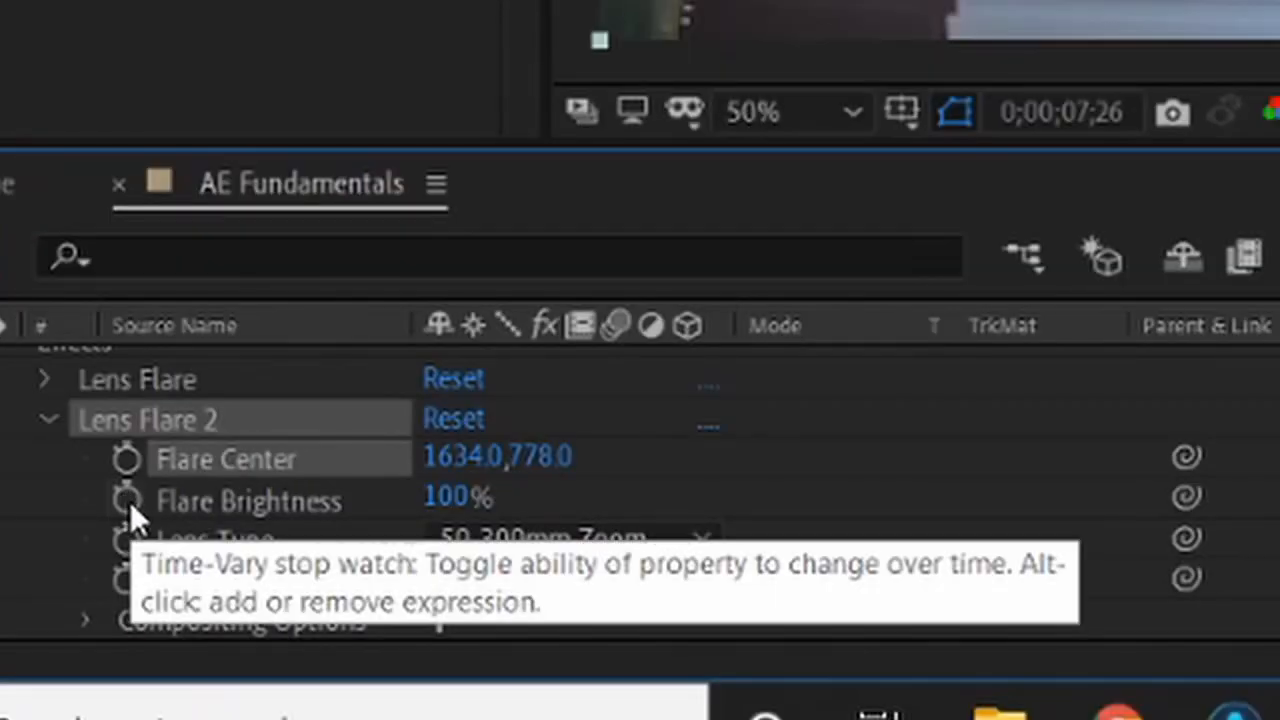
click(126, 500)
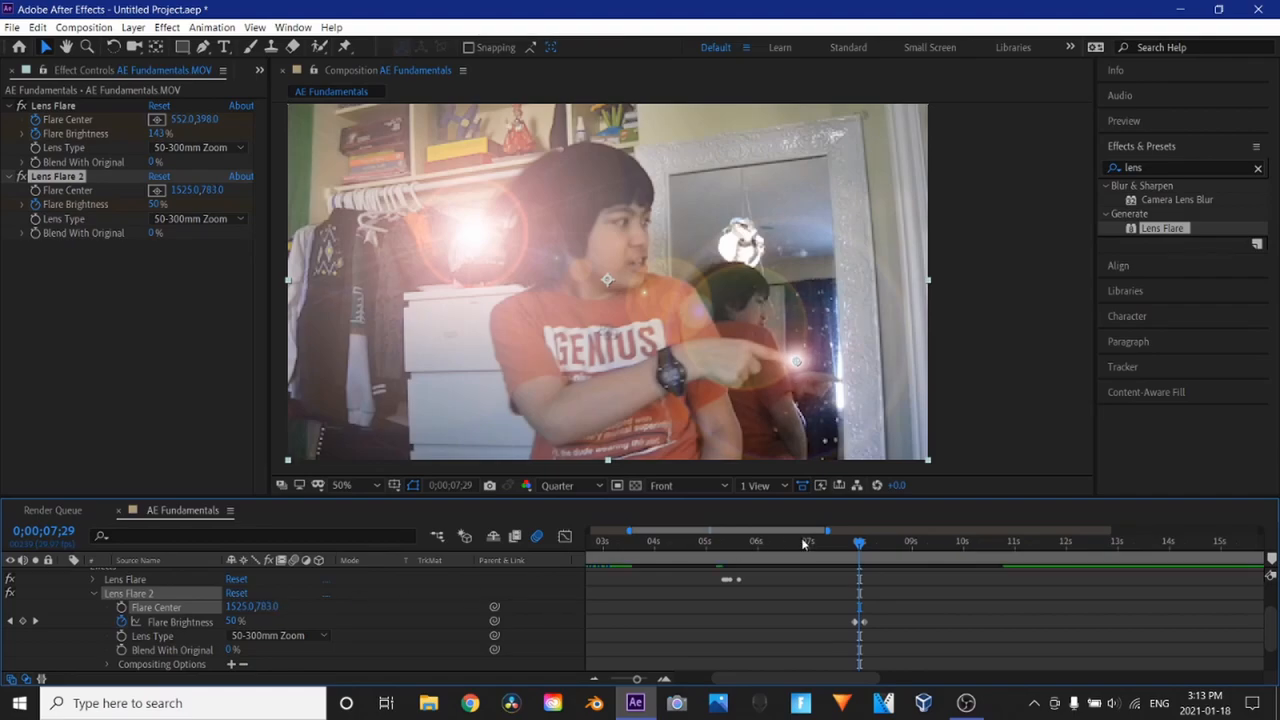
click(860, 540)
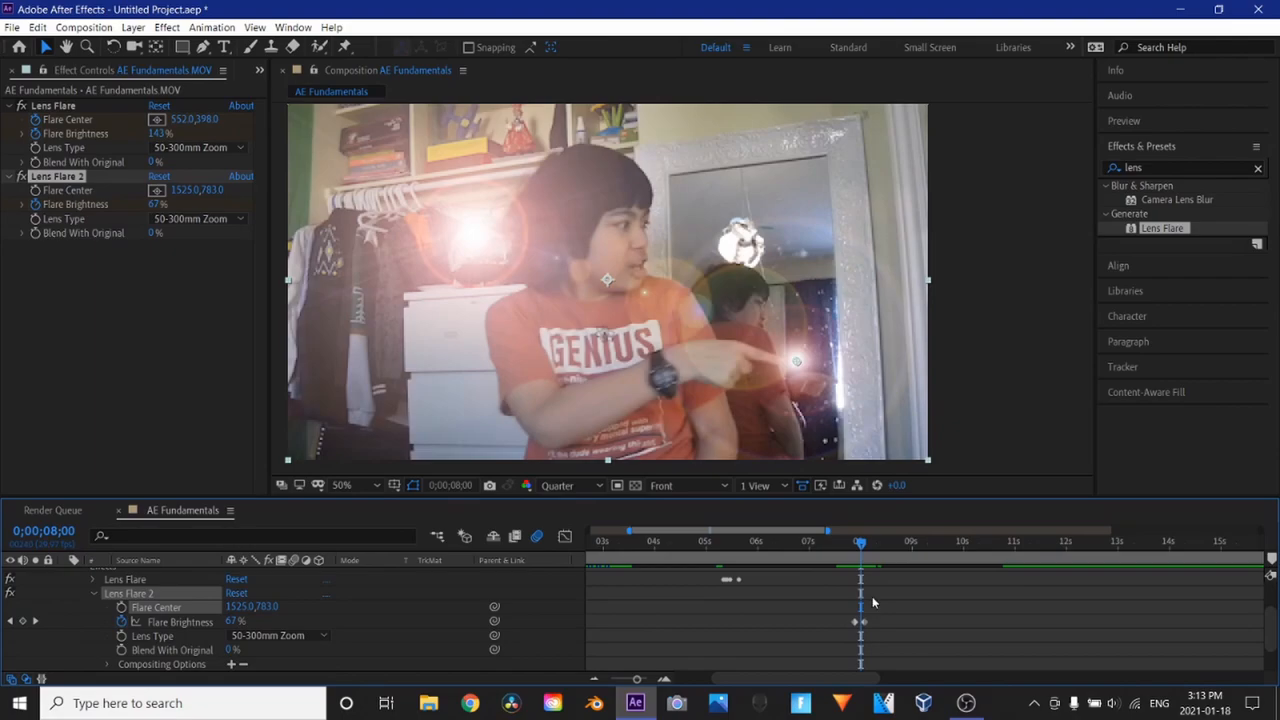
click(720, 540)
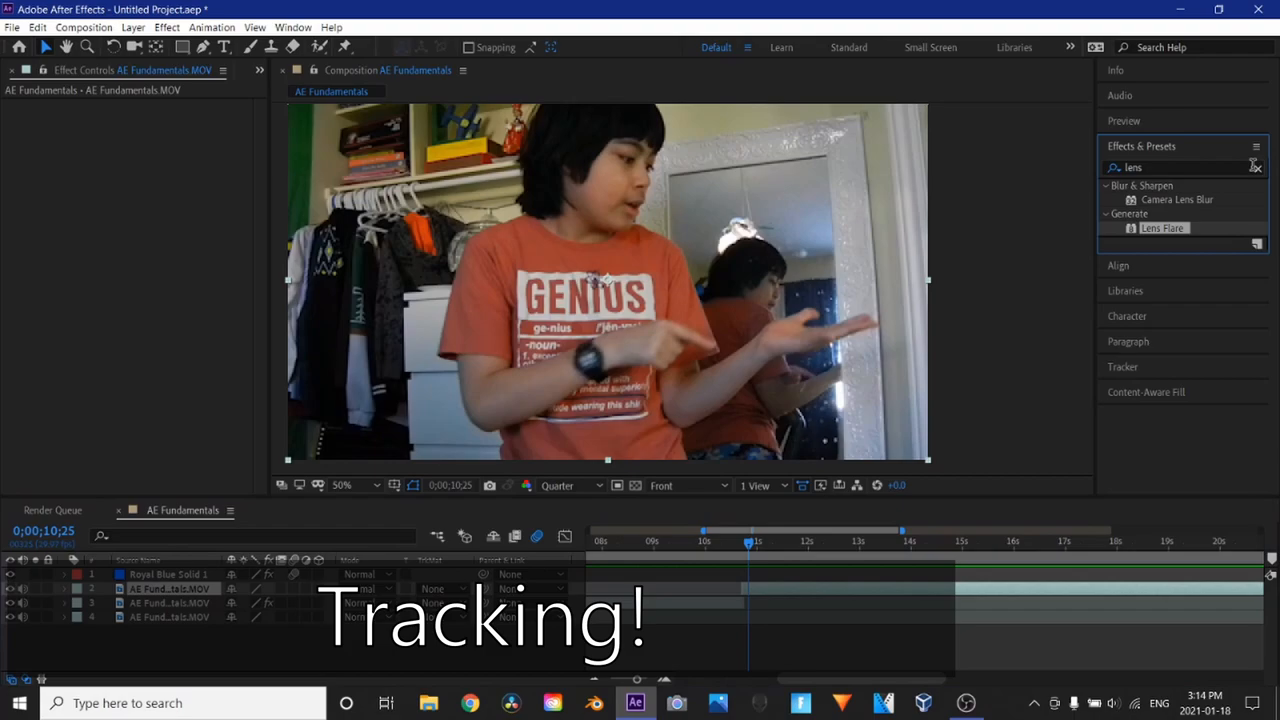
Choose the footage clip for tracking and move Track Point 1 onto the open hand
click(1142, 146)
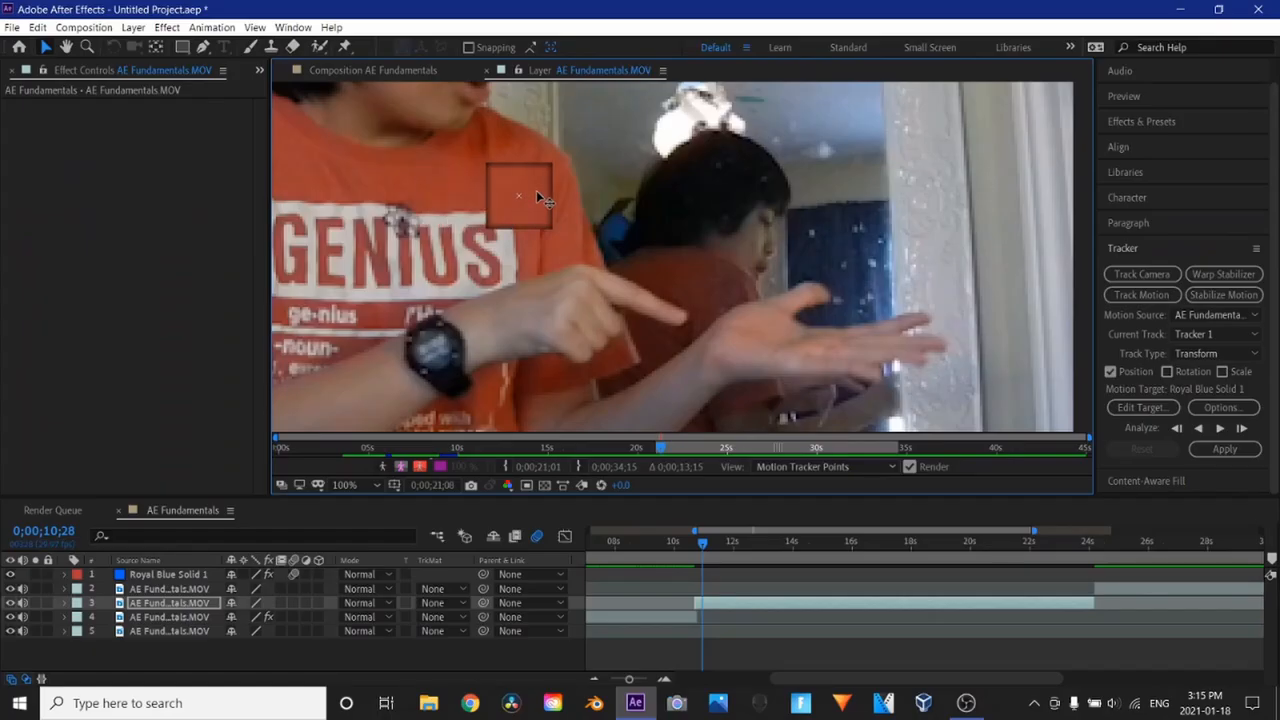
drag(518, 196, 764, 332)
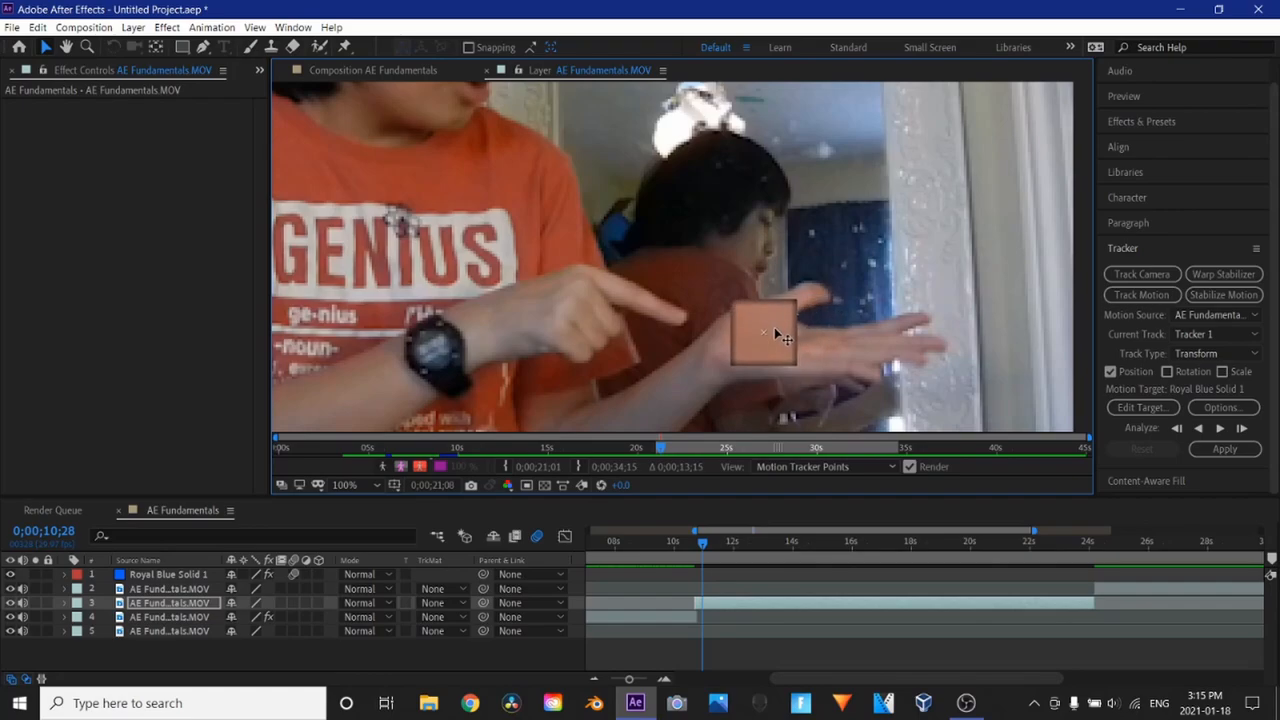
click(344, 486)
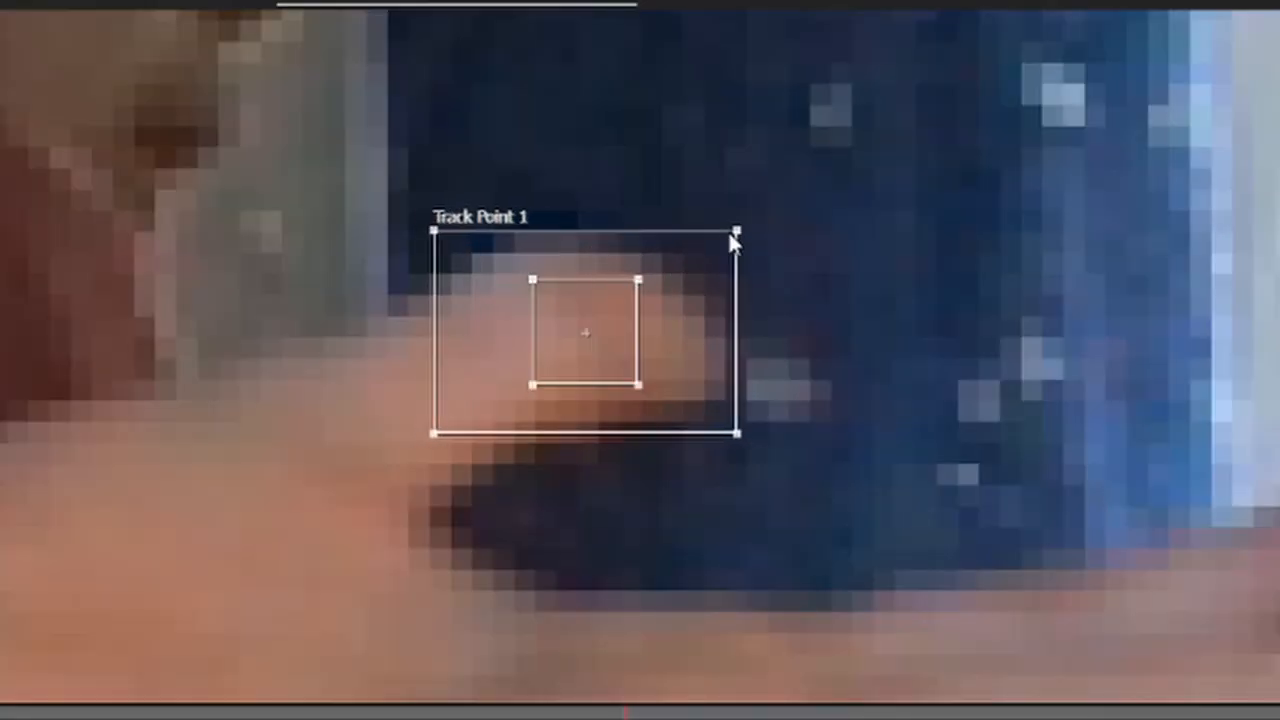
Enlarge Track Point 1's search region around the hand
drag(732, 232, 858, 244)
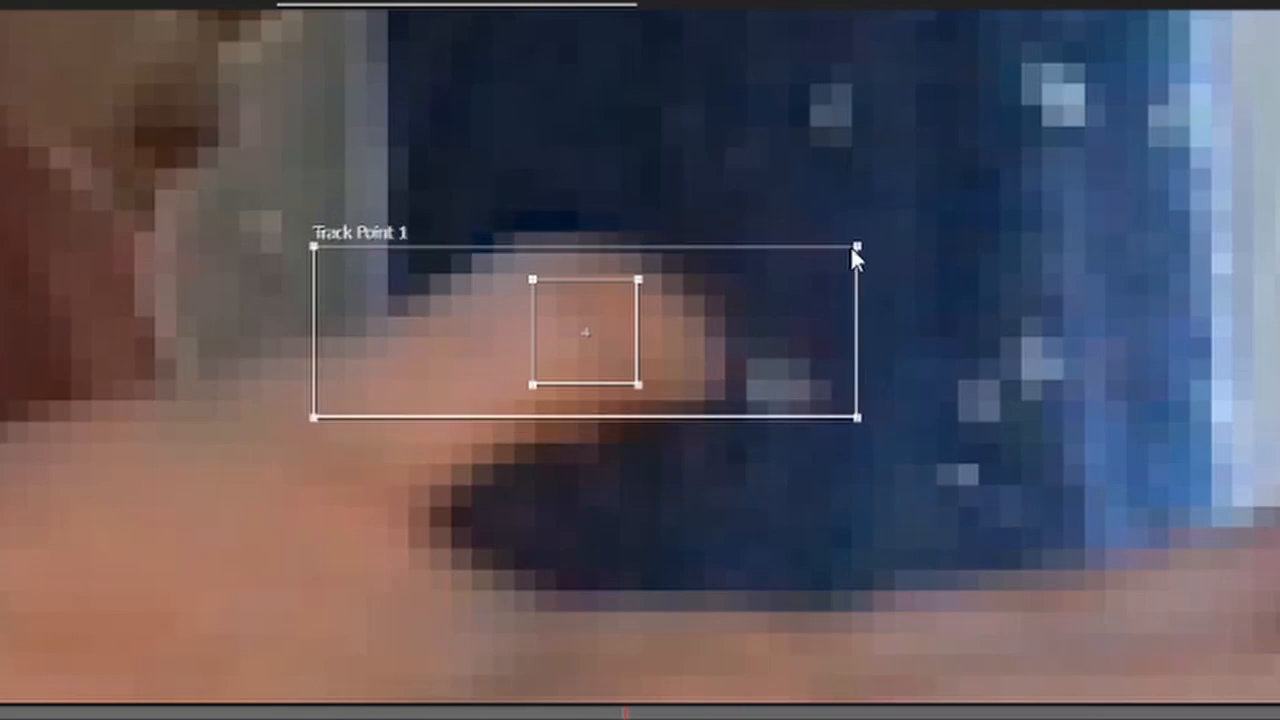
drag(858, 244, 690, 108)
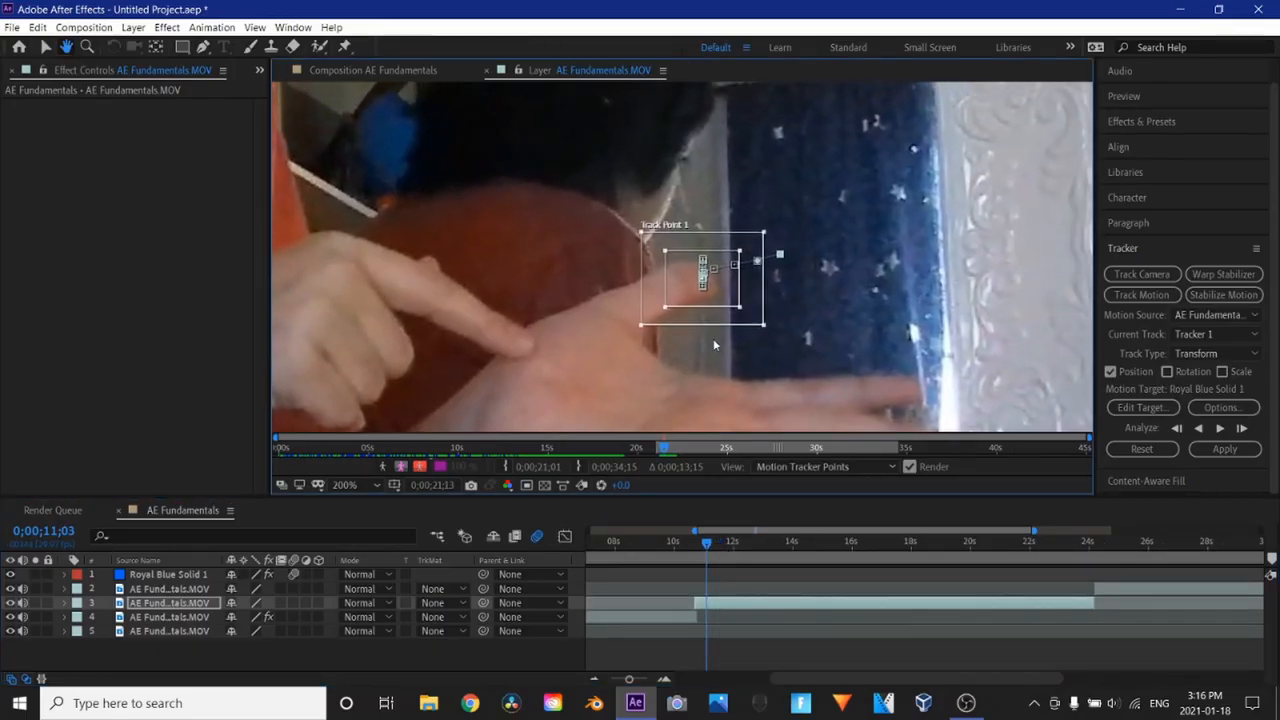
Drag Track Point 1's feature box onto the fingers of the hand
drag(716, 290, 668, 282)
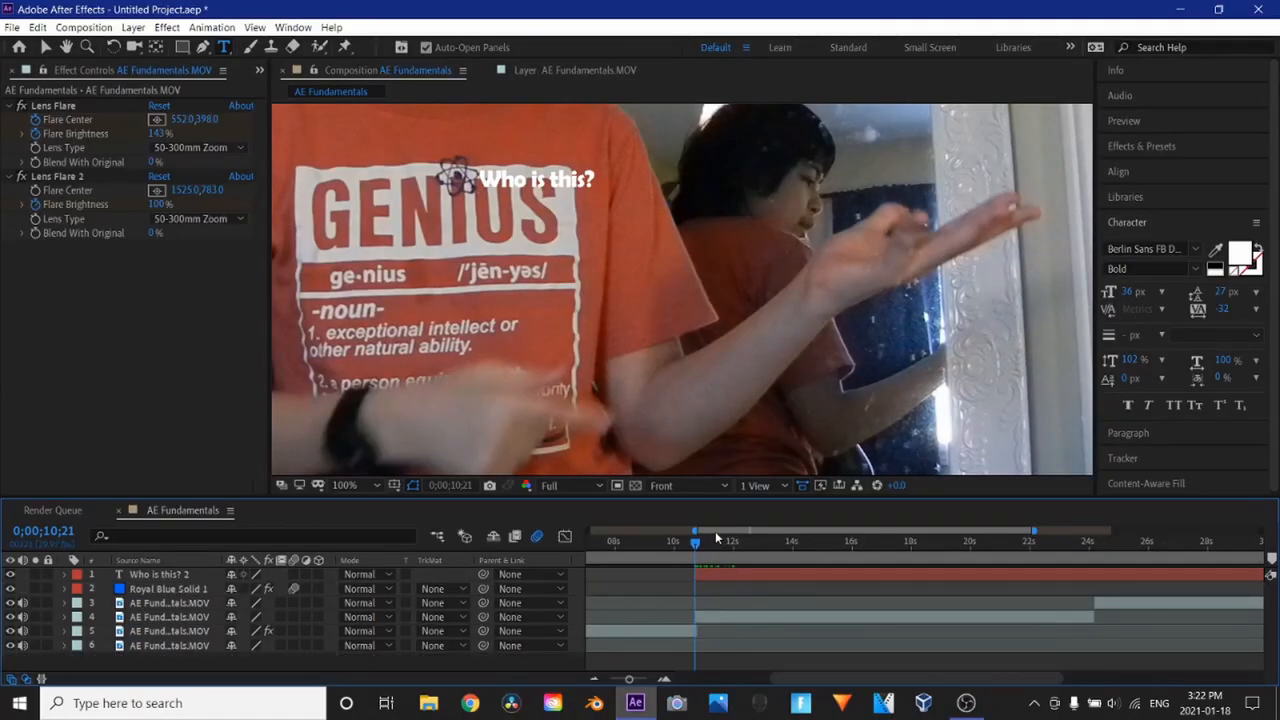
Scrub to around 10 seconds and later to preview the 'Who is this?' text
click(1096, 564)
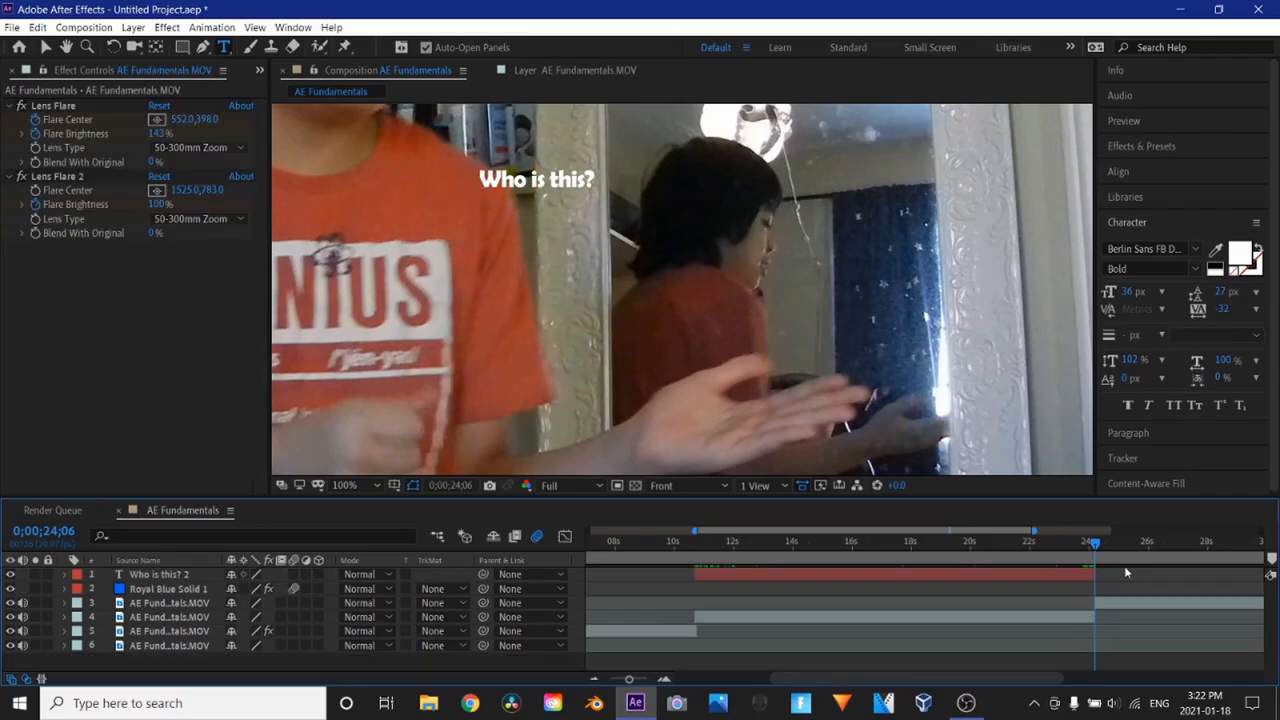
click(868, 540)
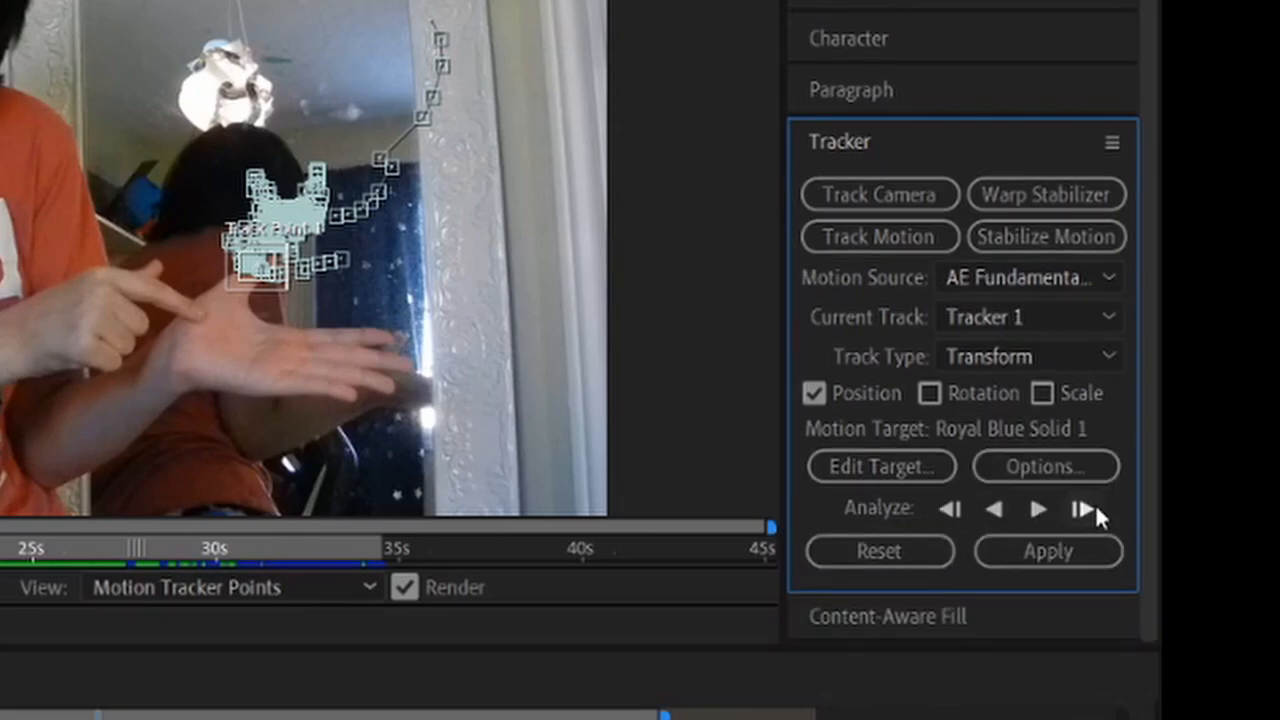
Set layer 1 'Who is this? 2' as the tracker target, apply it and play back
click(880, 466)
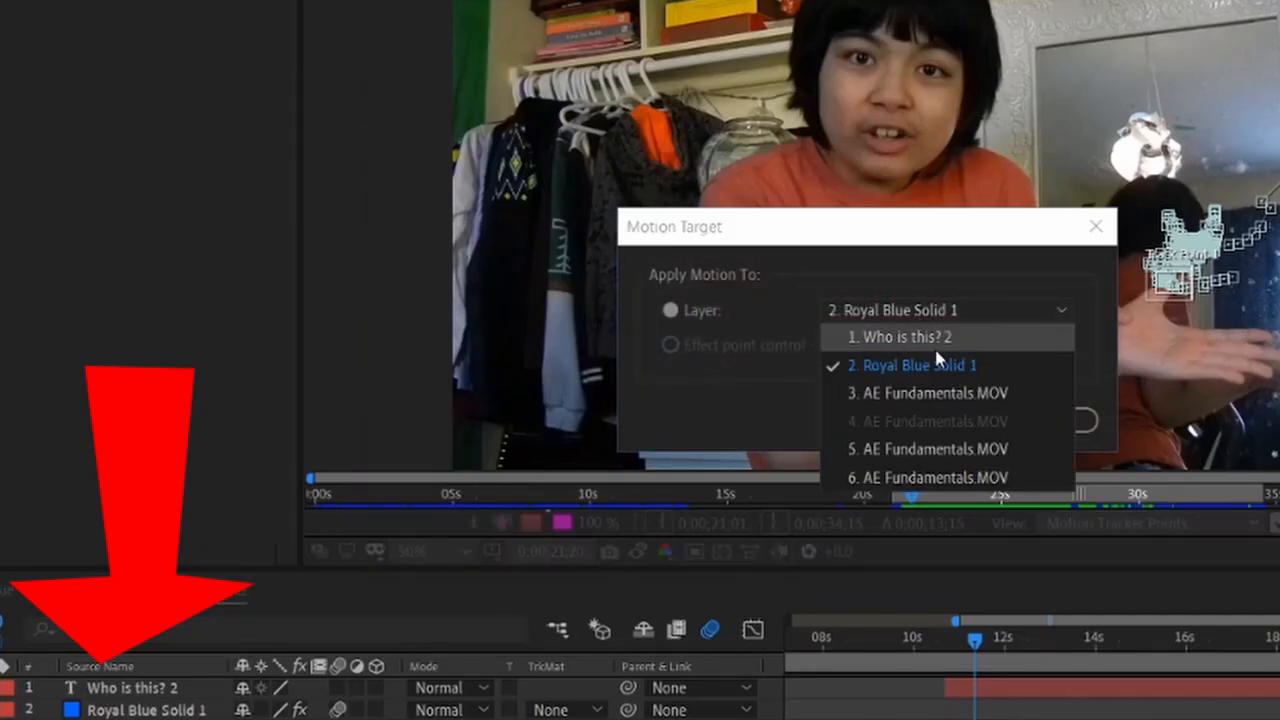
click(896, 336)
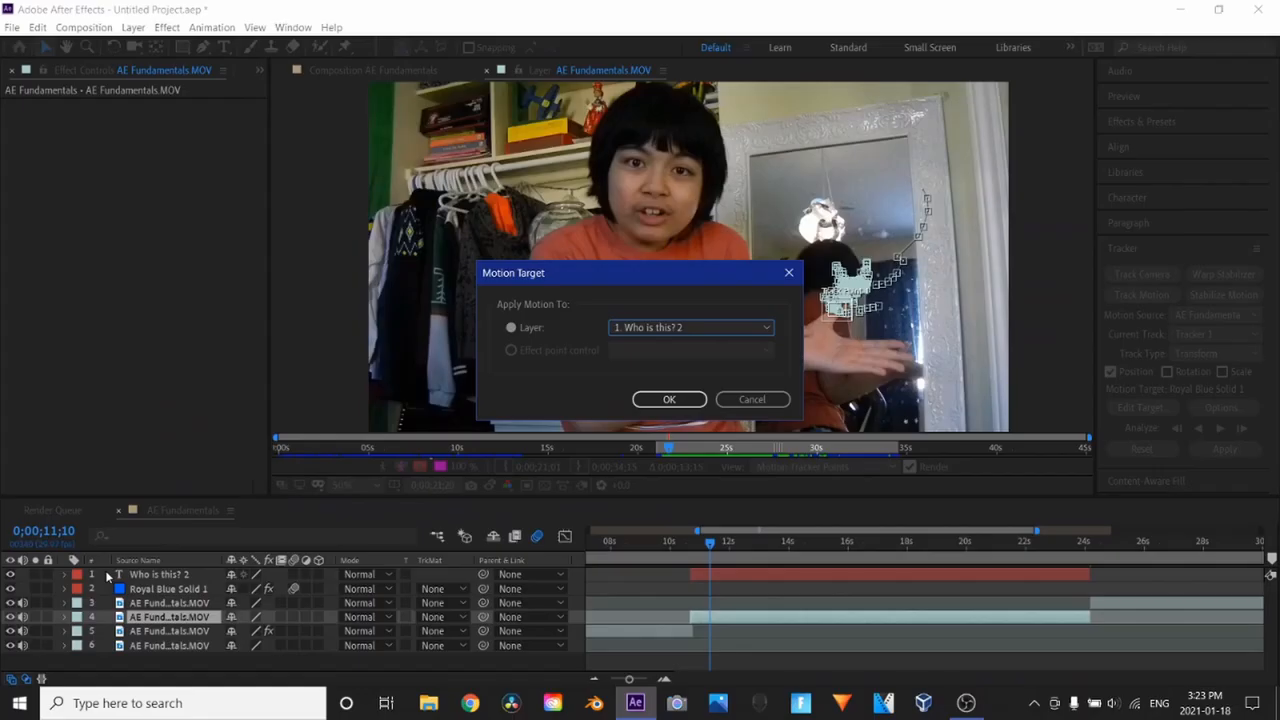
click(690, 328)
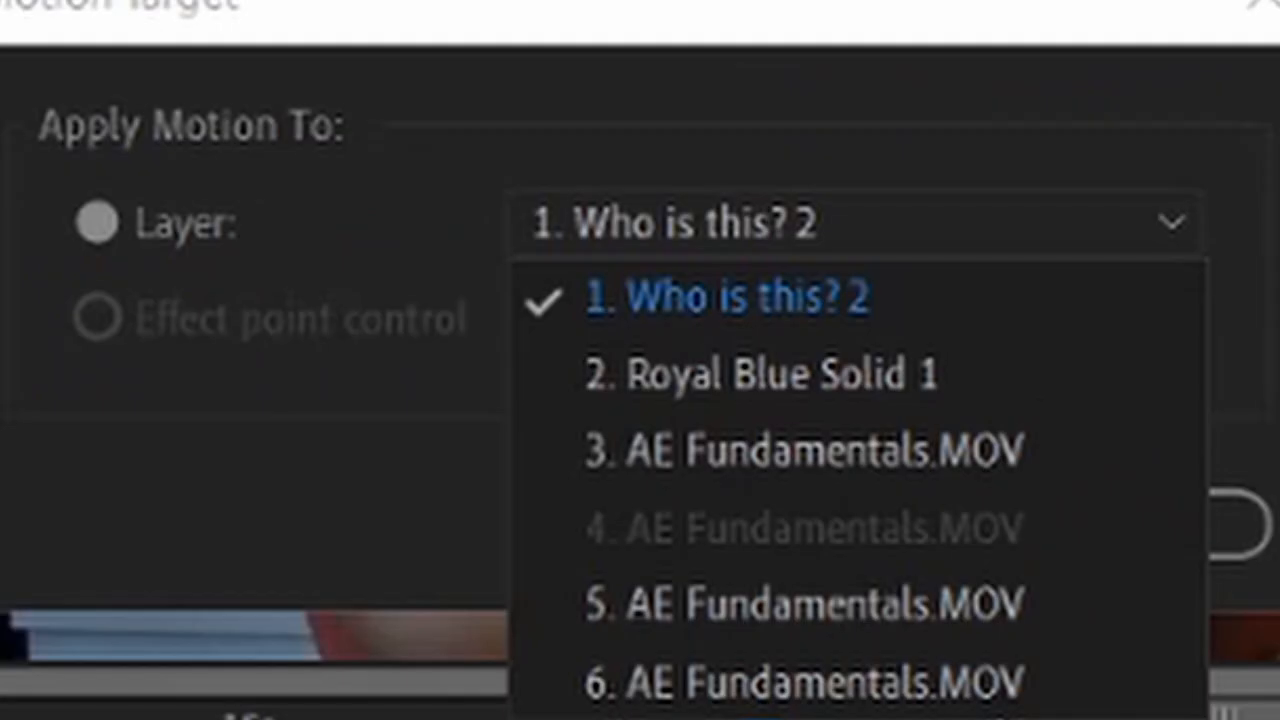
mouse_move(640, 536)
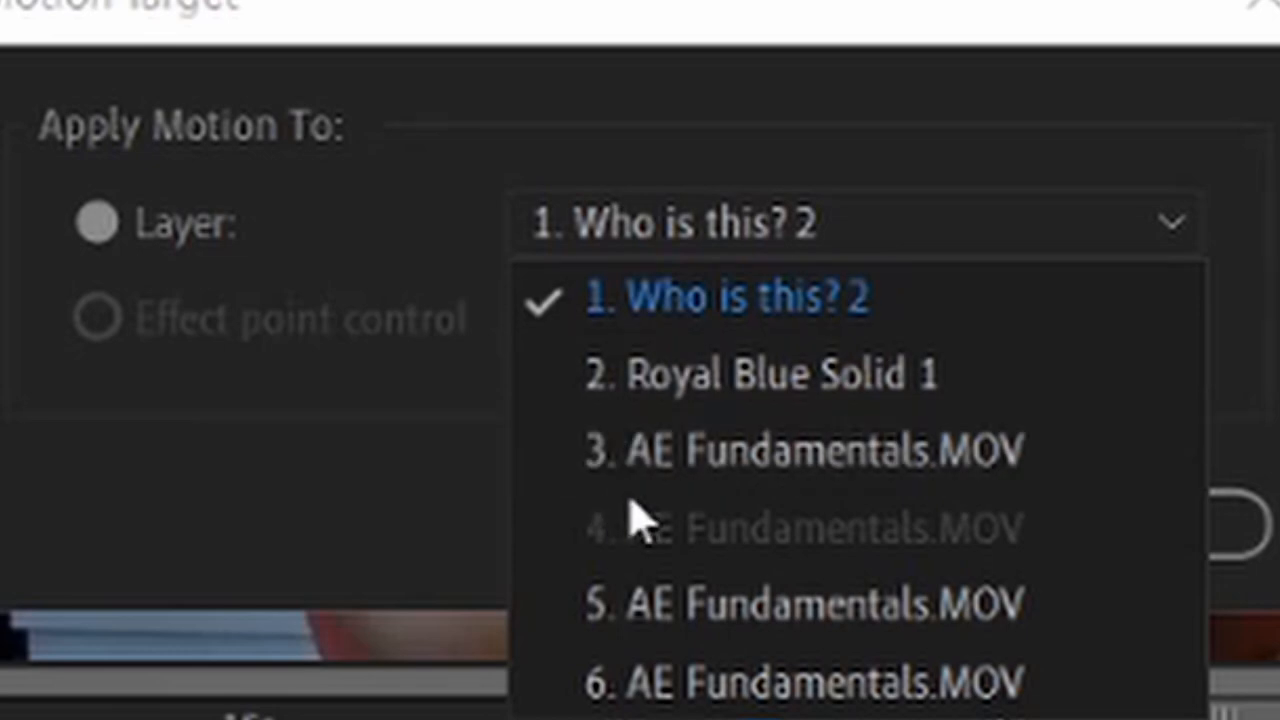
mouse_move(696, 310)
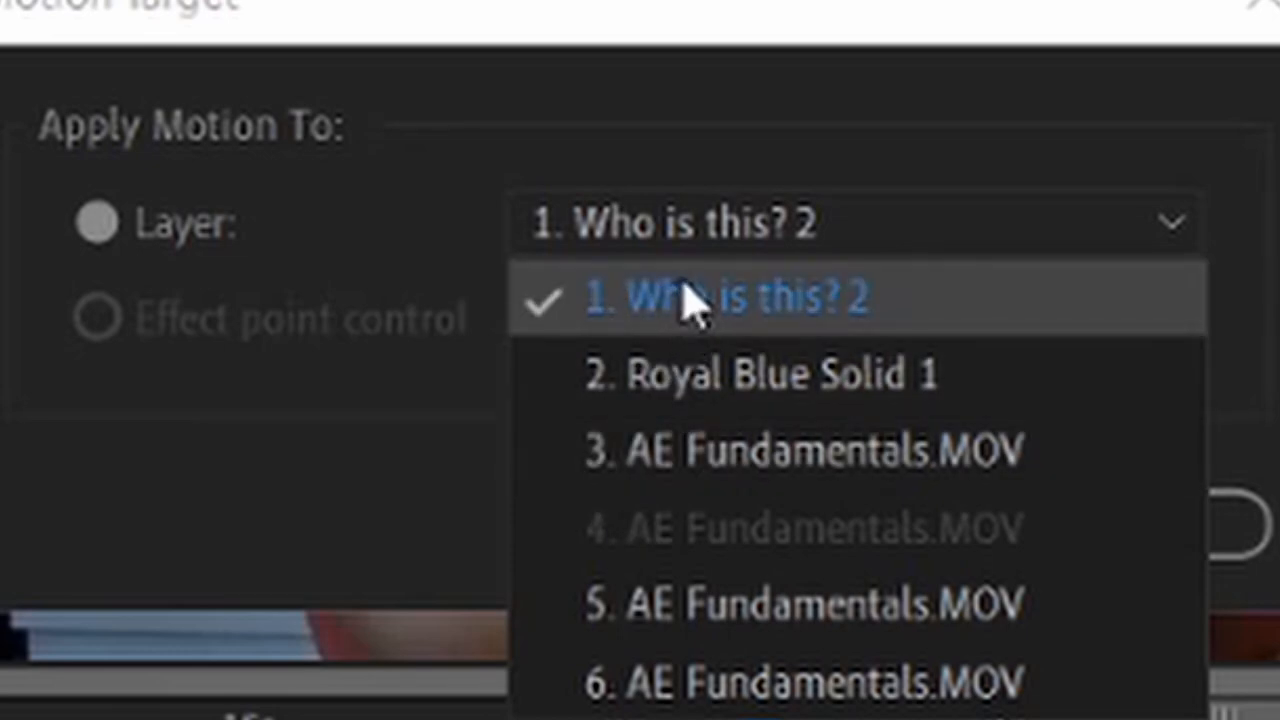
click(720, 296)
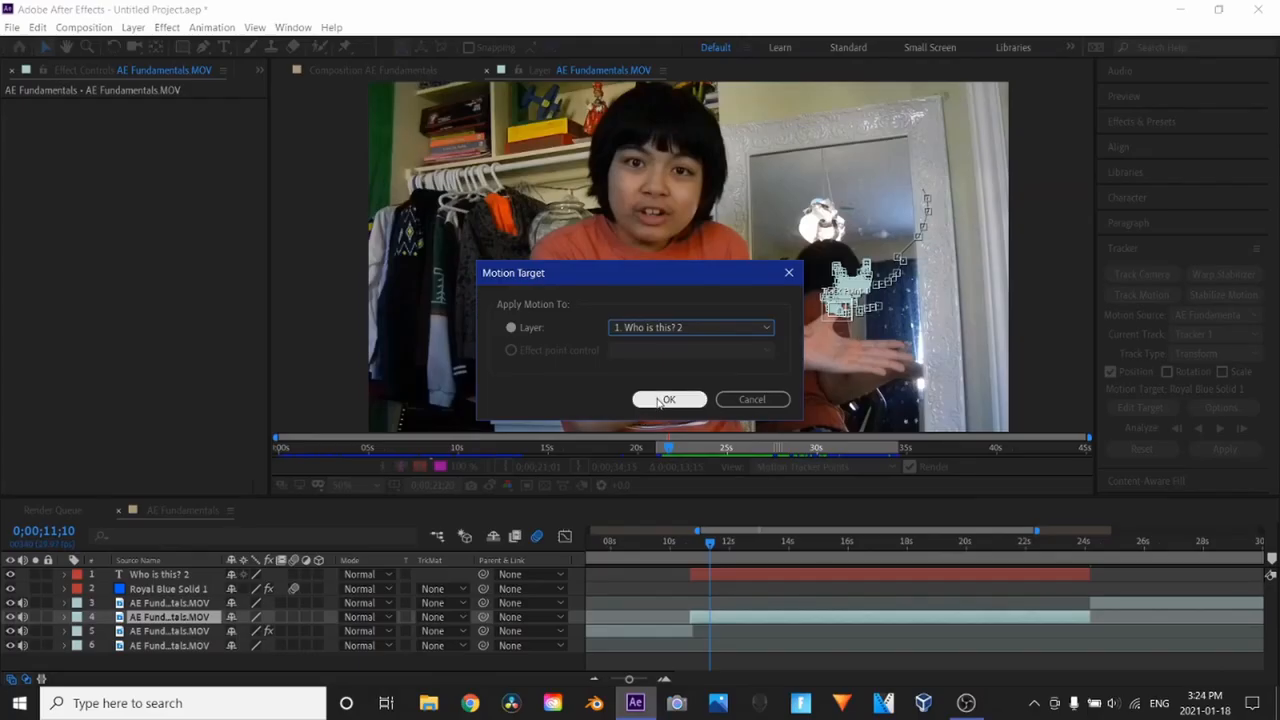
click(668, 400)
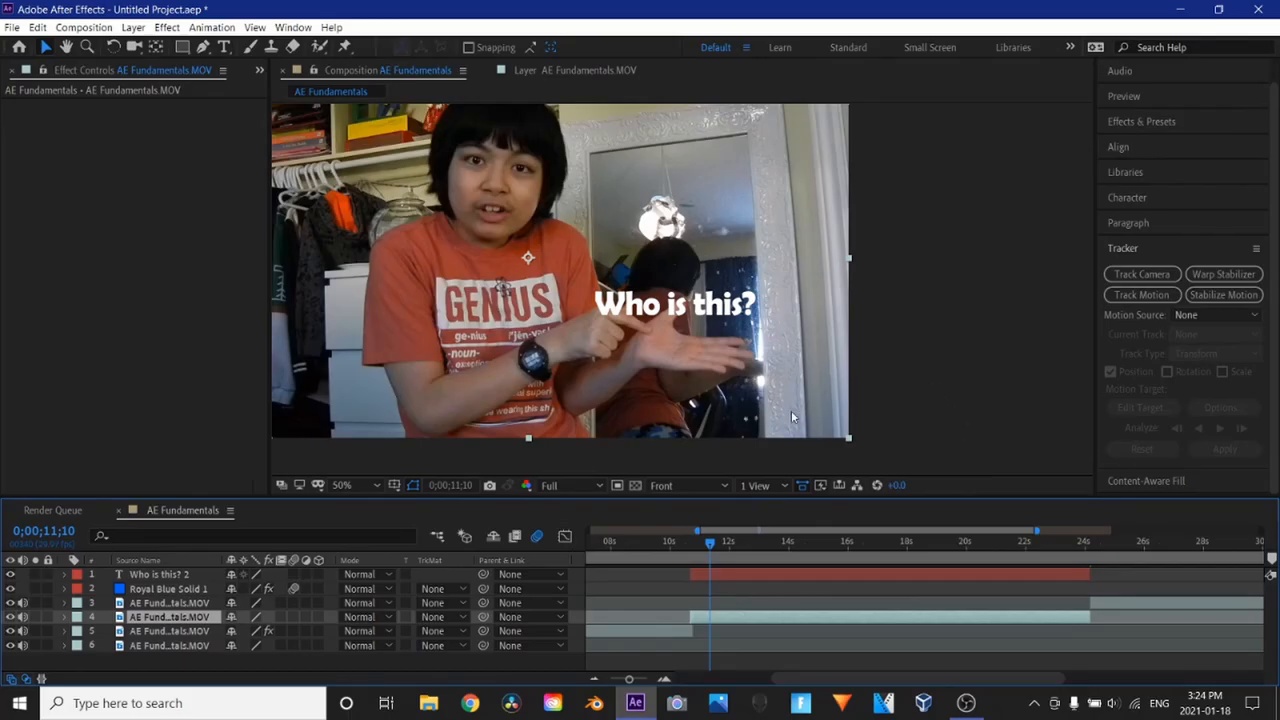
drag(708, 540, 730, 540)
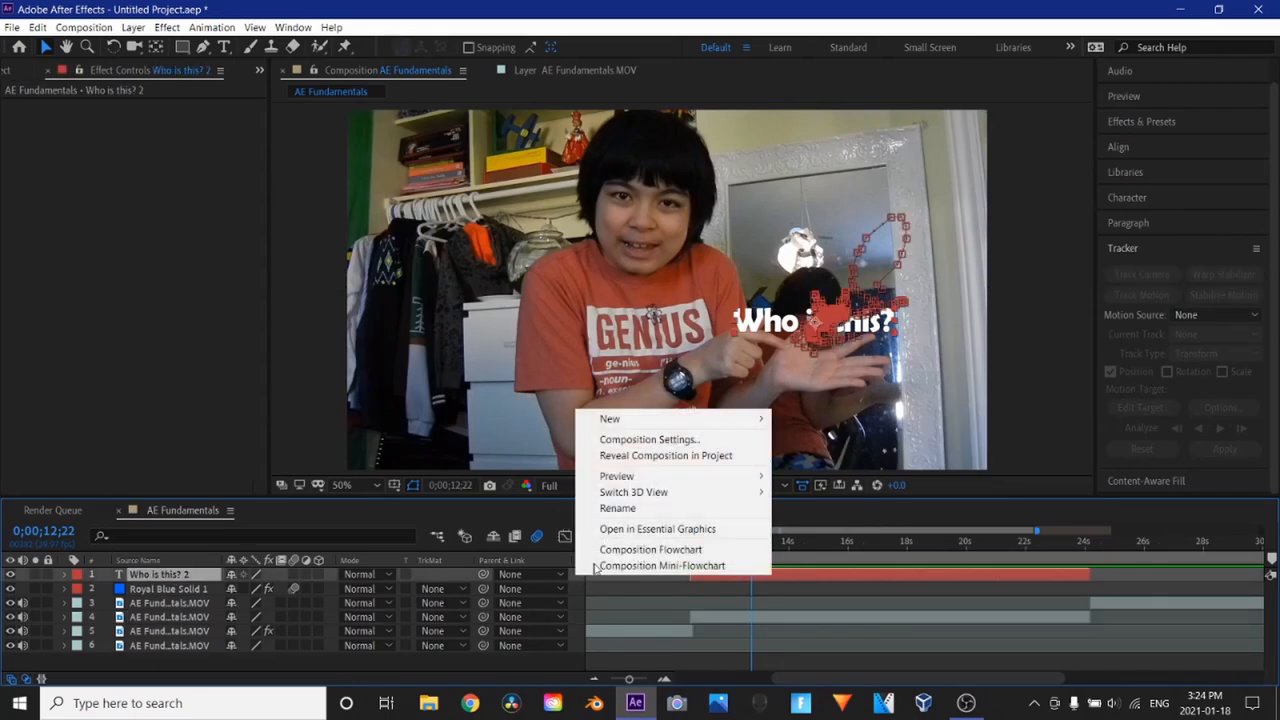
Create a new red solid layer, Red Solid 1, for the arrow toward the face
click(608, 418)
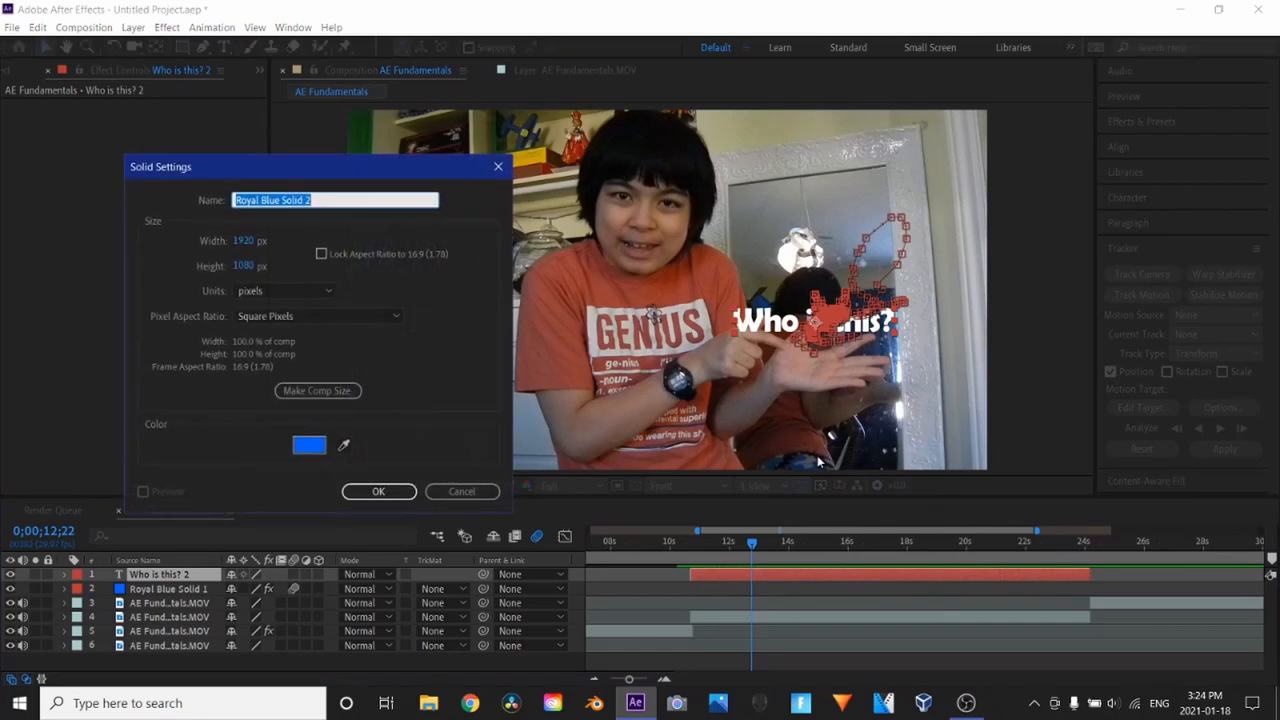
click(308, 444)
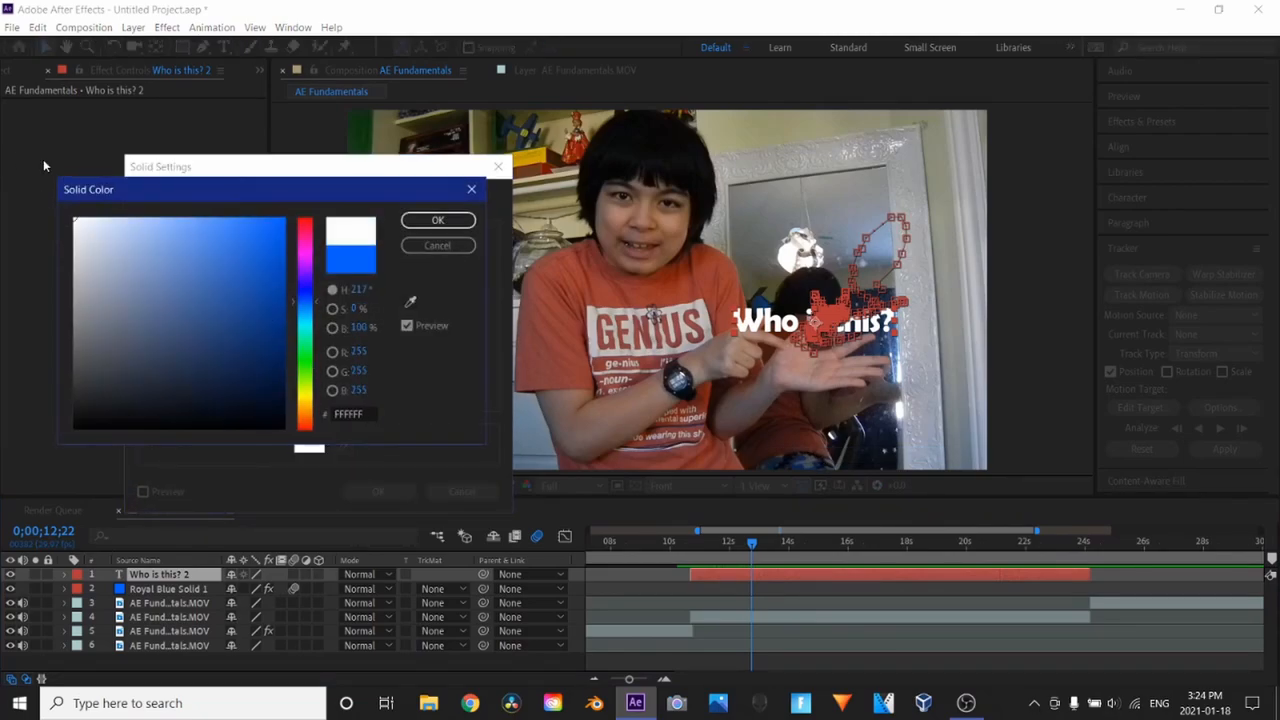
click(436, 220)
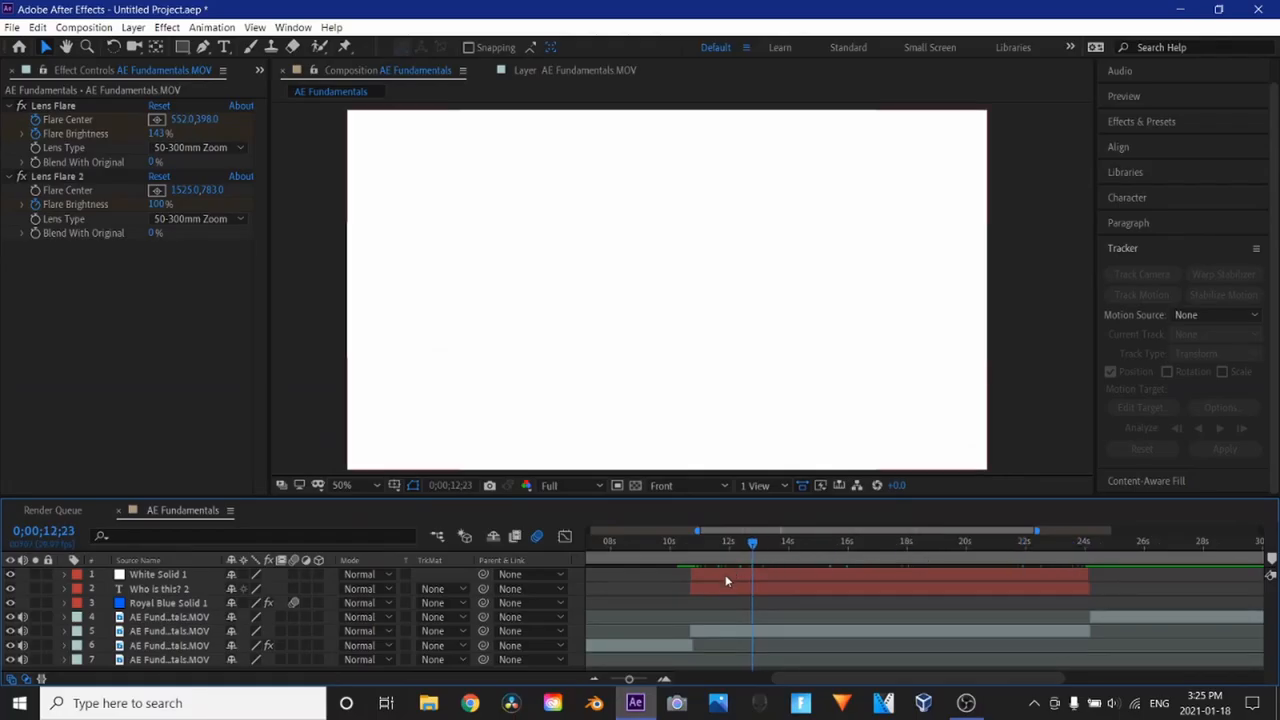
click(158, 574)
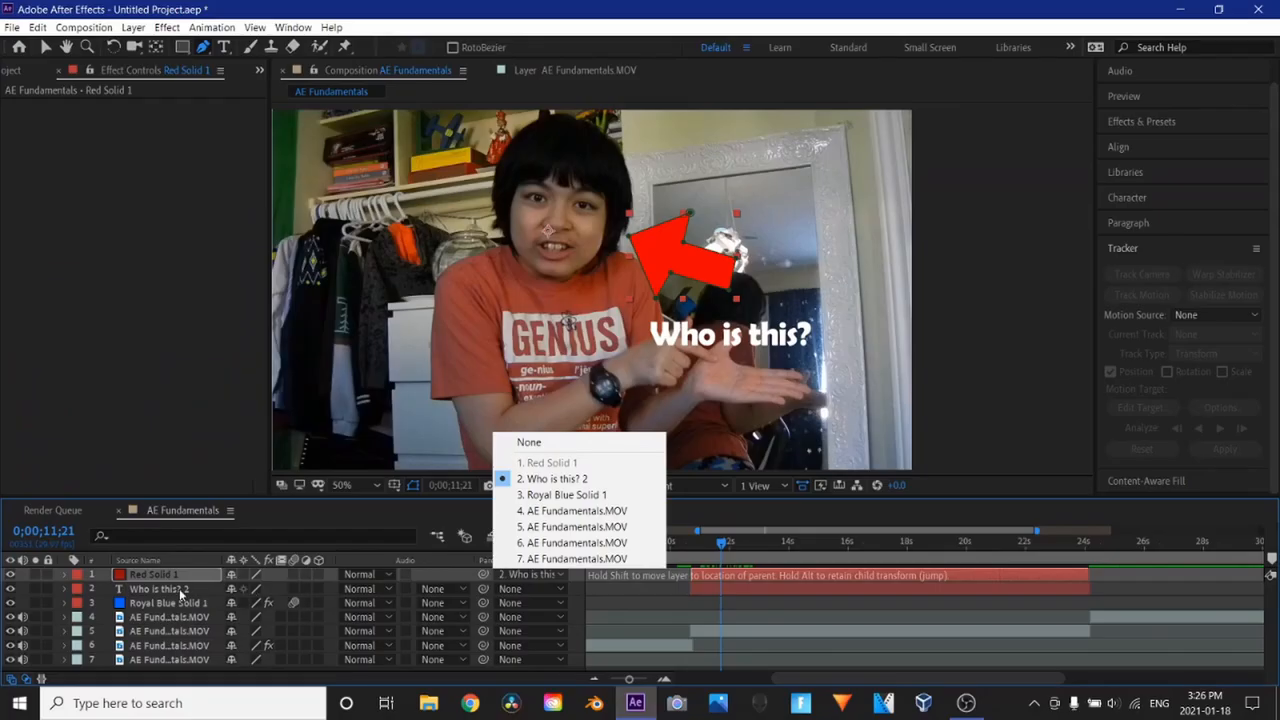
Parent Red Solid 1 to layer '2. Who is this? 2'
click(556, 480)
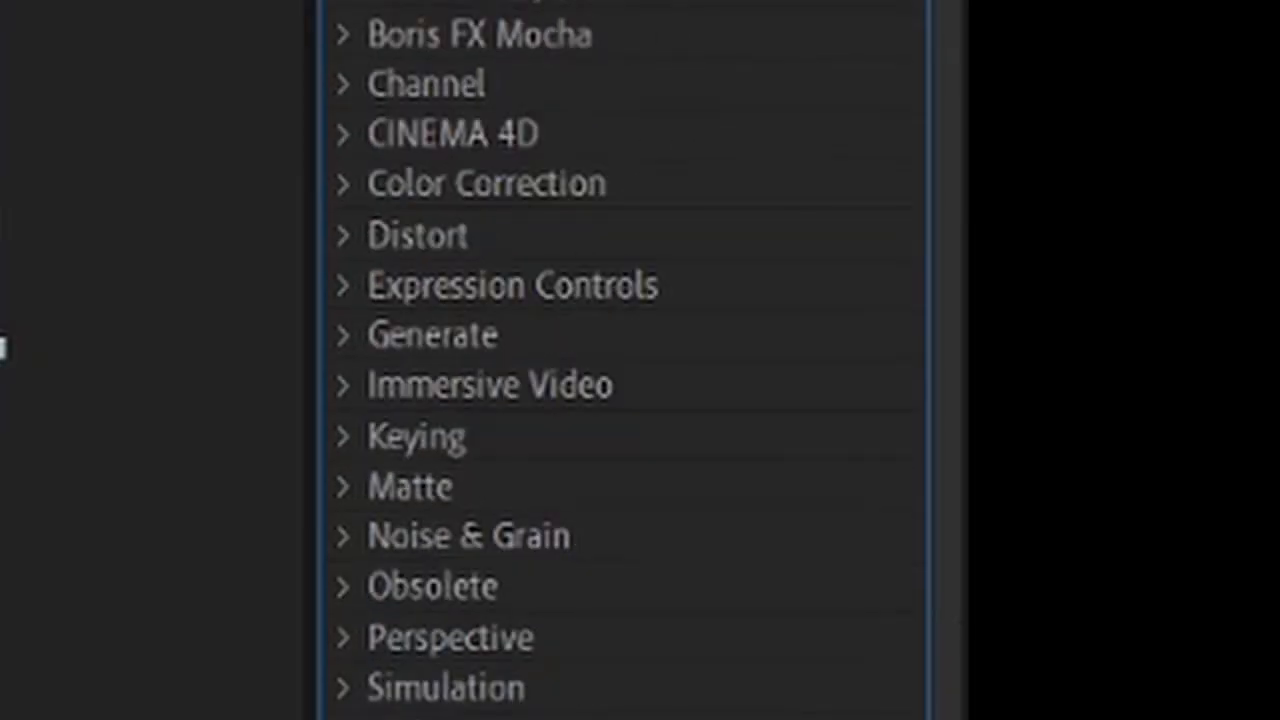
Apply CC Pixel Polly from the Simulation category to the footage layer
click(348, 684)
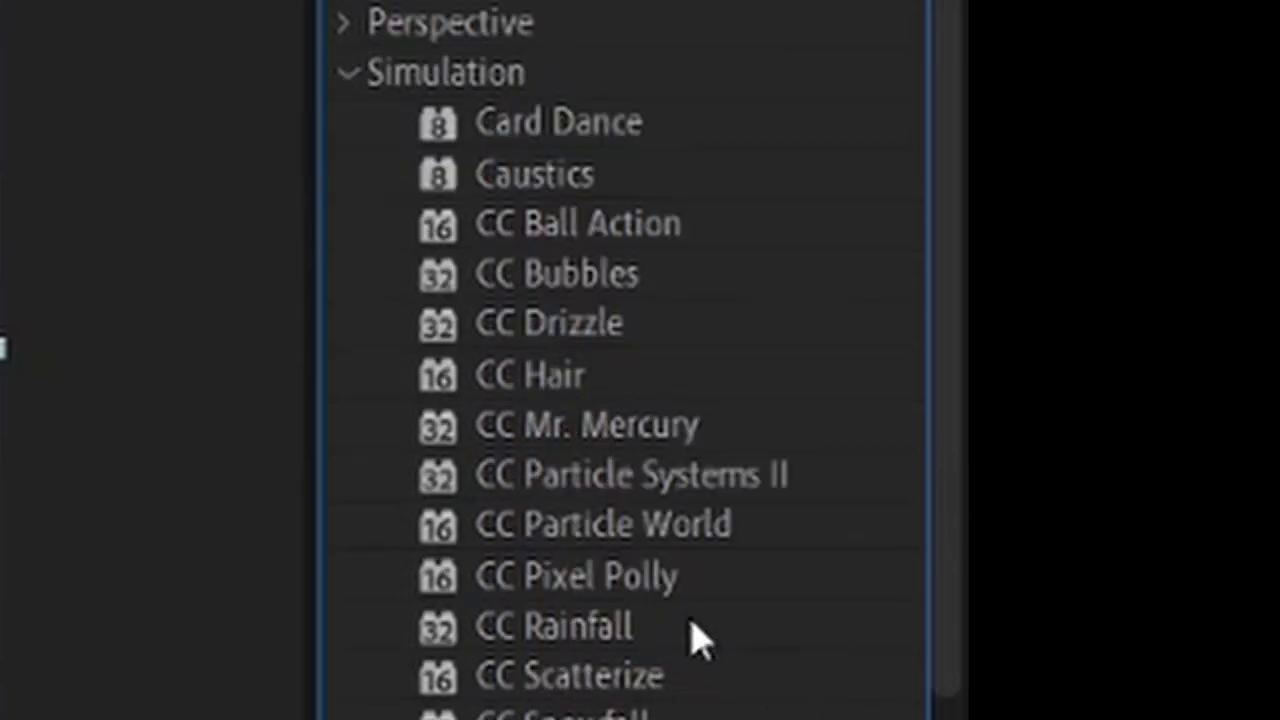
mouse_move(662, 648)
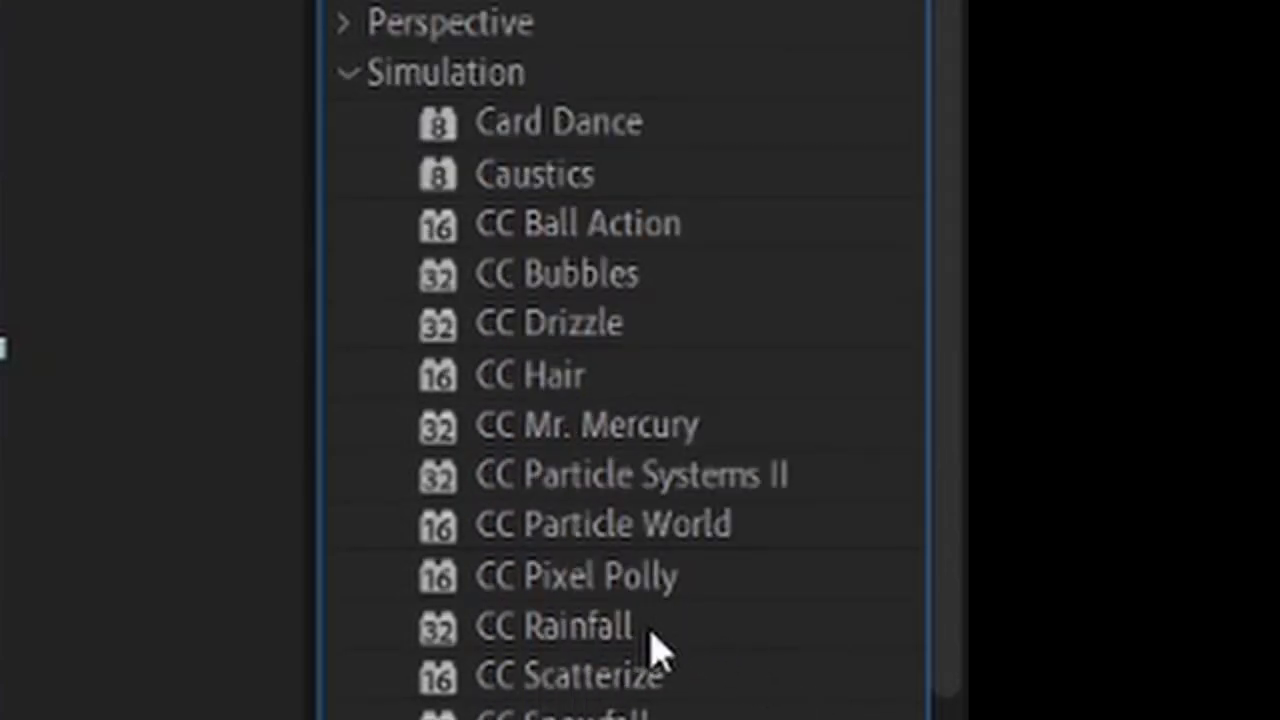
click(556, 272)
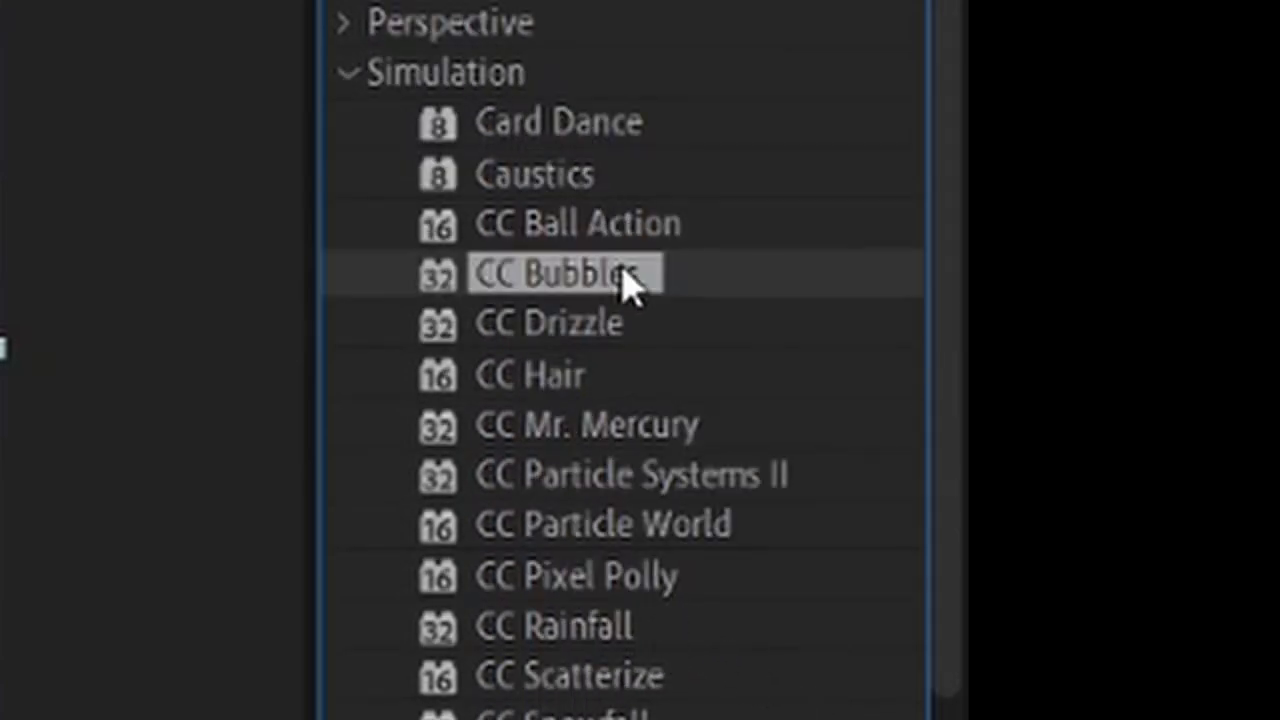
double_click(560, 272)
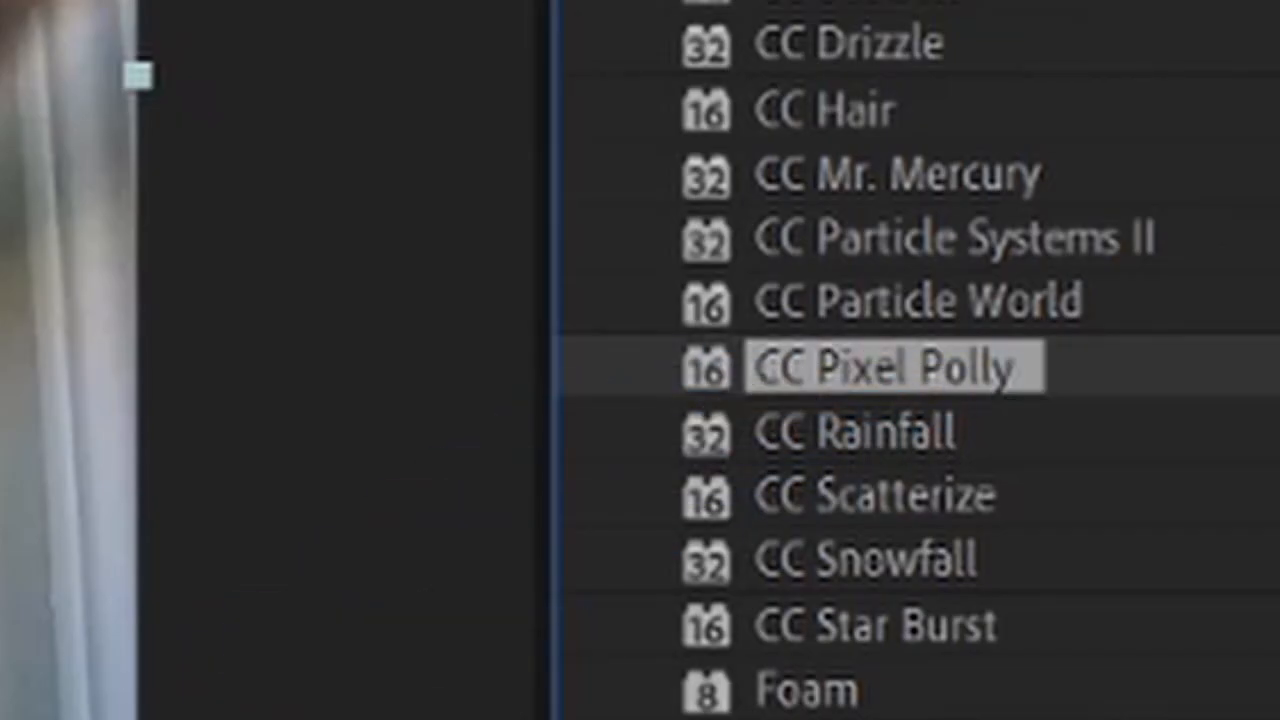
double_click(884, 364)
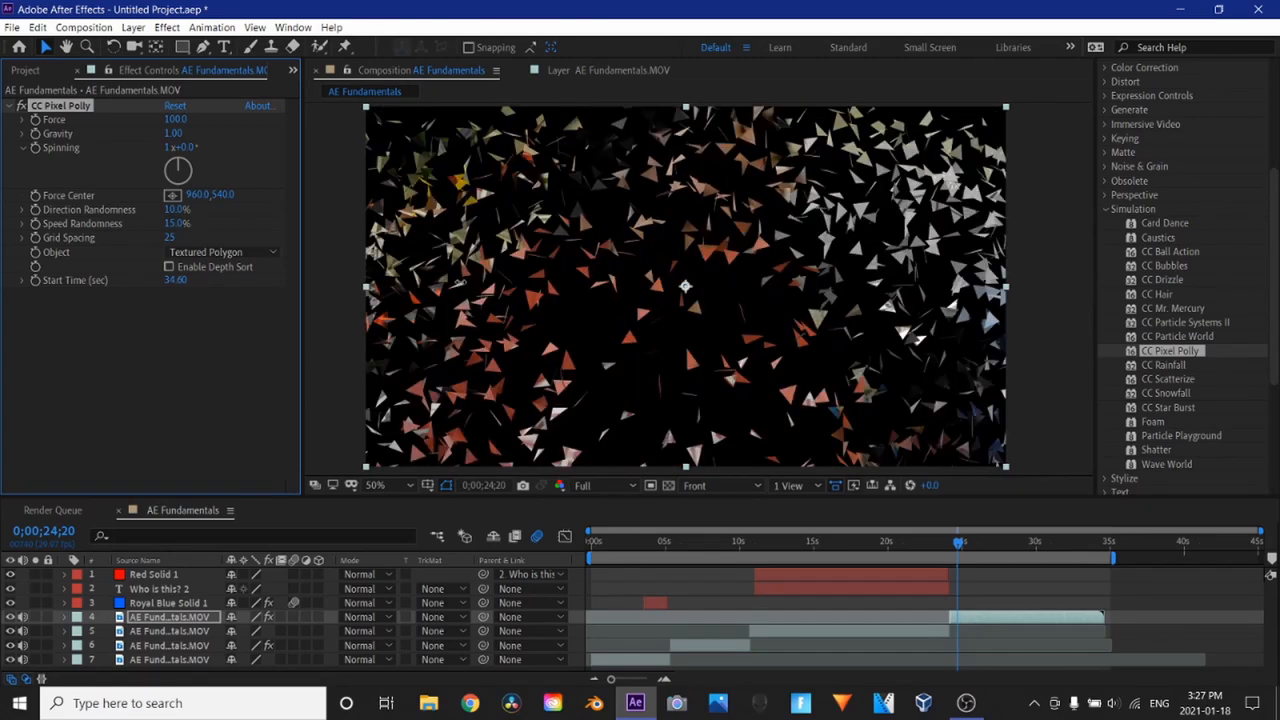
click(1016, 562)
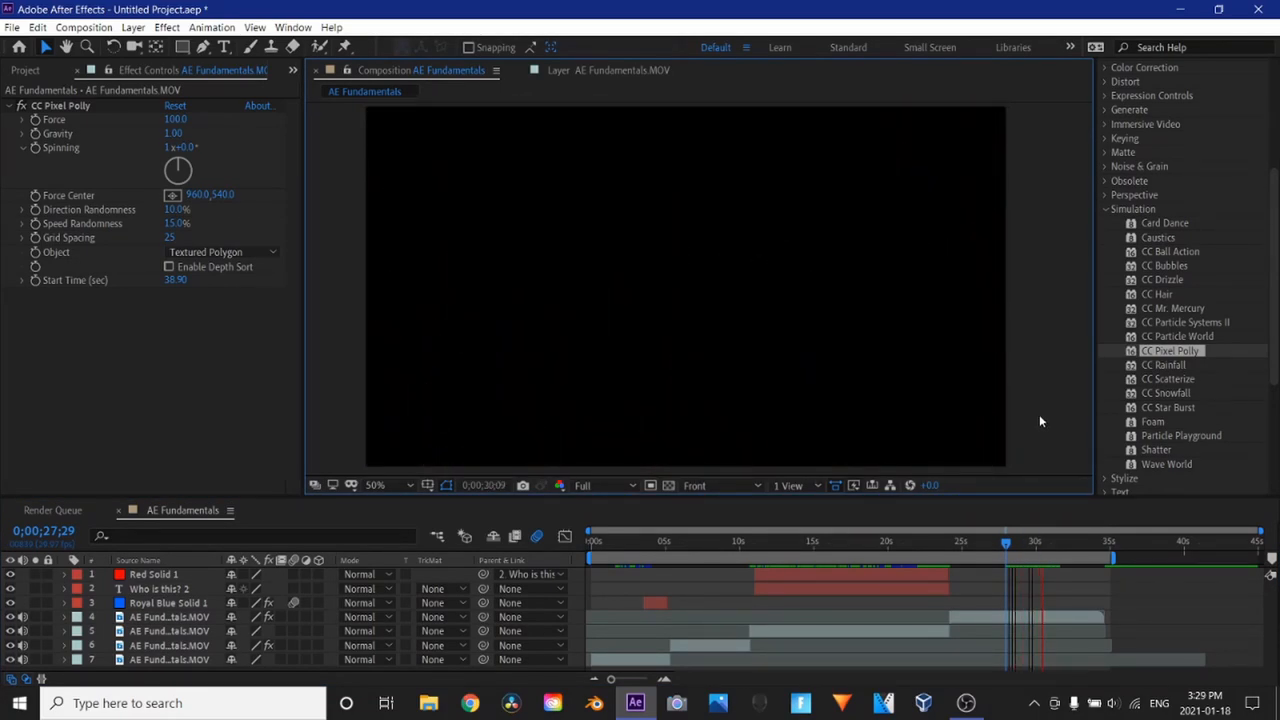
click(992, 552)
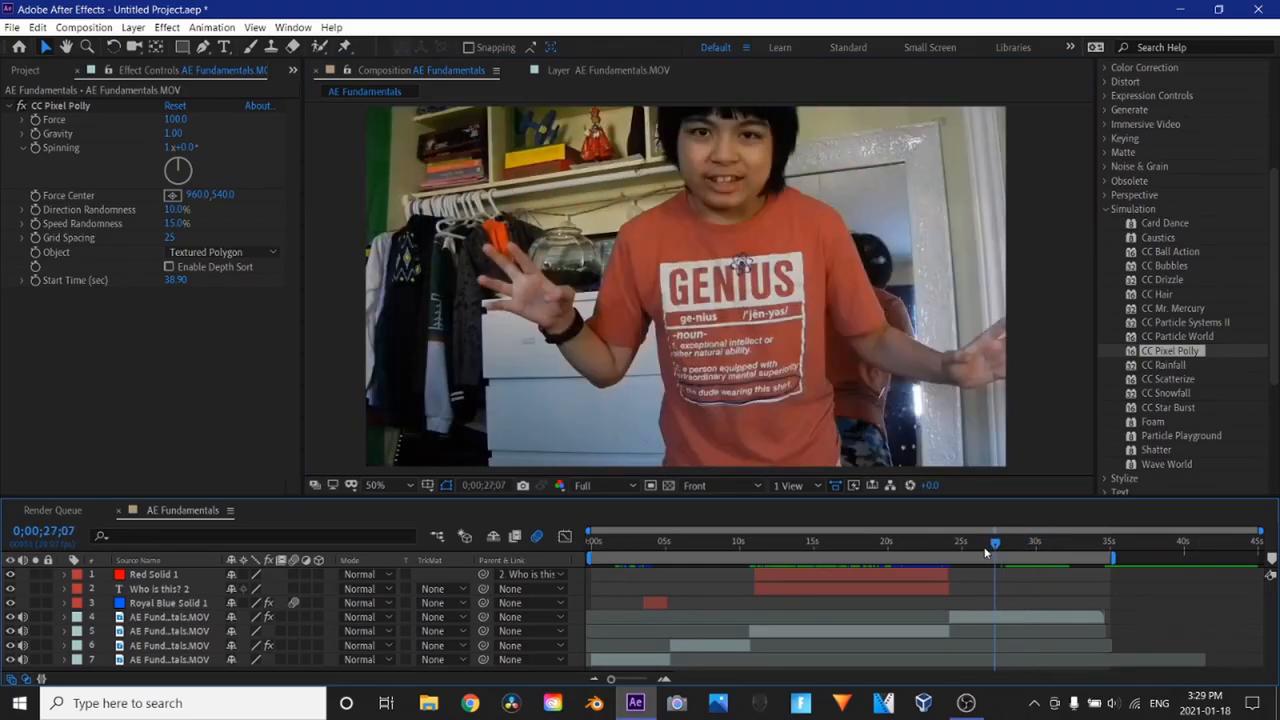